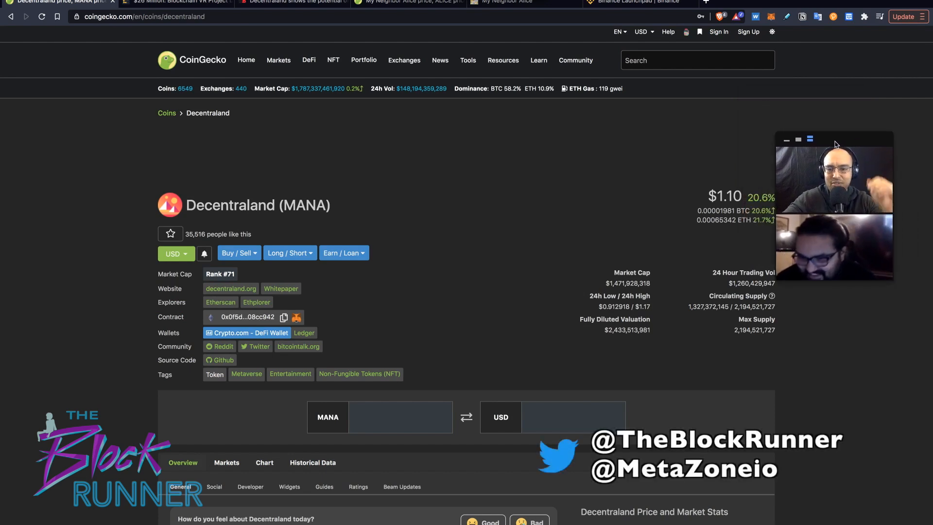
# - Switch Decentraland's all-time chart from market cap to price, then return to the coin summary
pyautogui.scroll(-3)
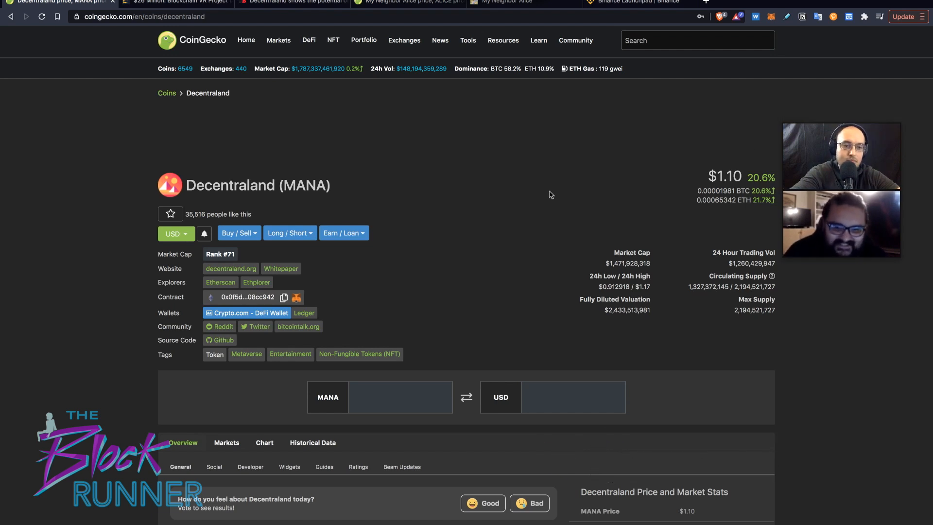
pyautogui.moveTo(543, 175)
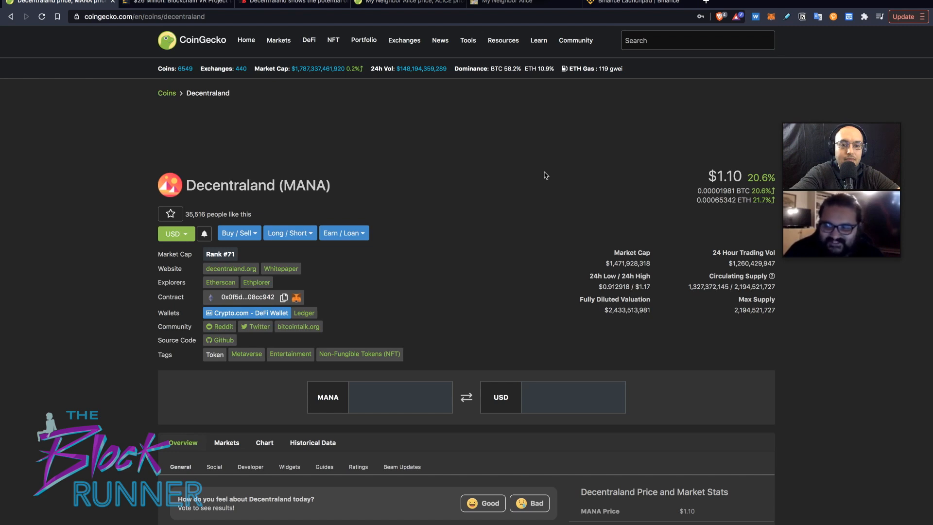
pyautogui.scroll(-3)
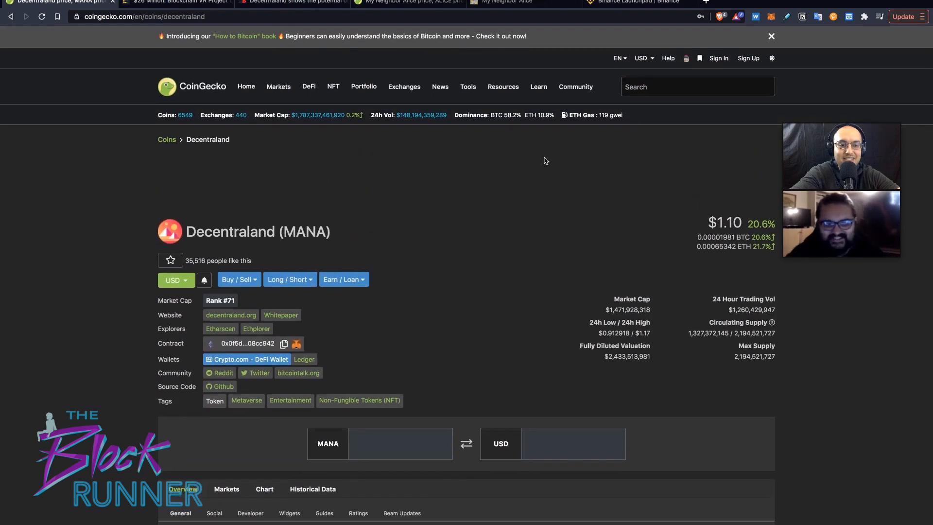
pyautogui.moveTo(570, 191)
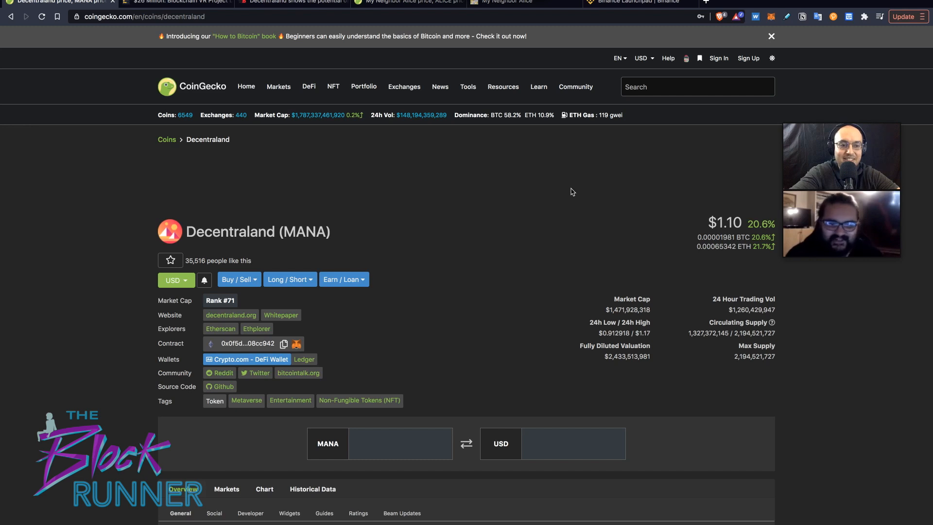
pyautogui.moveTo(580, 194)
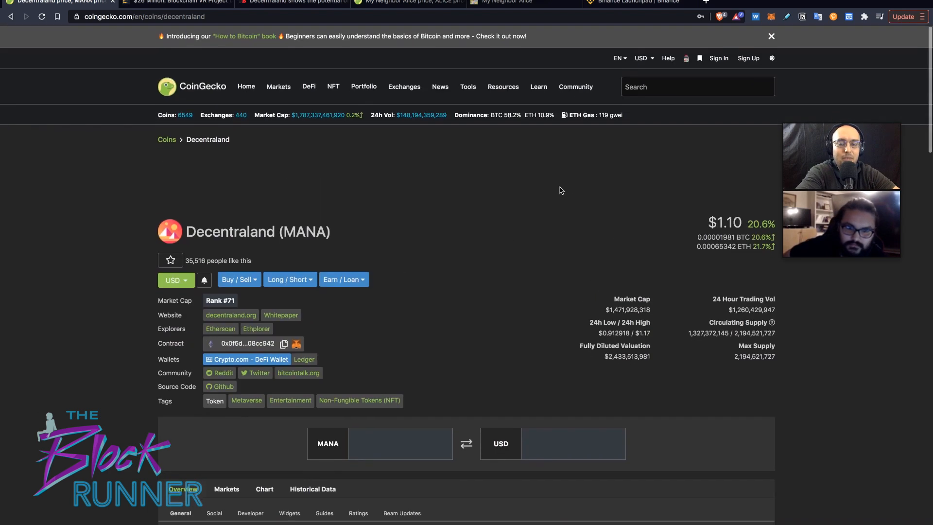
pyautogui.scroll(-3)
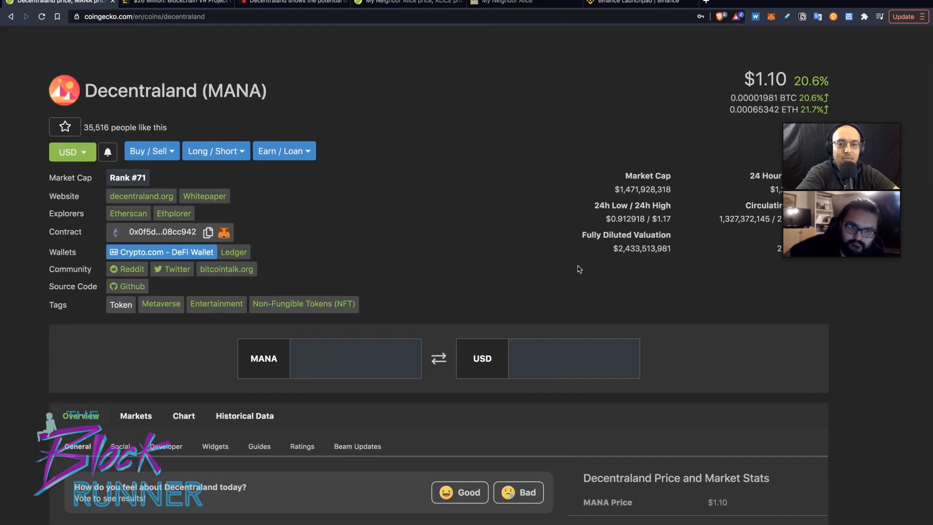
pyautogui.scroll(3)
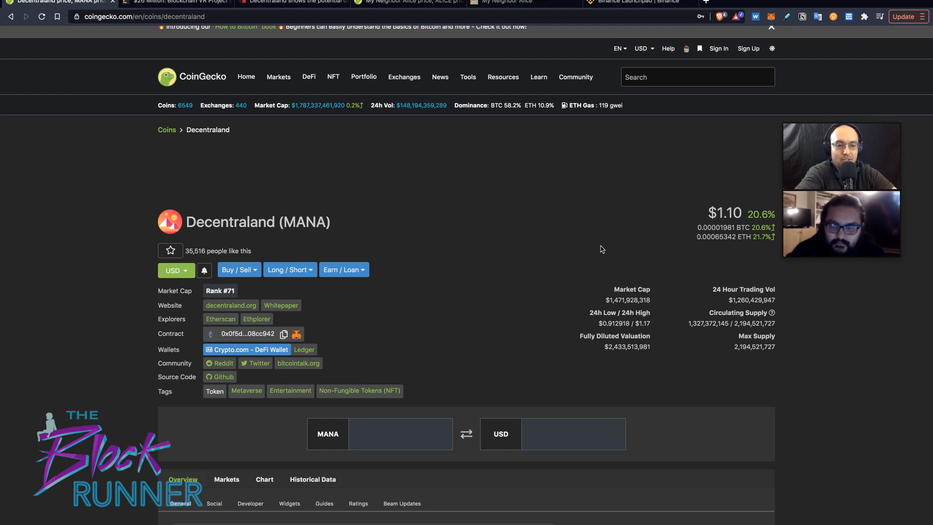
pyautogui.scroll(-3)
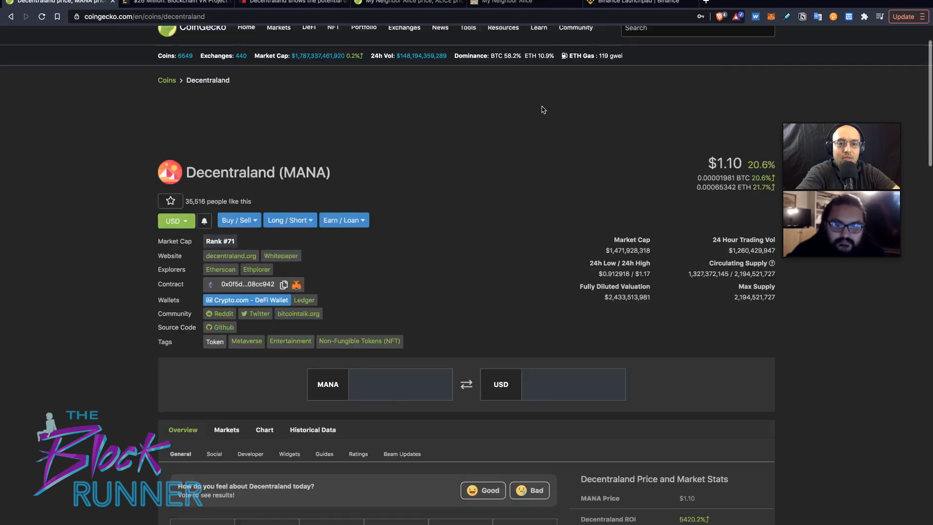
pyautogui.scroll(-3)
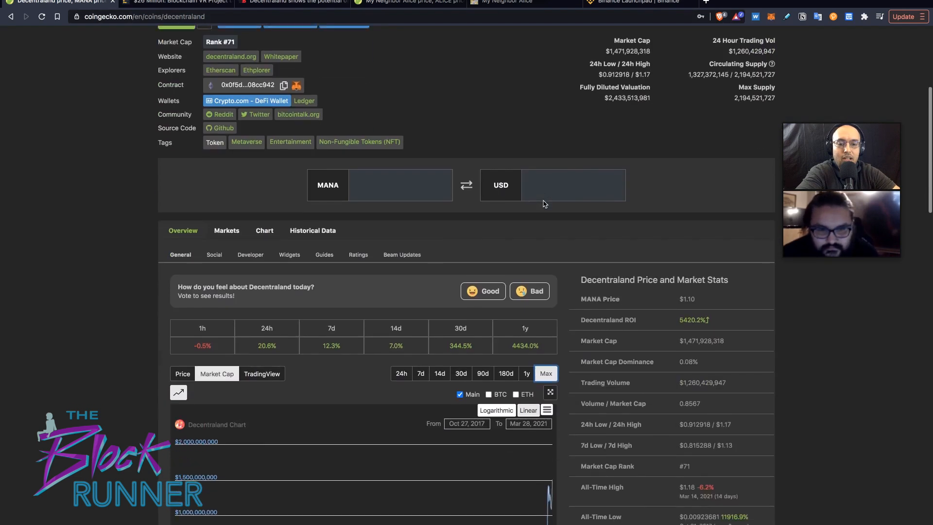
pyautogui.scroll(-3)
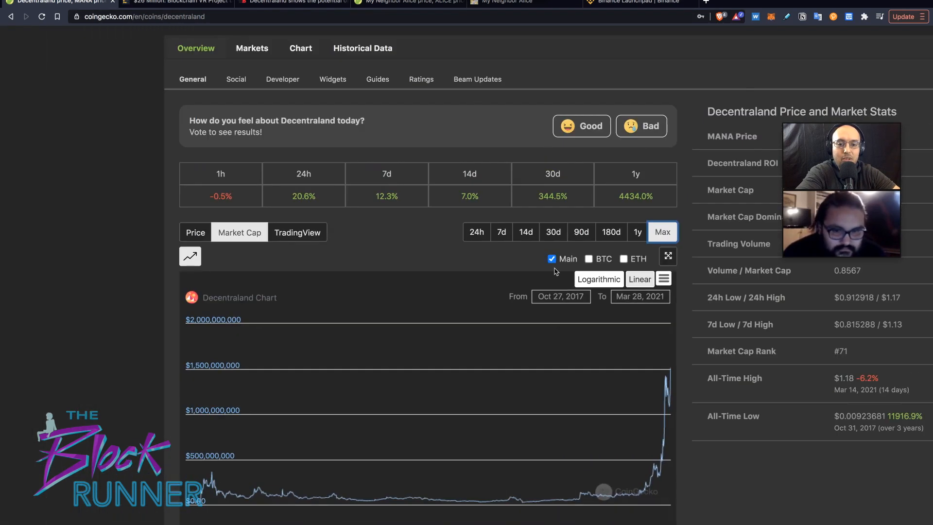
pyautogui.scroll(-3)
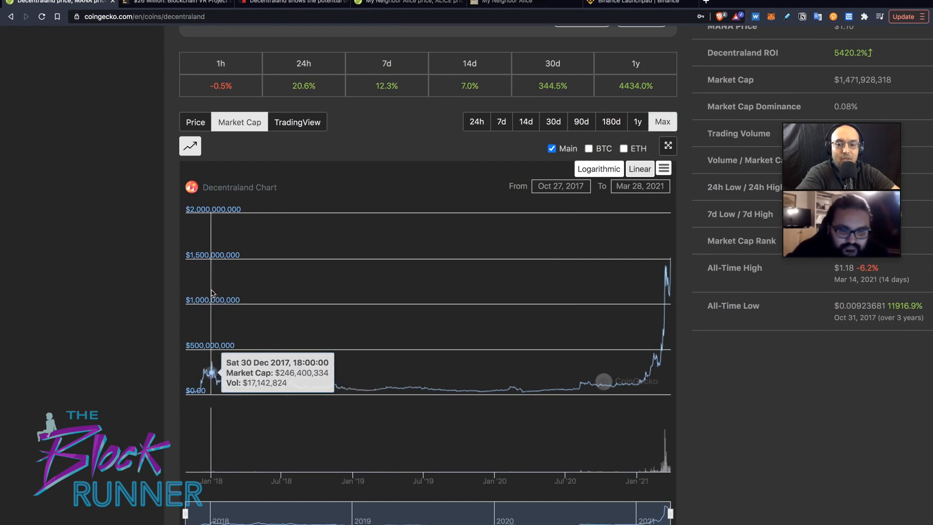
pyautogui.click(194, 122)
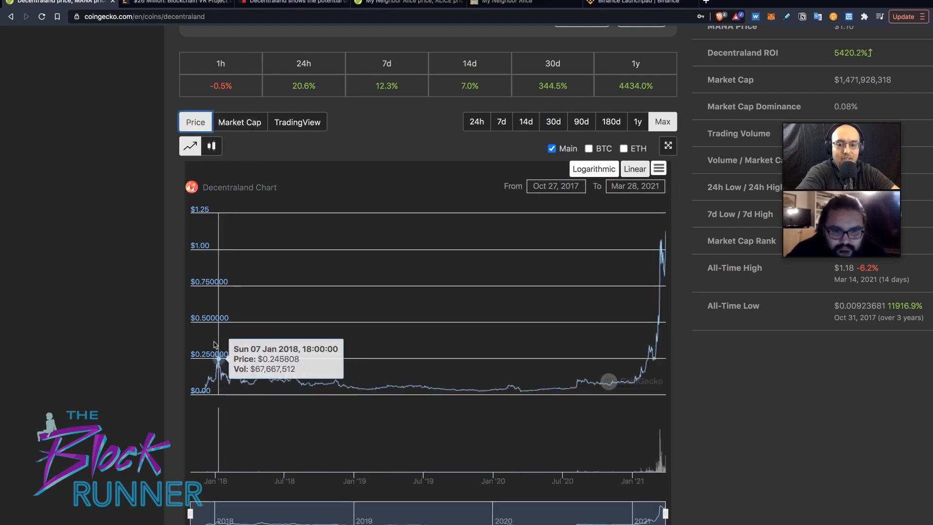
pyautogui.moveTo(296, 329)
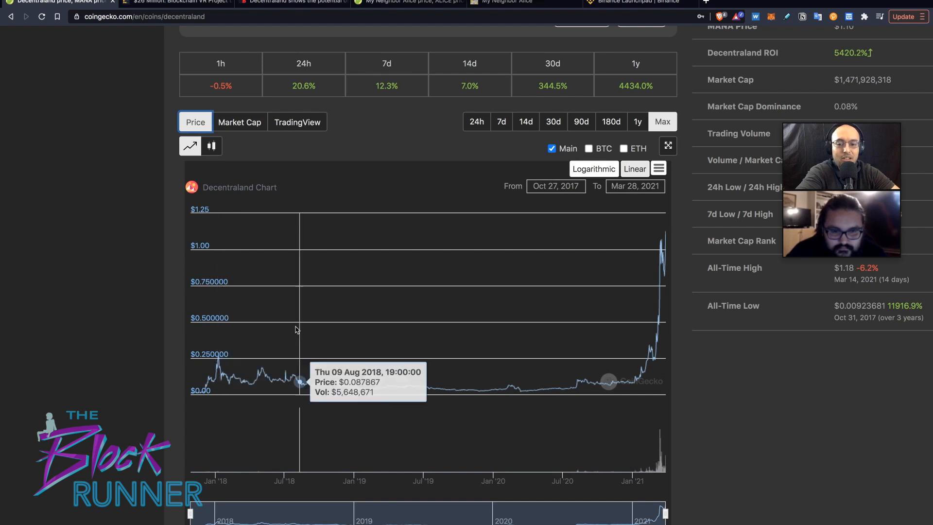
pyautogui.scroll(3)
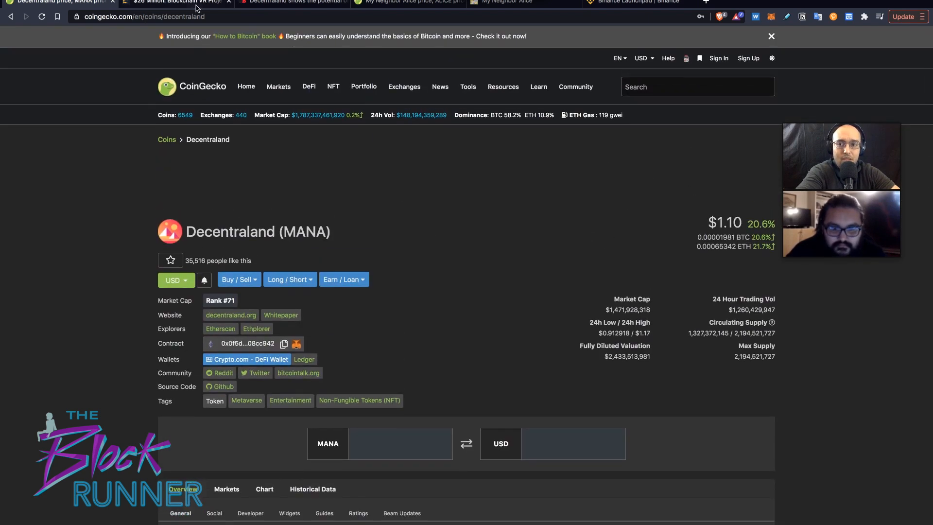
# - Show My Neighbor Alice's 14-day market cap chart, peaking near $687M on March 15
pyautogui.click(506, 2)
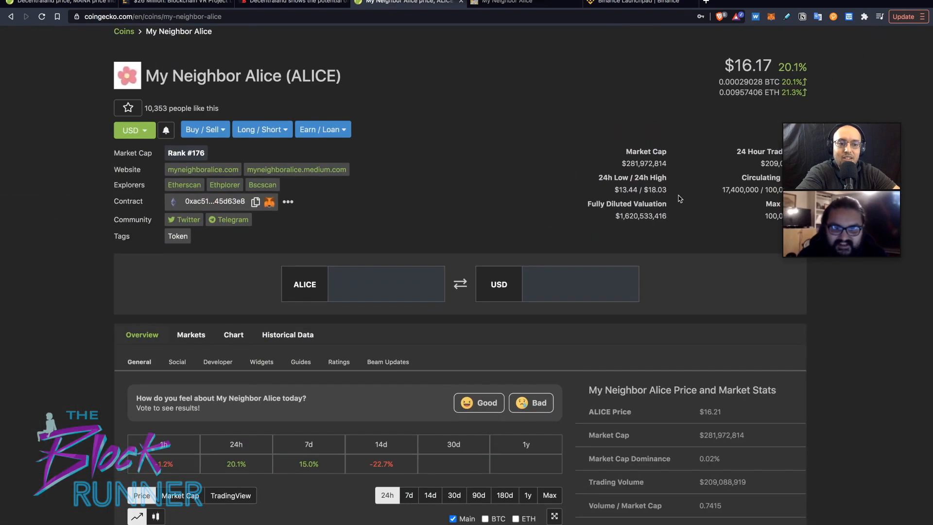
pyautogui.scroll(-3)
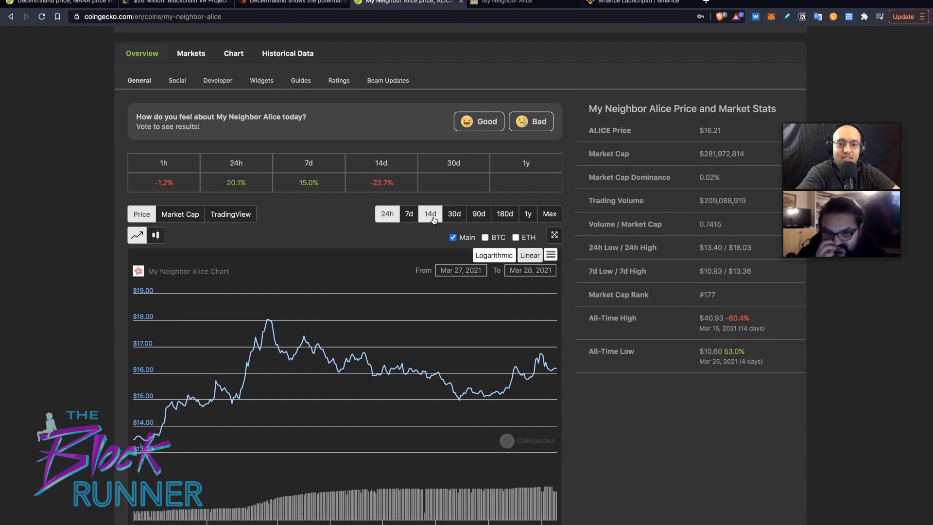
pyautogui.click(430, 214)
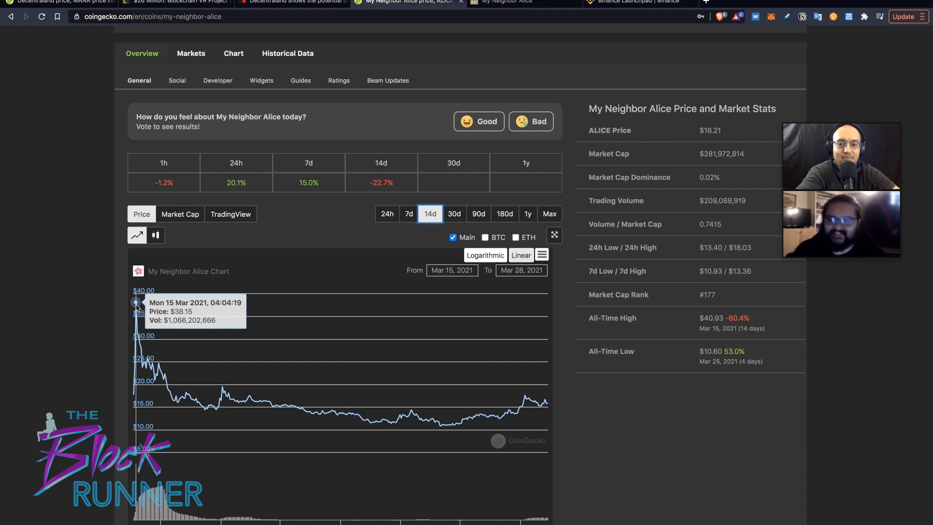
pyautogui.click(180, 214)
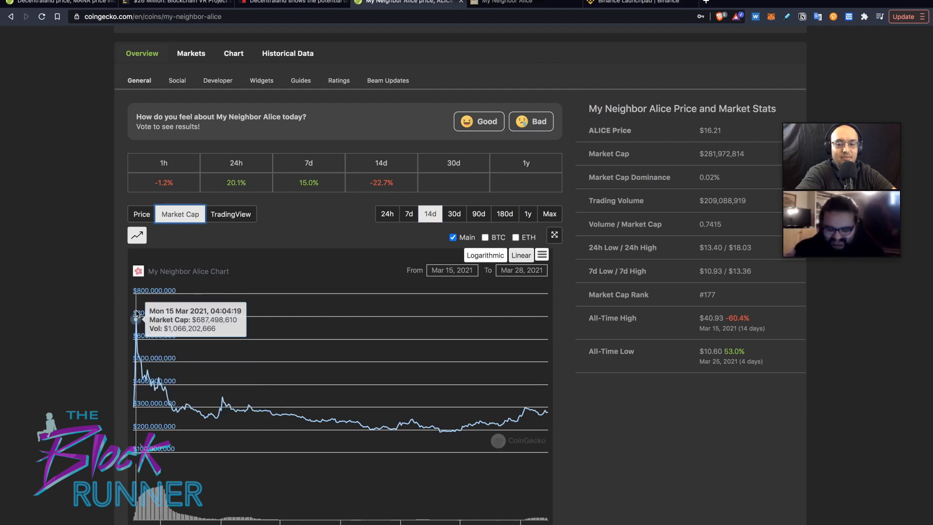
pyautogui.scroll(-3)
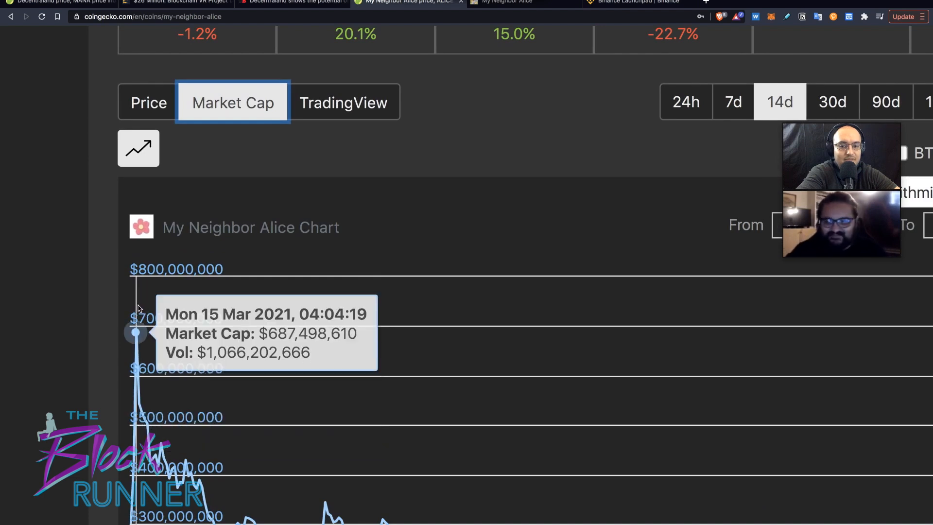
pyautogui.moveTo(253, 327)
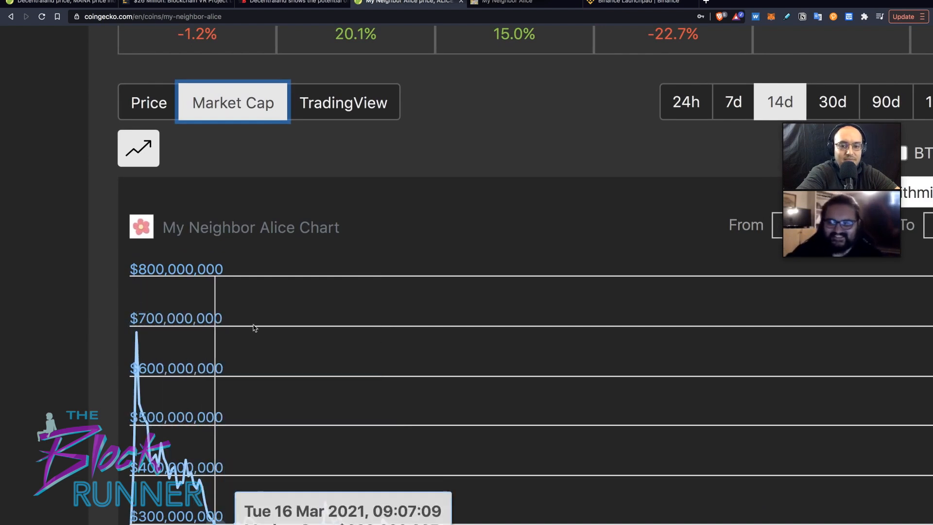
pyautogui.moveTo(140, 290)
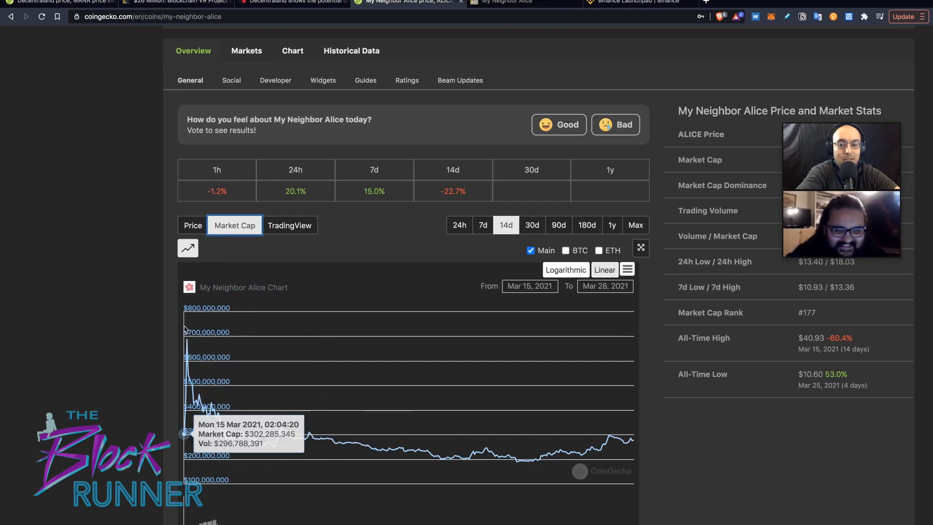
pyautogui.moveTo(186, 323)
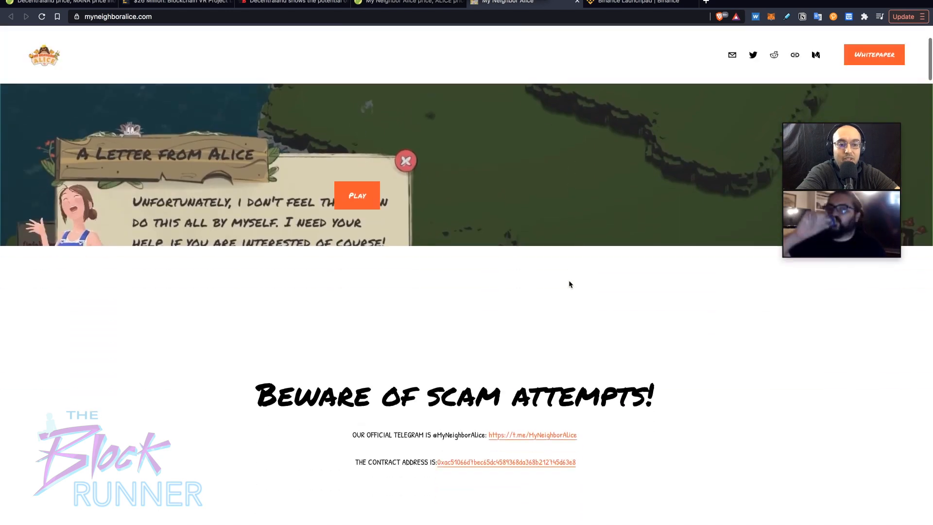
# - View the game preview's Quests panel, then return to Decentraland's CoinGecko chart
pyautogui.scroll(-3)
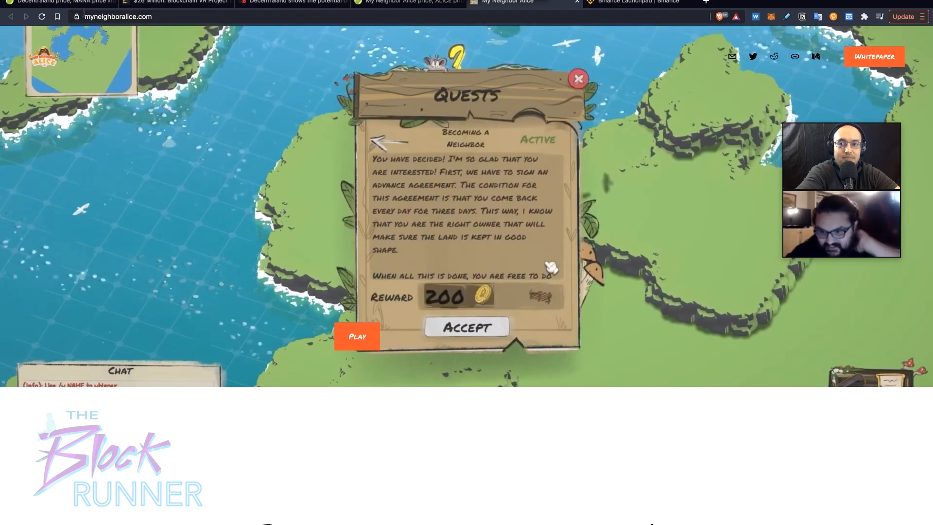
pyautogui.click(56, 2)
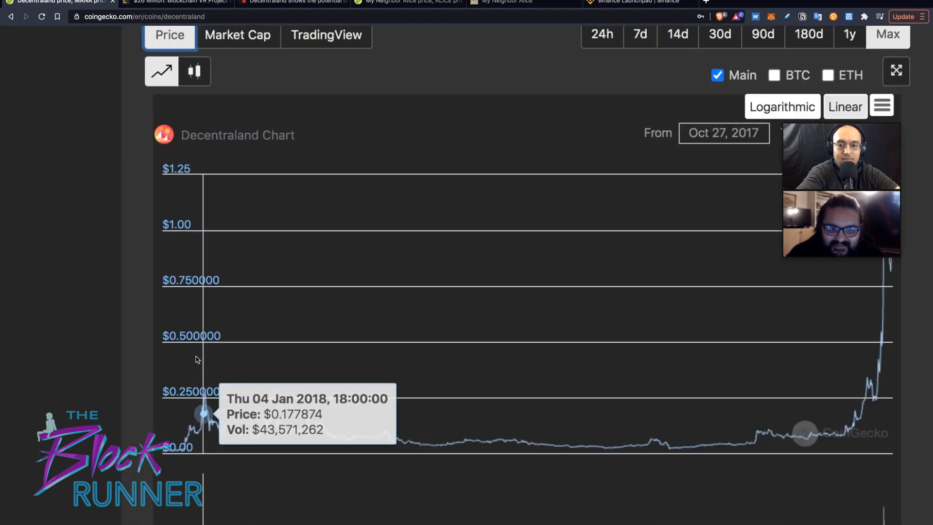
# - Review Decentraland's all-time market cap chart, then bring up CoinDesk's $26 million ICO article
pyautogui.scroll(-3)
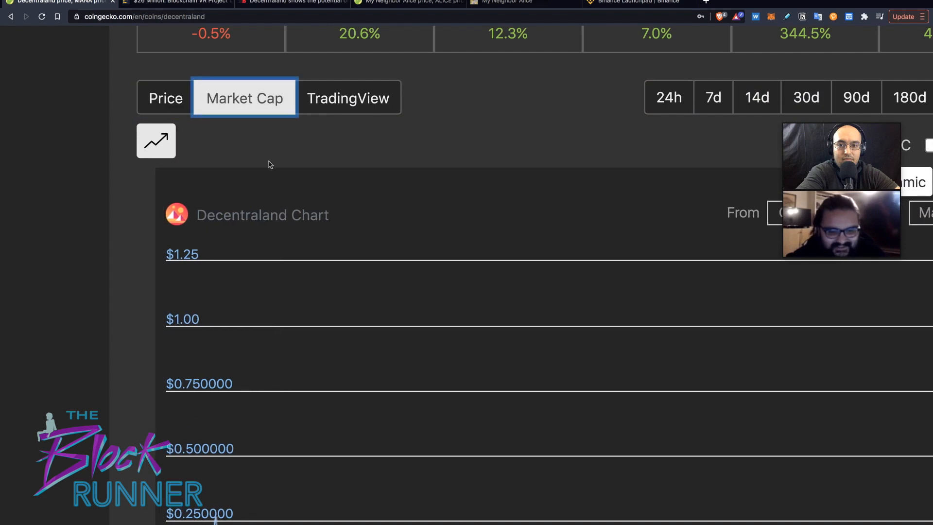
pyautogui.scroll(-3)
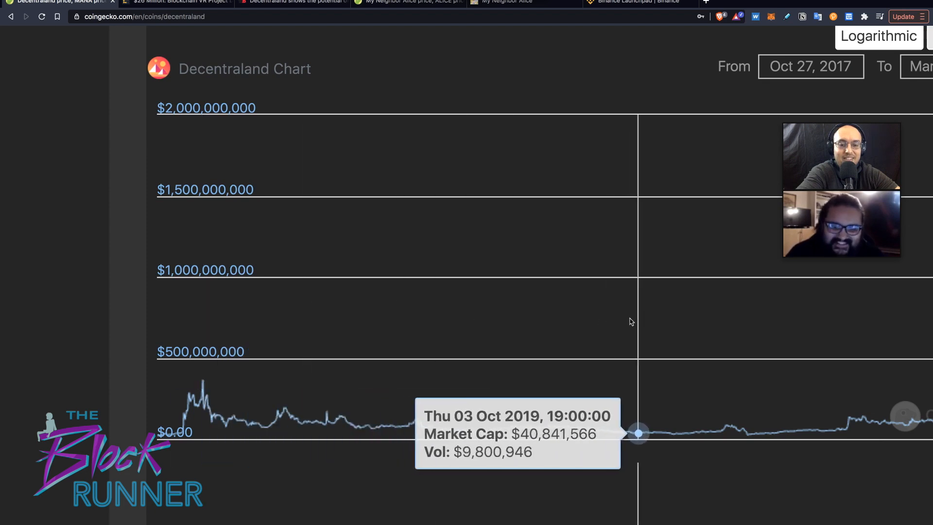
pyautogui.moveTo(618, 323)
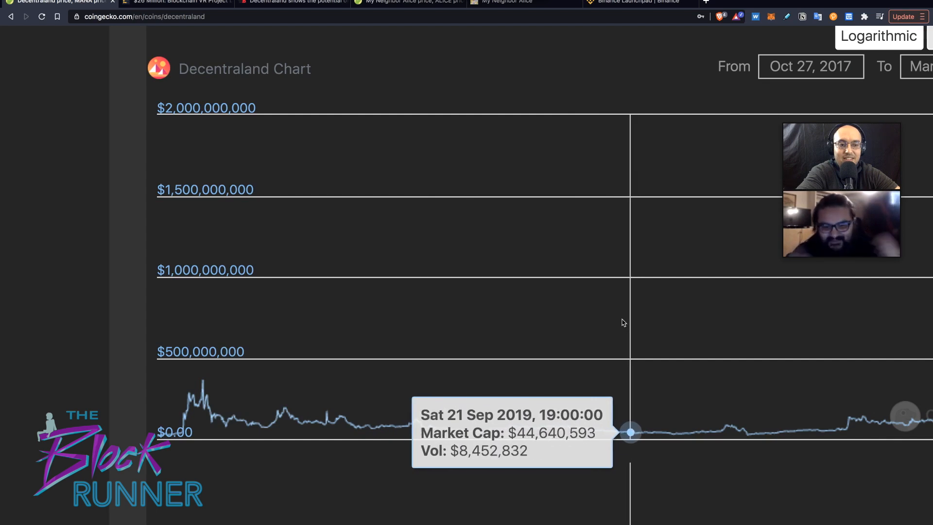
pyautogui.moveTo(198, 317)
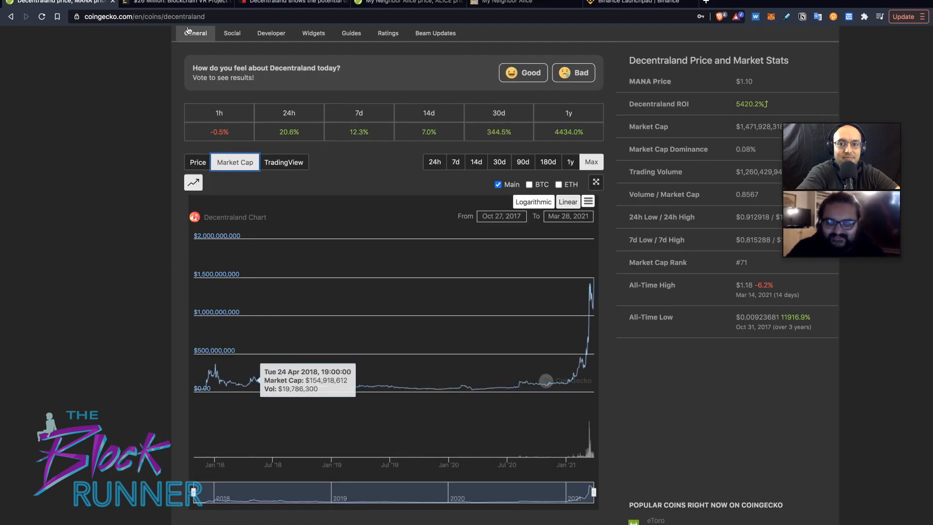
pyautogui.click(175, 2)
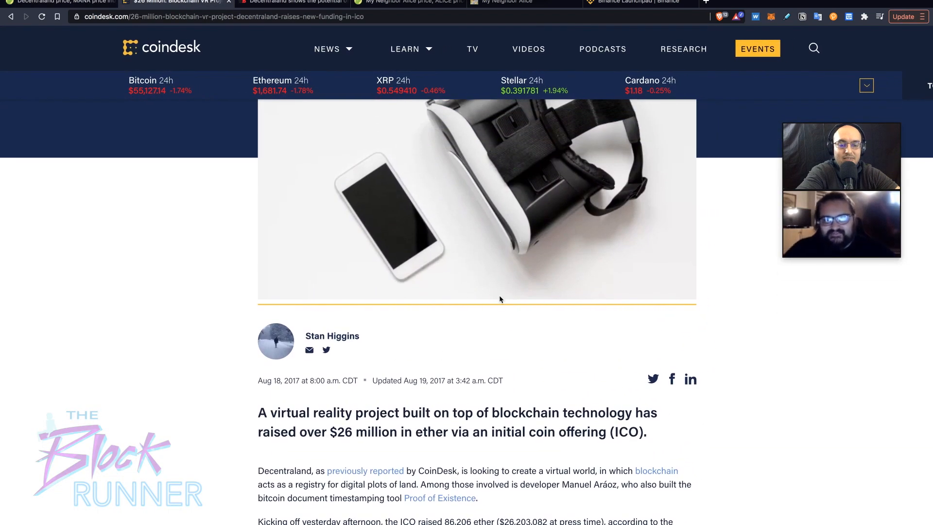
# - Read through CoinDesk's article on Decentraland's $26 million ICO funding
pyautogui.scroll(-3)
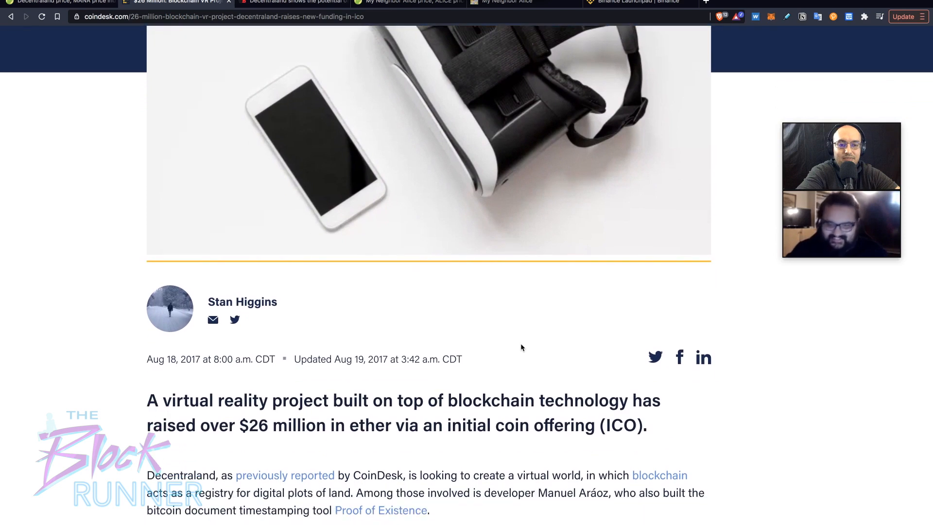
pyautogui.scroll(-3)
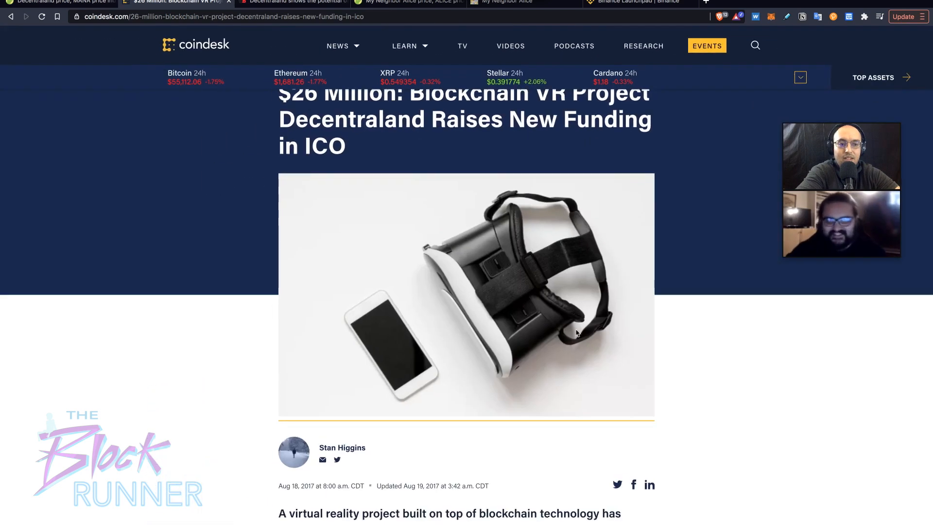
pyautogui.scroll(-3)
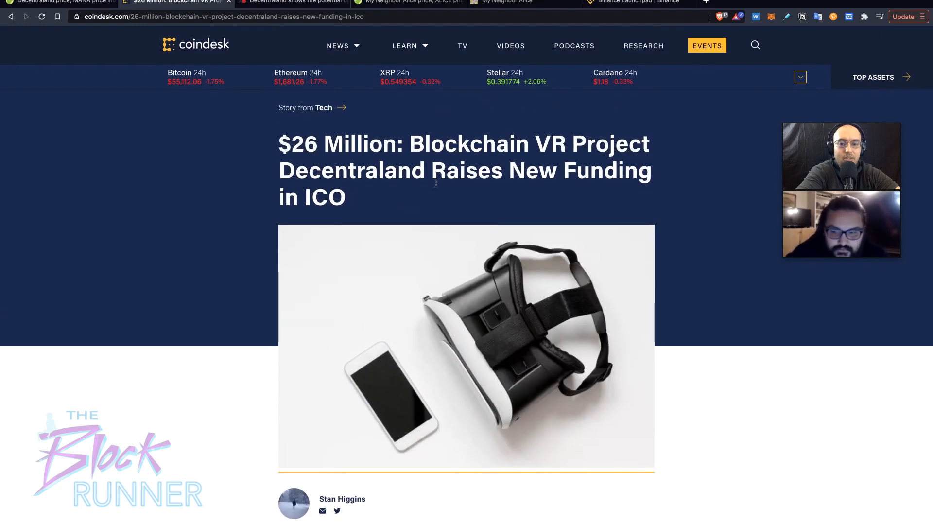
pyautogui.scroll(-3)
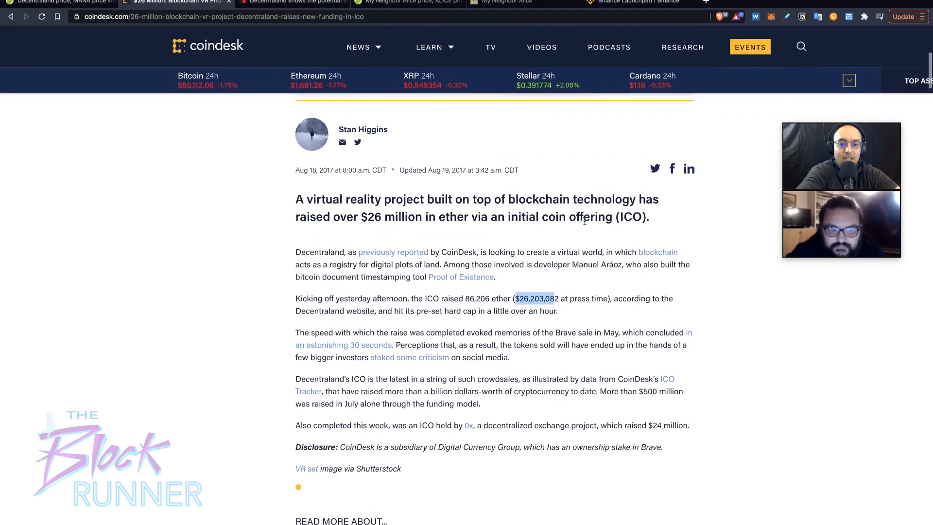
pyautogui.scroll(-3)
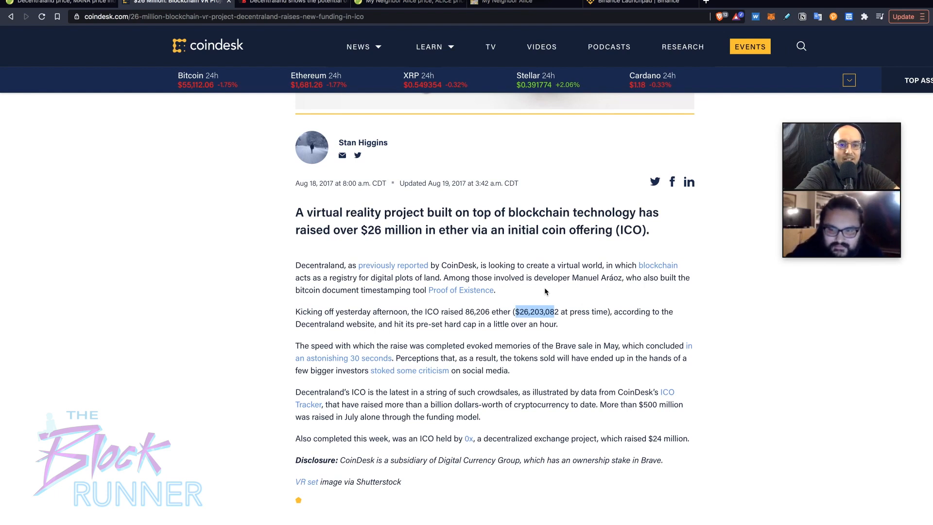
pyautogui.scroll(-3)
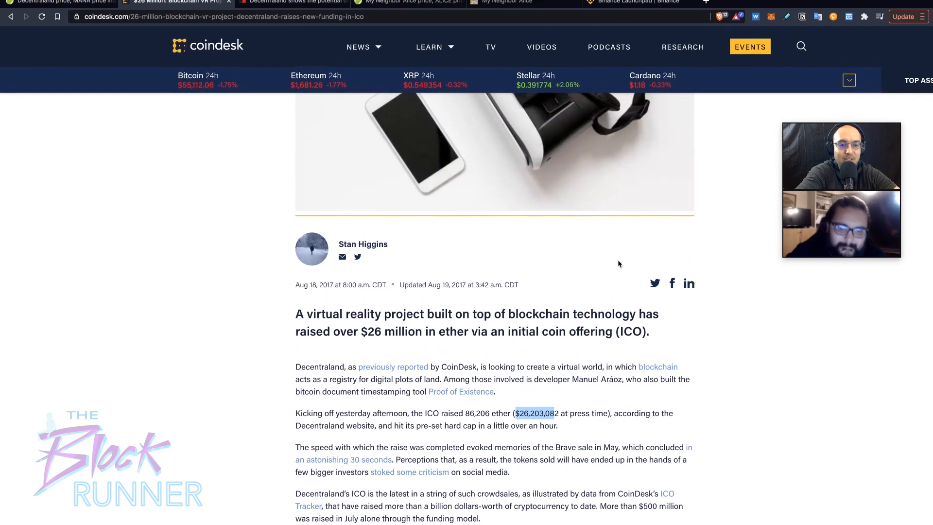
pyautogui.scroll(-3)
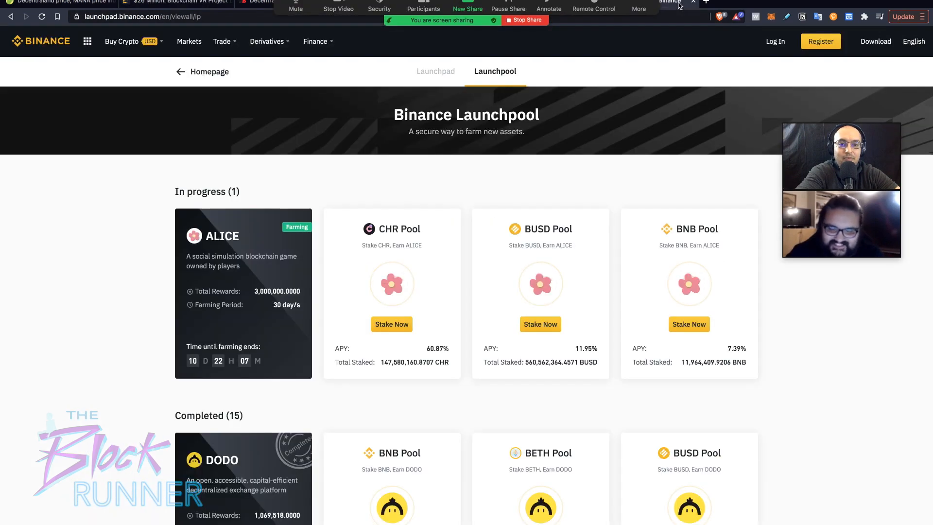
pyautogui.moveTo(476, 143)
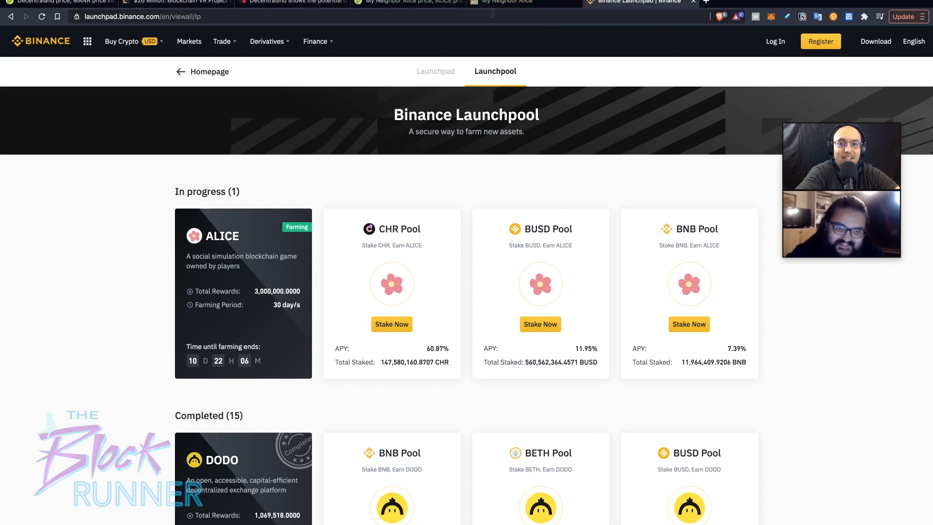
# - Browse the game design, key features and demo sections, then bring up CoinGecko's ALICE page
pyautogui.click(504, 2)
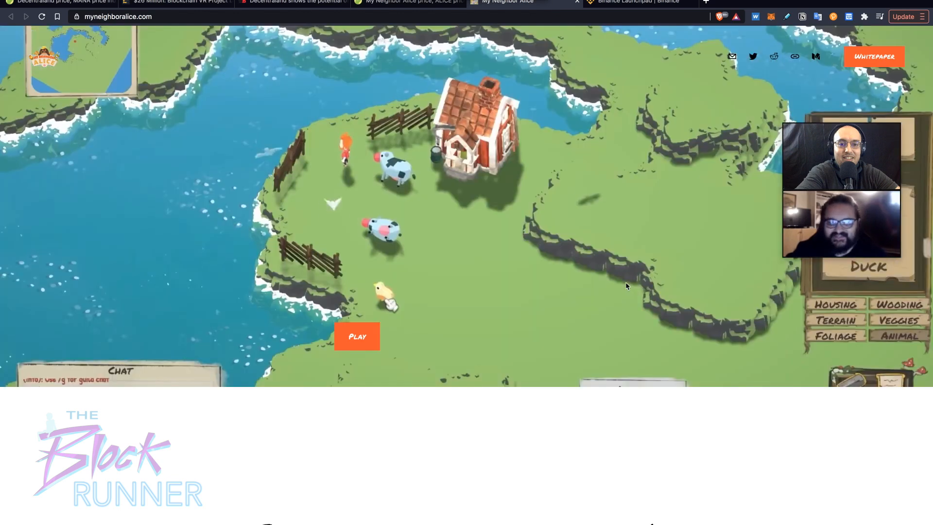
pyautogui.scroll(-3)
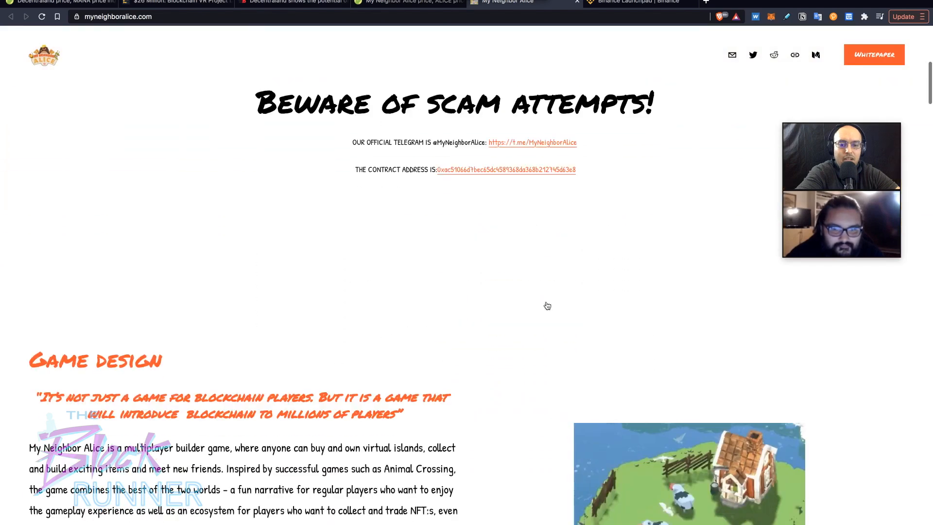
pyautogui.scroll(-3)
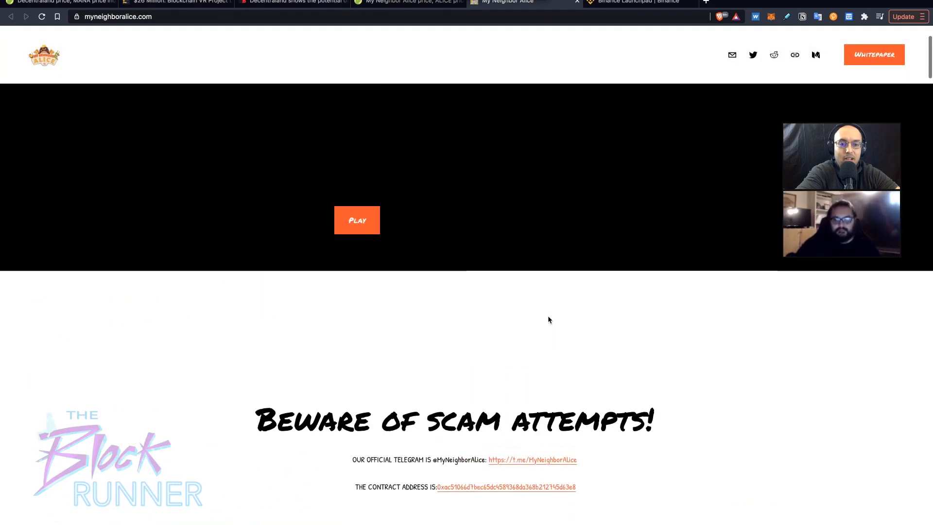
pyautogui.scroll(-3)
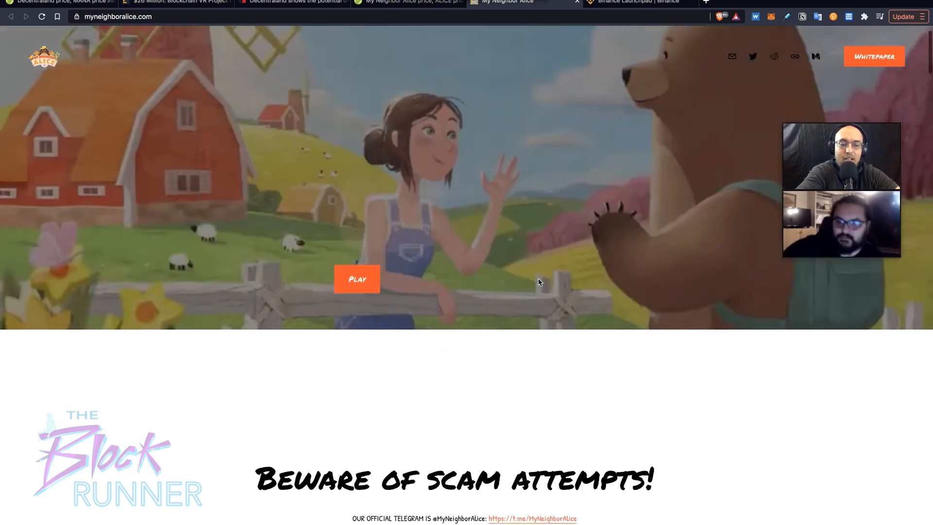
pyautogui.scroll(-3)
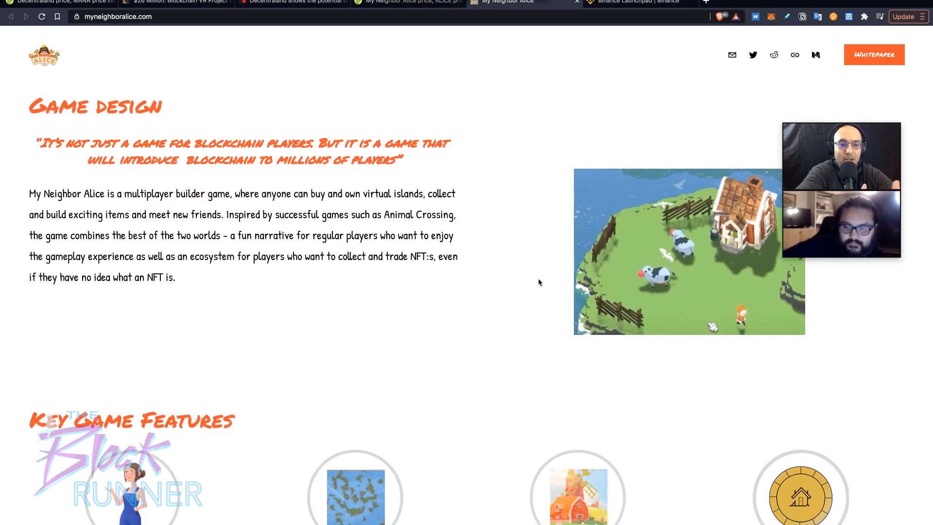
pyautogui.scroll(-3)
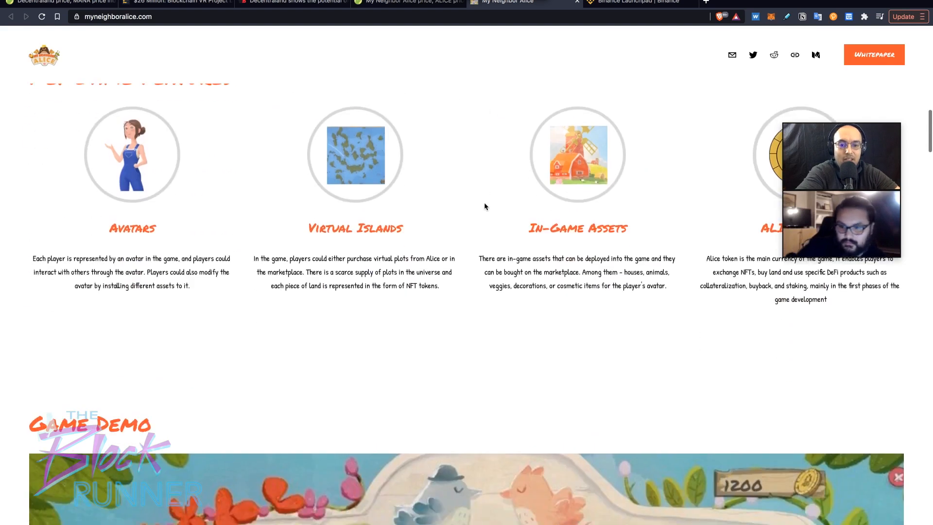
pyautogui.scroll(-3)
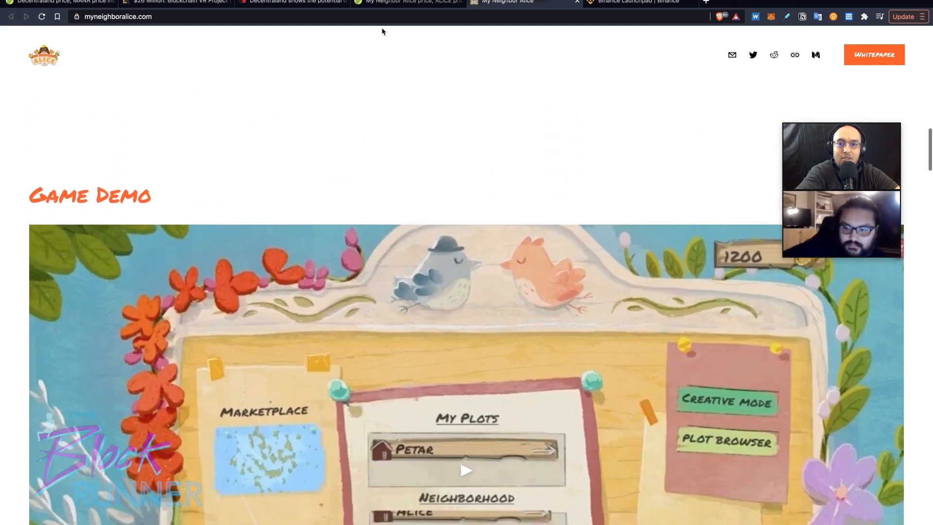
pyautogui.click(408, 2)
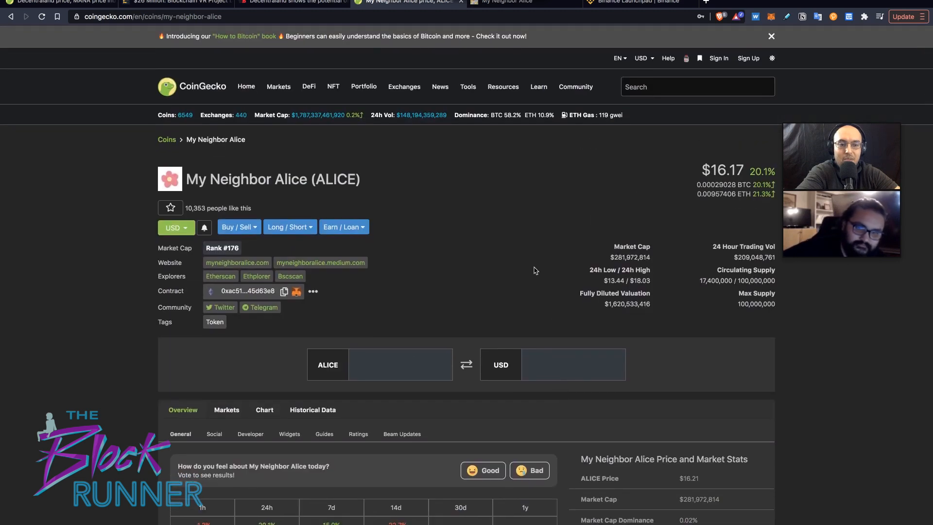
# - Look over ALICE's $16.17 price and market stats on CoinGecko
pyautogui.click(771, 36)
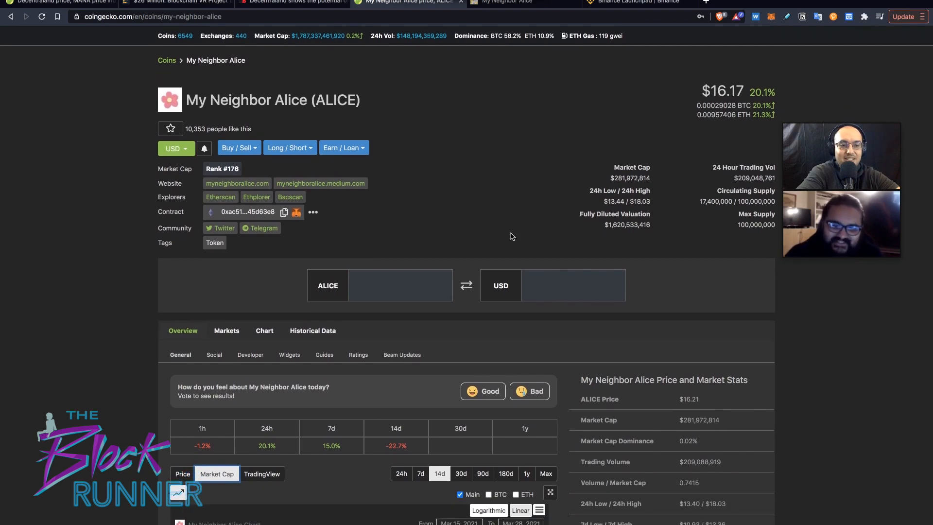
pyautogui.scroll(-3)
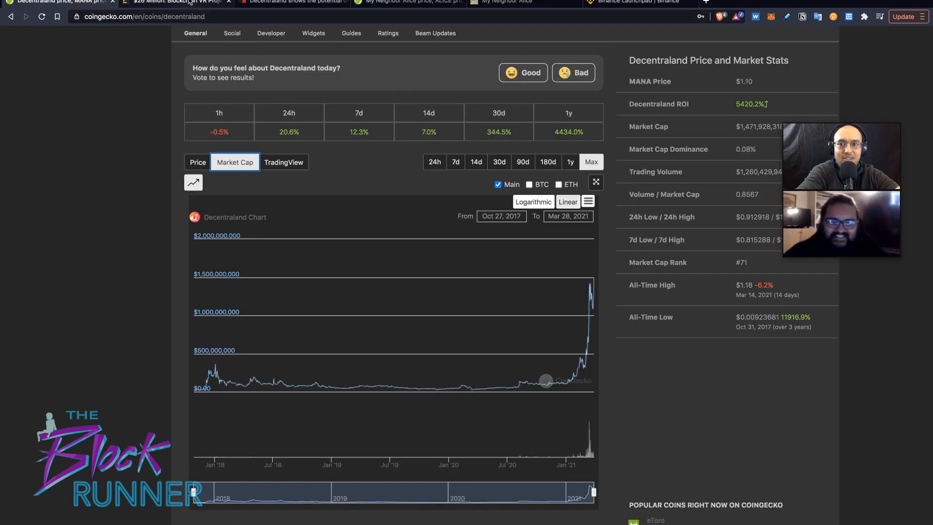
# - Play the Decentraland trailer and read VentureBeat's article through CEEK VR and VibeHub to the author note
pyautogui.click(291, 1)
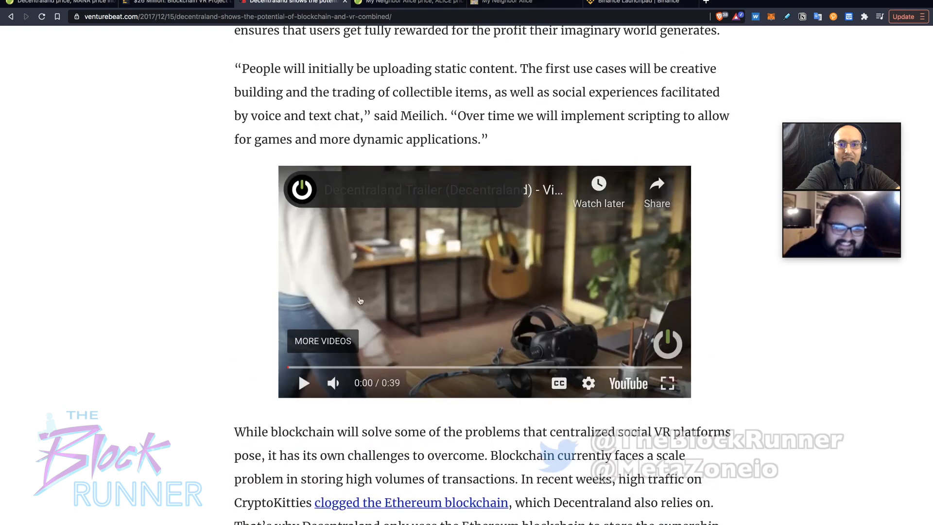
pyautogui.click(303, 382)
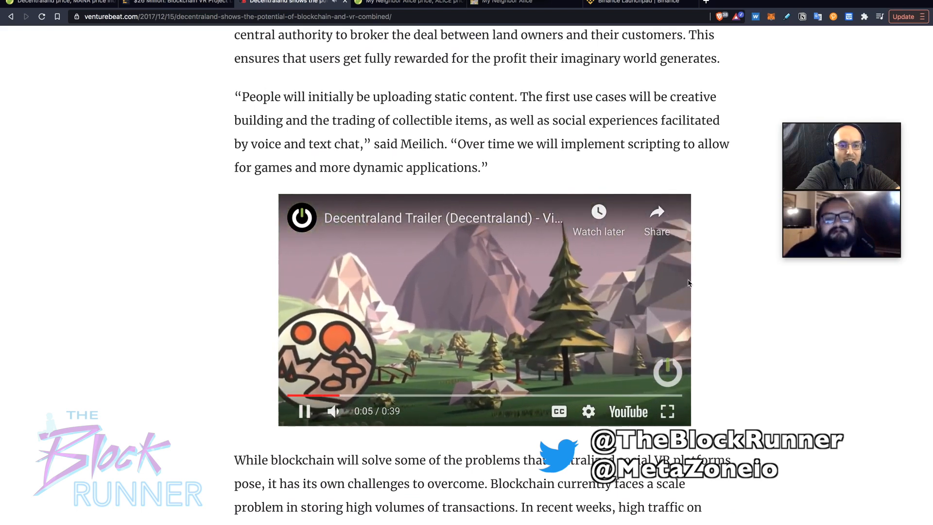
pyautogui.scroll(-3)
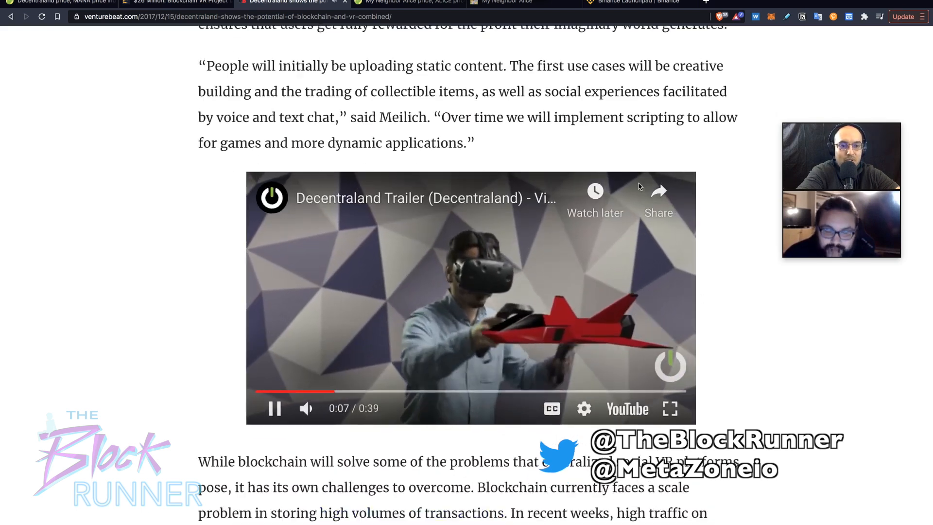
pyautogui.scroll(-3)
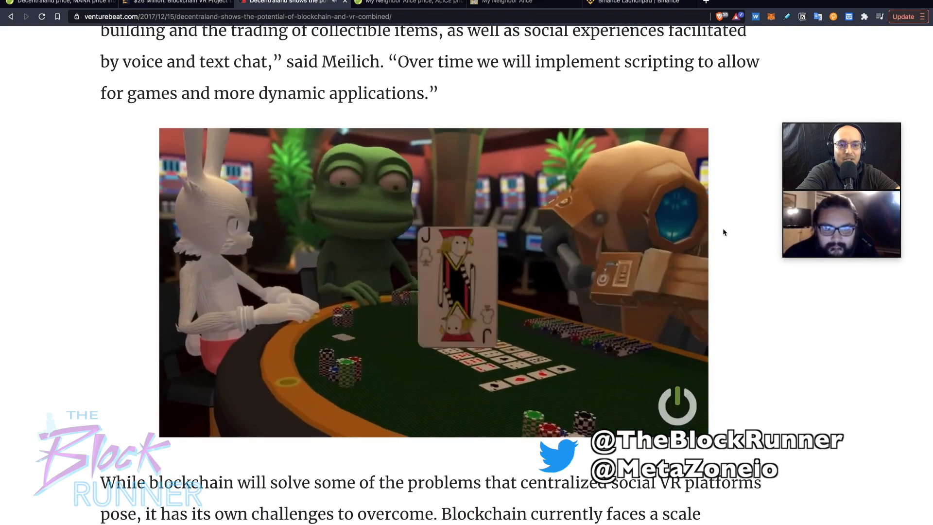
pyautogui.scroll(-3)
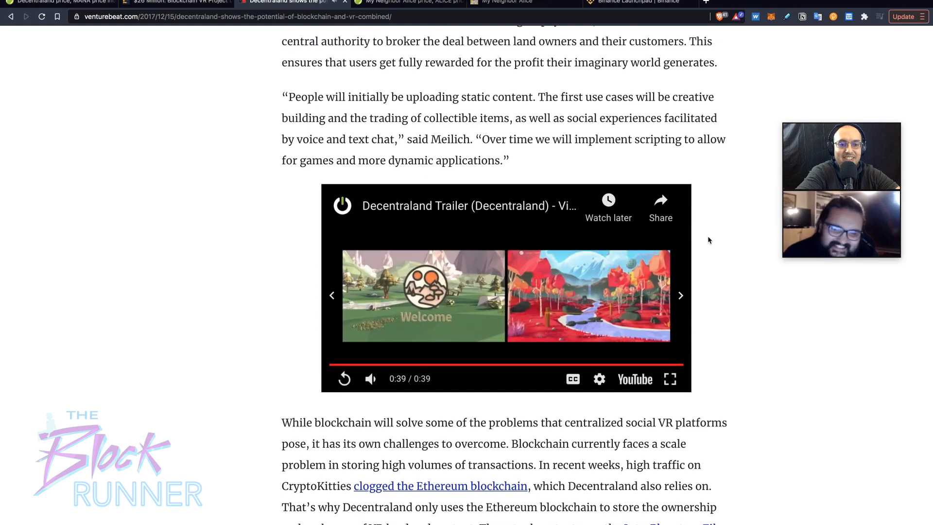
pyautogui.scroll(-3)
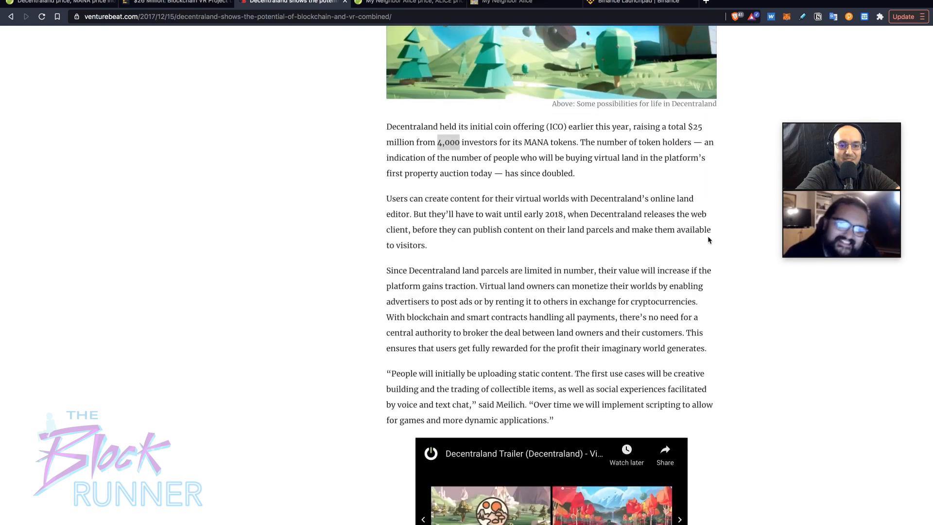
pyautogui.scroll(-3)
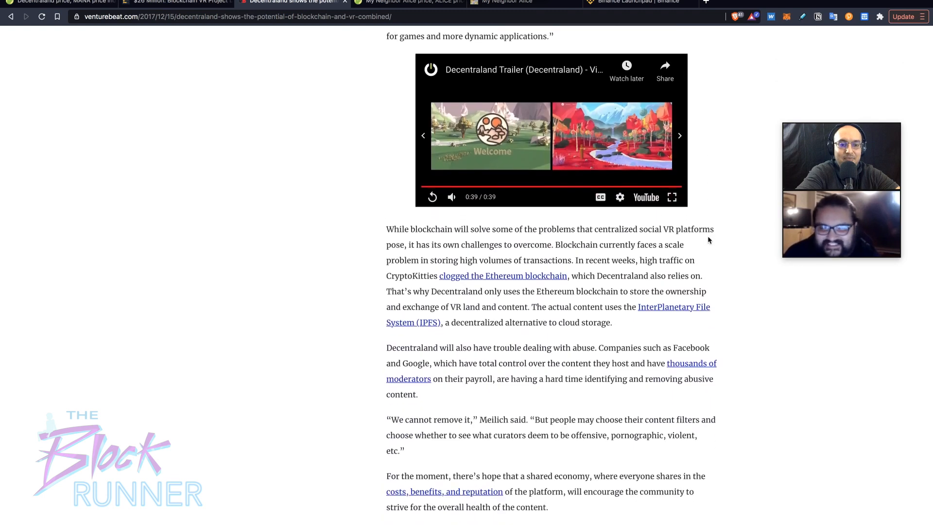
pyautogui.scroll(-3)
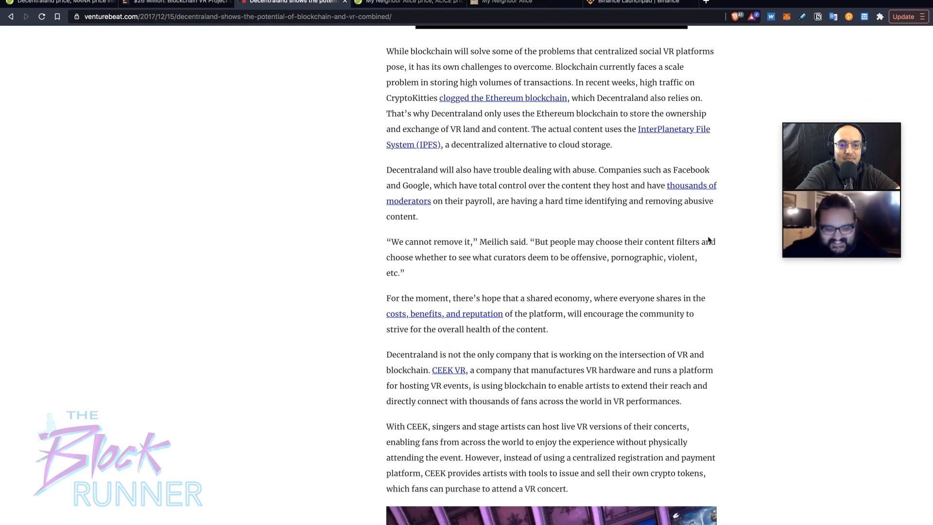
pyautogui.scroll(-3)
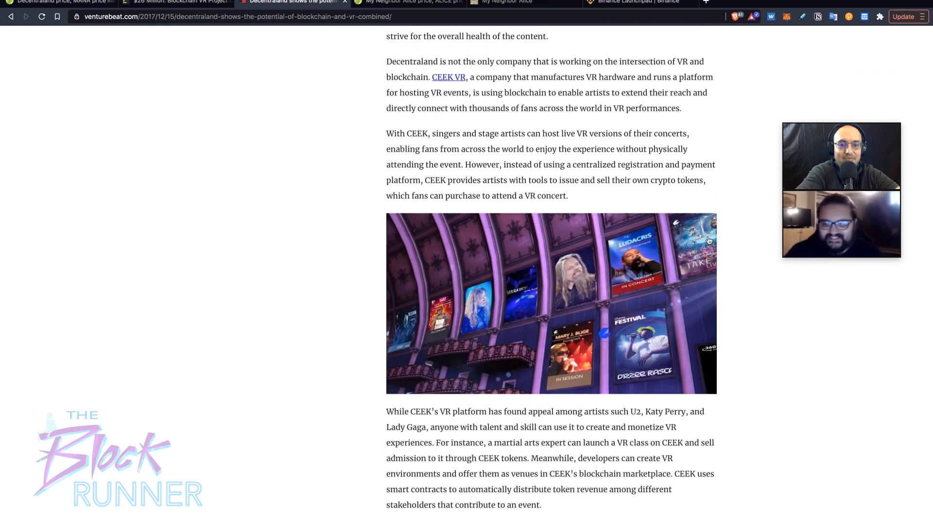
pyautogui.scroll(-3)
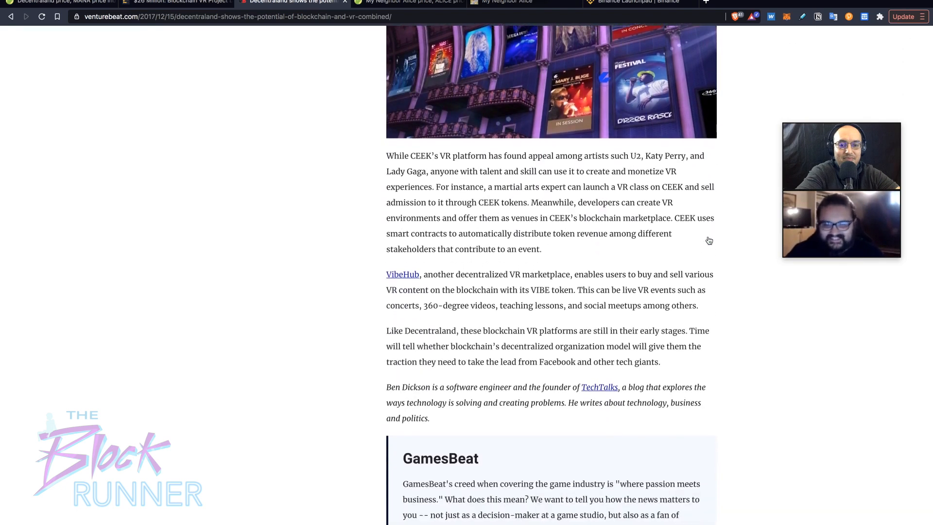
pyautogui.scroll(-3)
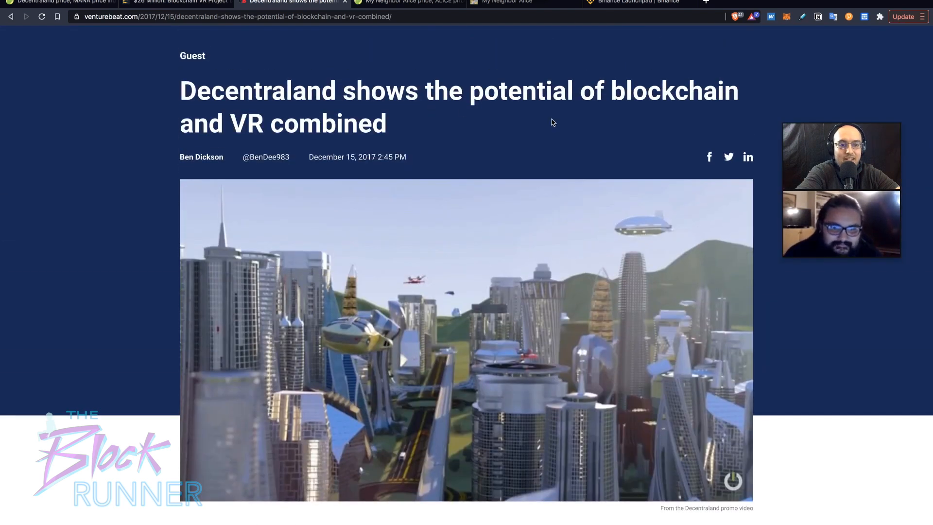
pyautogui.moveTo(530, 133)
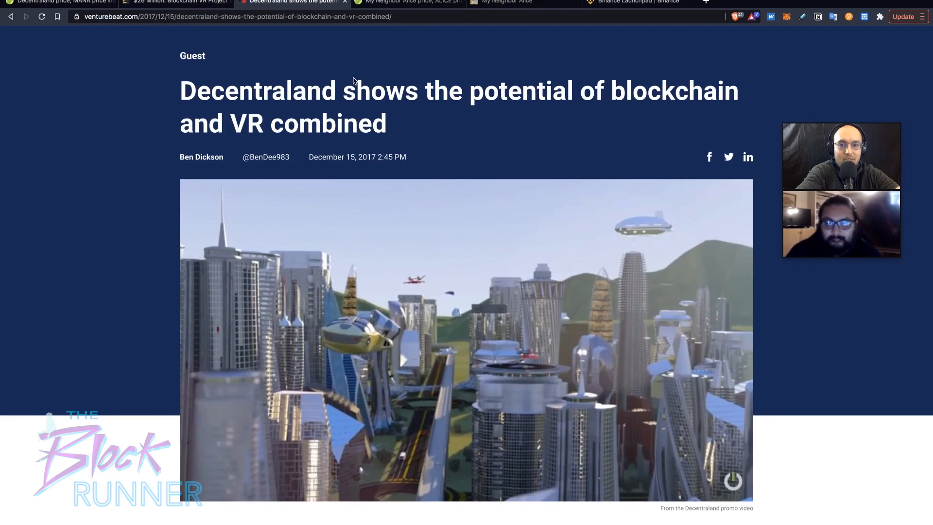
pyautogui.moveTo(482, 129)
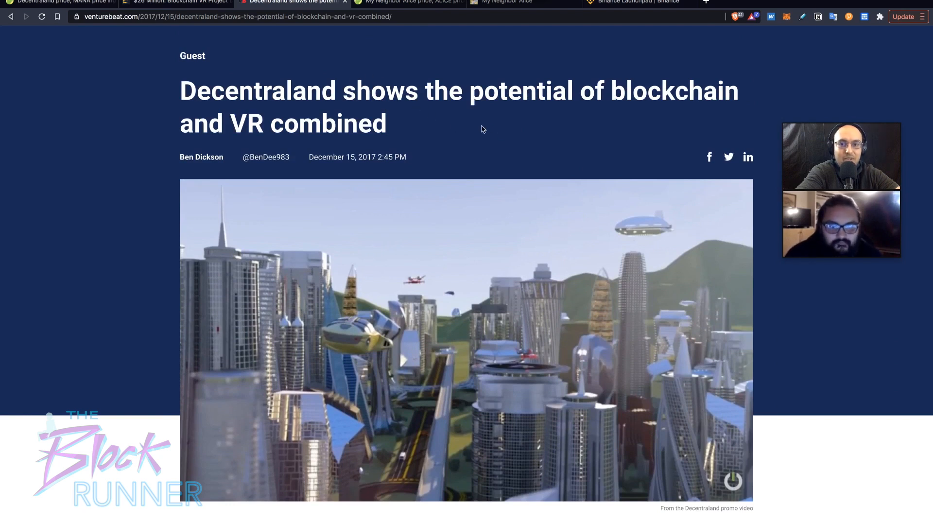
pyautogui.moveTo(473, 123)
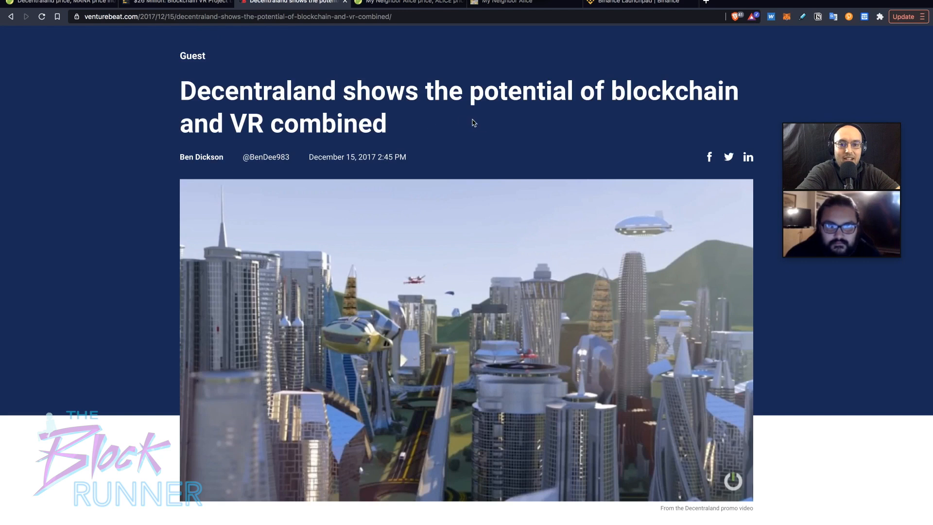
pyautogui.moveTo(488, 83)
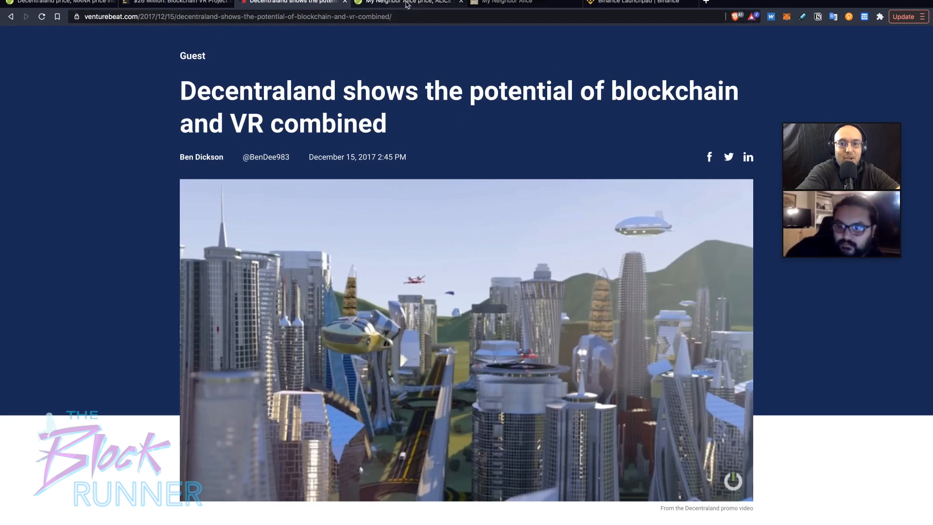
# - Review ALICE's $16.17 price, 20.1% gain, rank #176 and market stats
pyautogui.click(408, 2)
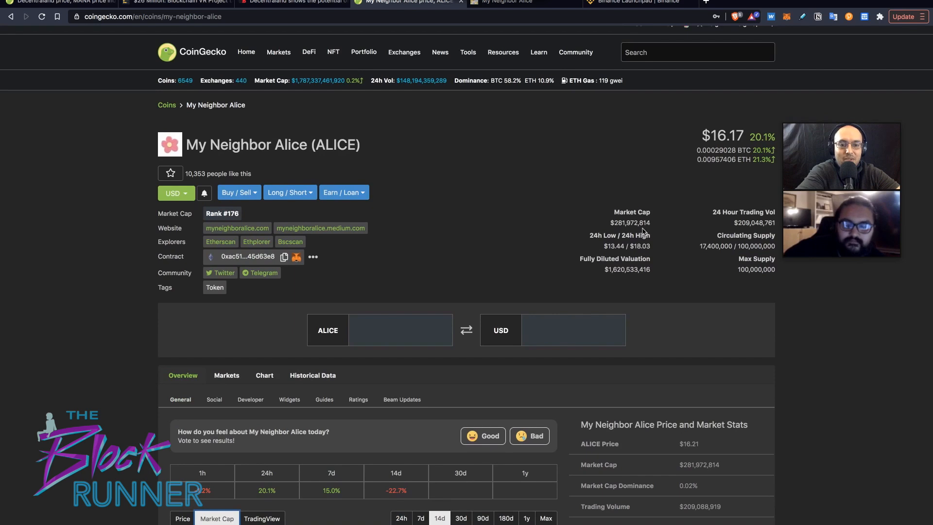
pyautogui.scroll(-3)
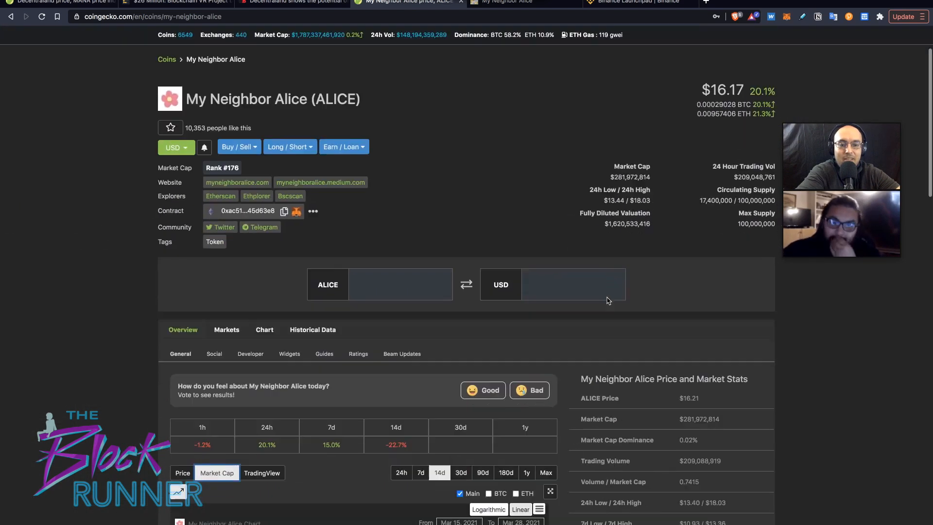
pyautogui.scroll(-3)
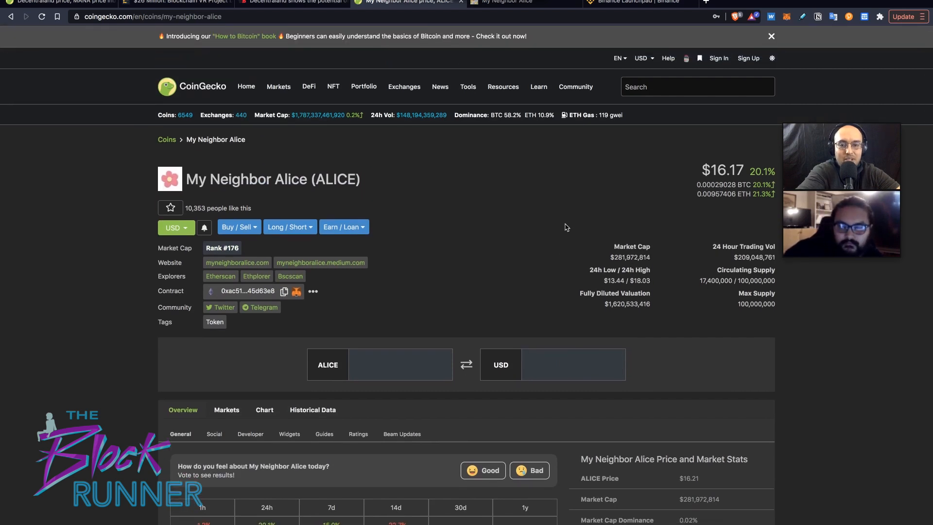
pyautogui.moveTo(547, 164)
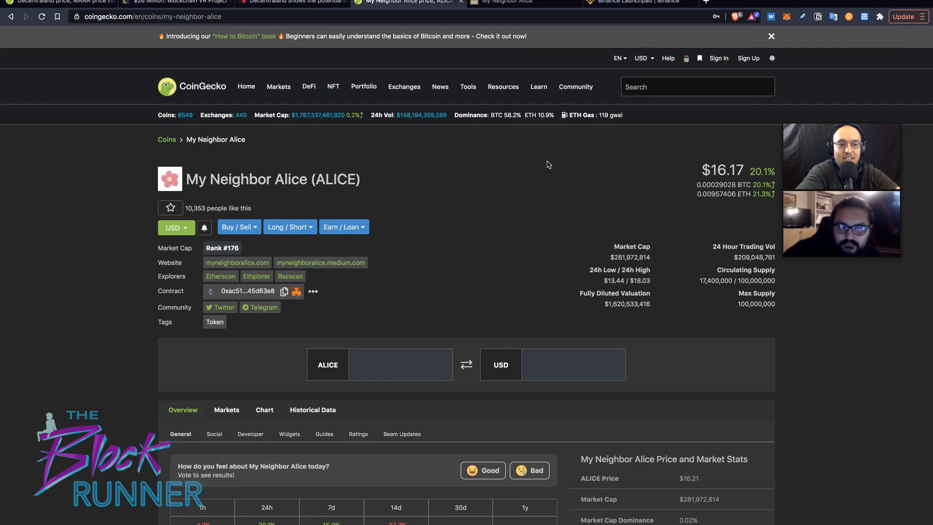
# - Scroll the My Neighbor Alice site down to the Islands land-customisation section
pyautogui.click(503, 2)
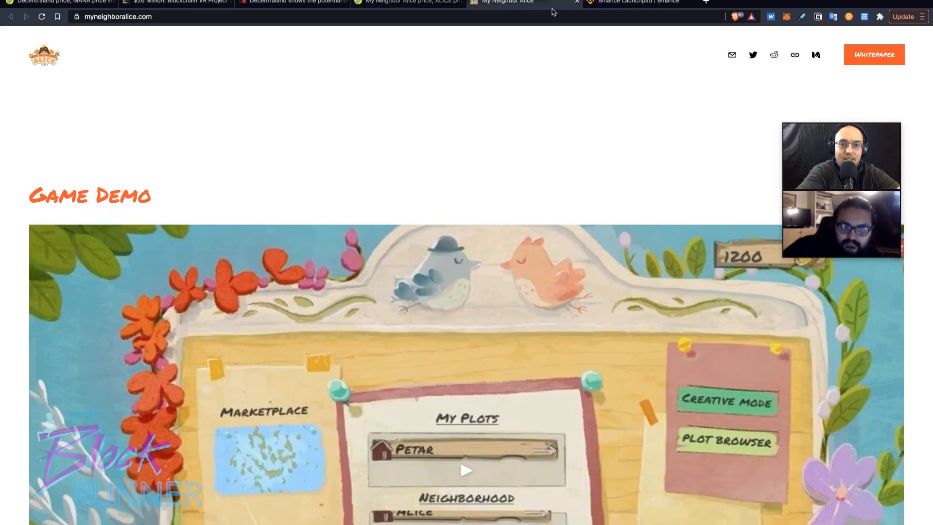
pyautogui.scroll(-3)
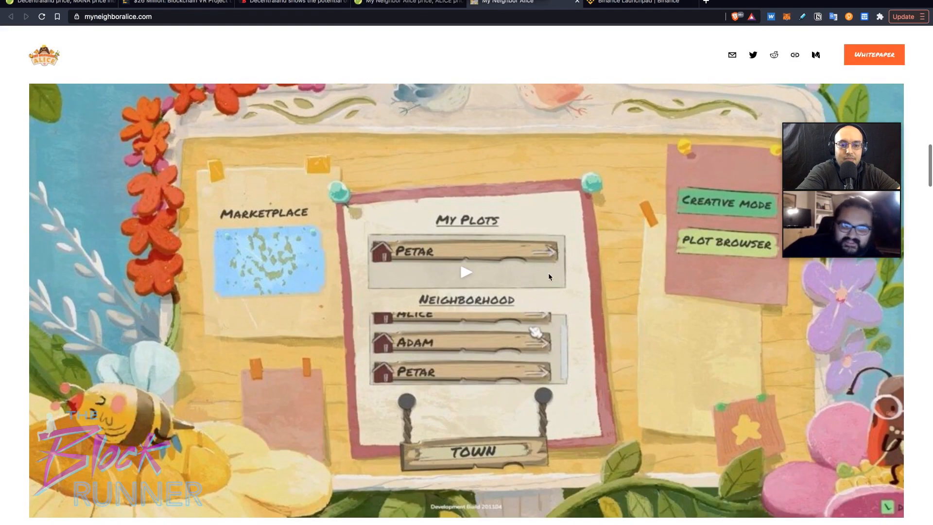
pyautogui.scroll(-3)
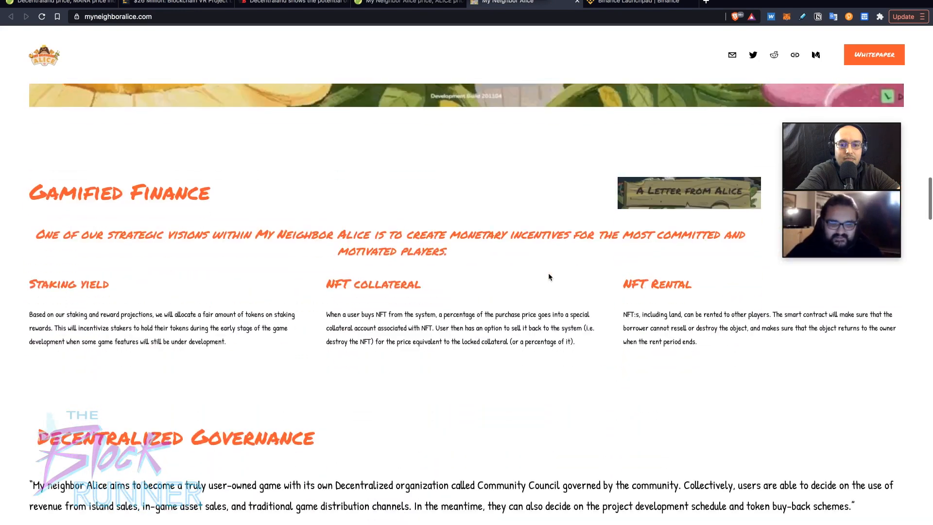
pyautogui.scroll(-3)
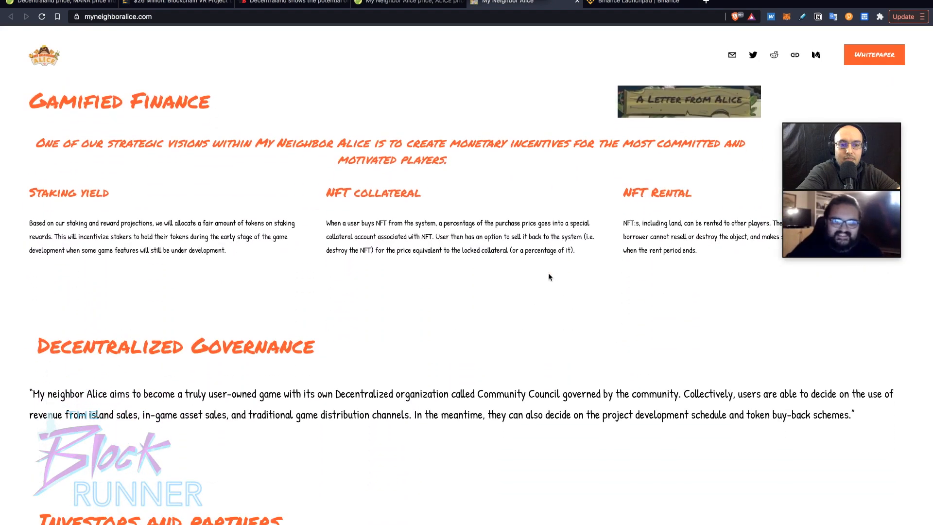
pyautogui.scroll(-3)
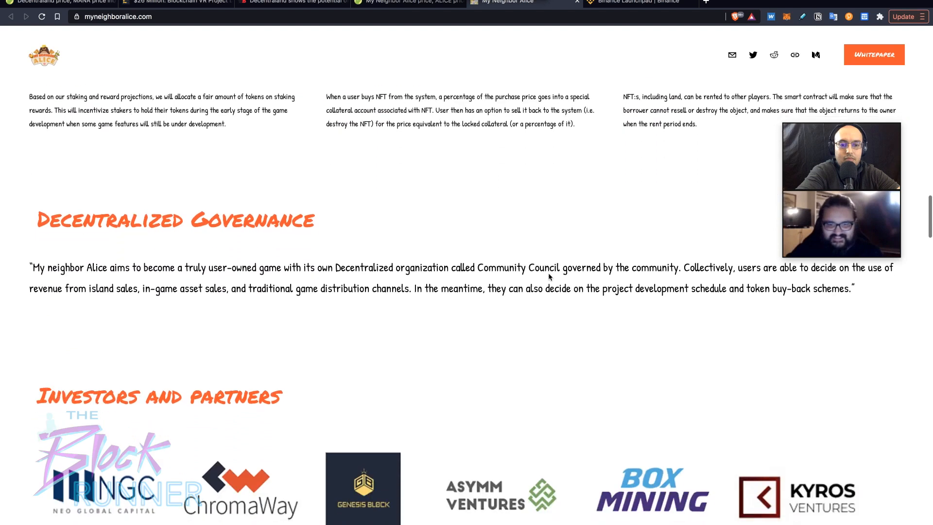
pyautogui.scroll(-3)
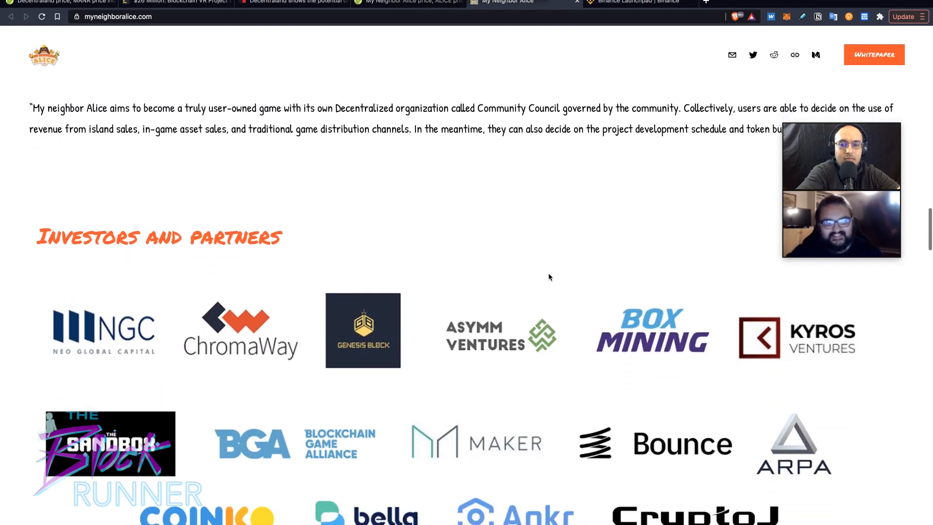
pyautogui.scroll(-3)
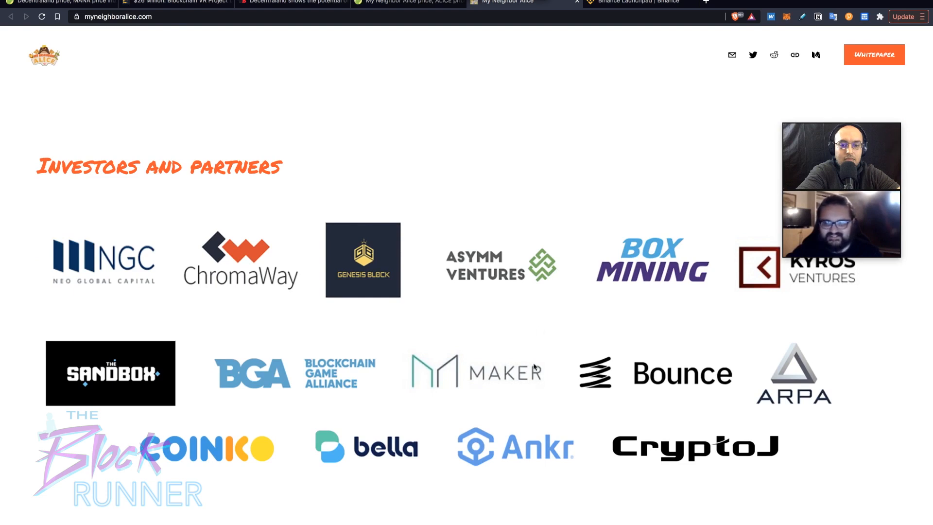
pyautogui.scroll(-3)
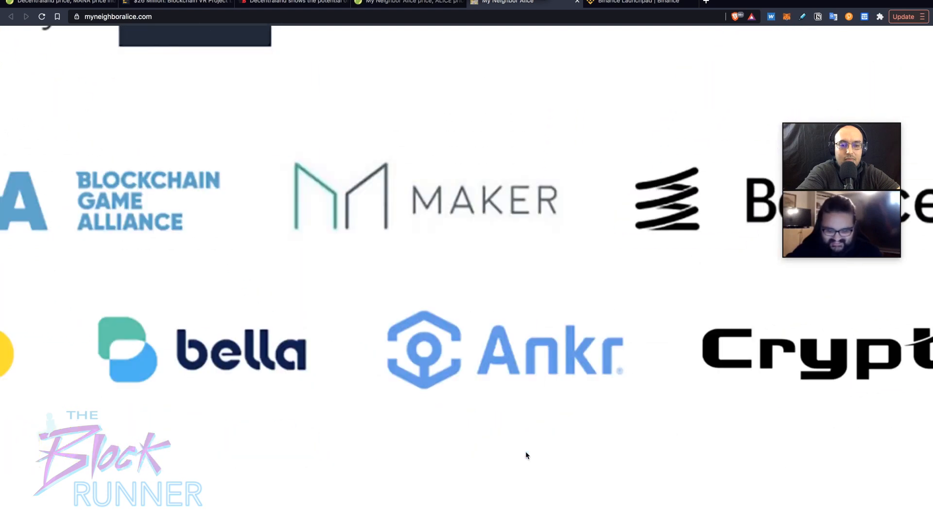
pyautogui.scroll(3)
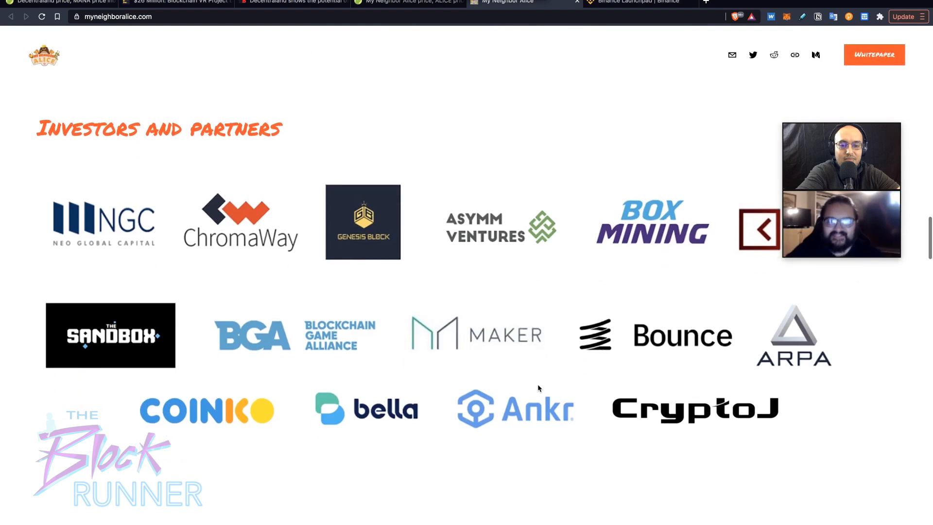
pyautogui.scroll(-3)
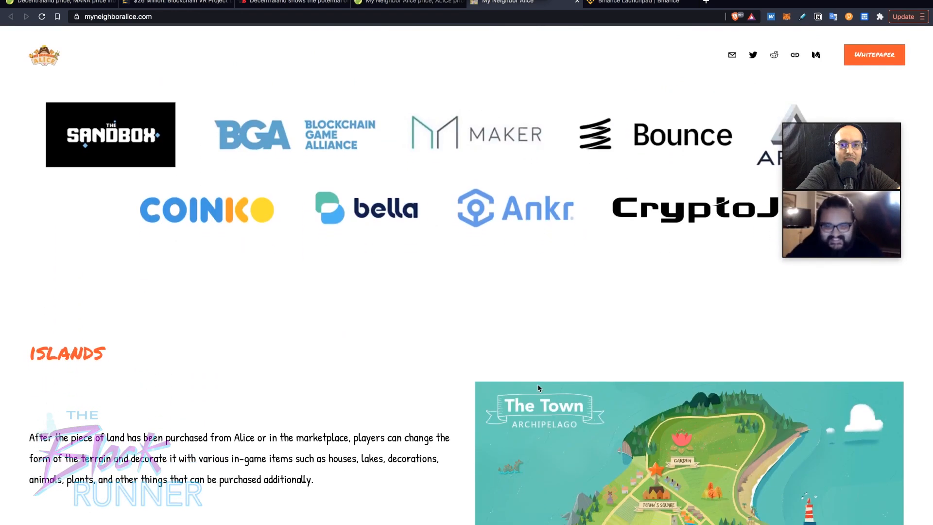
pyautogui.scroll(-3)
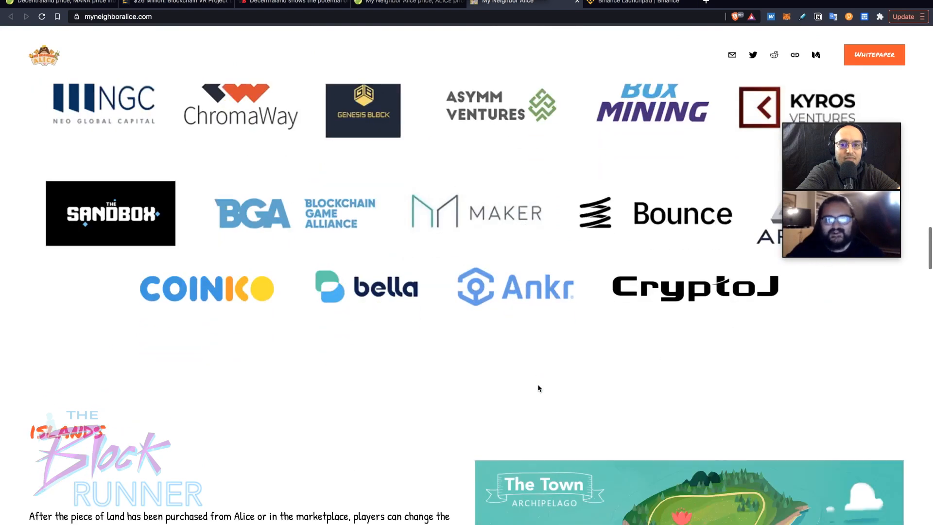
pyautogui.scroll(-3)
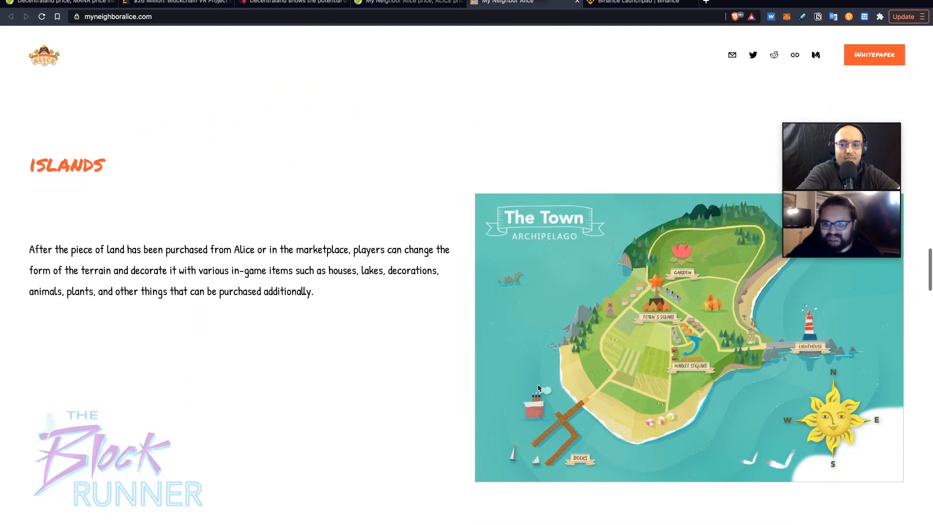
pyautogui.scroll(-3)
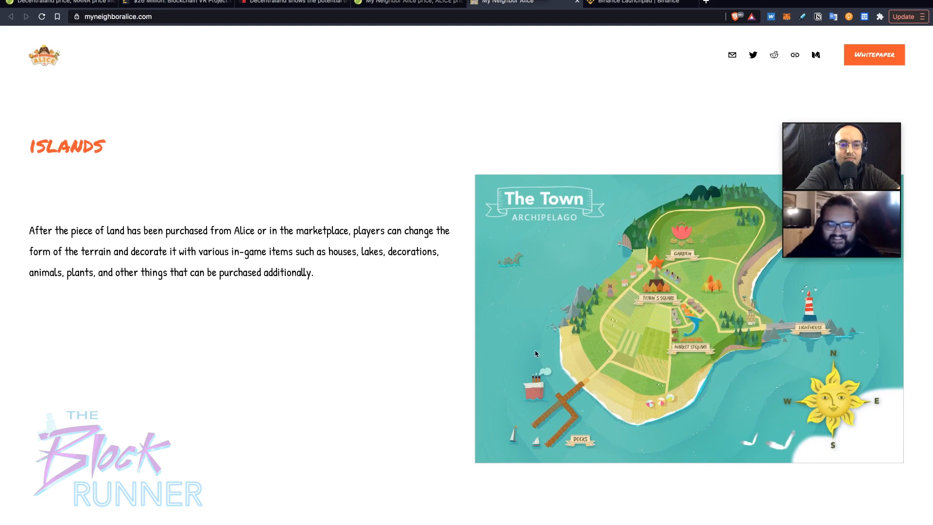
pyautogui.scroll(-3)
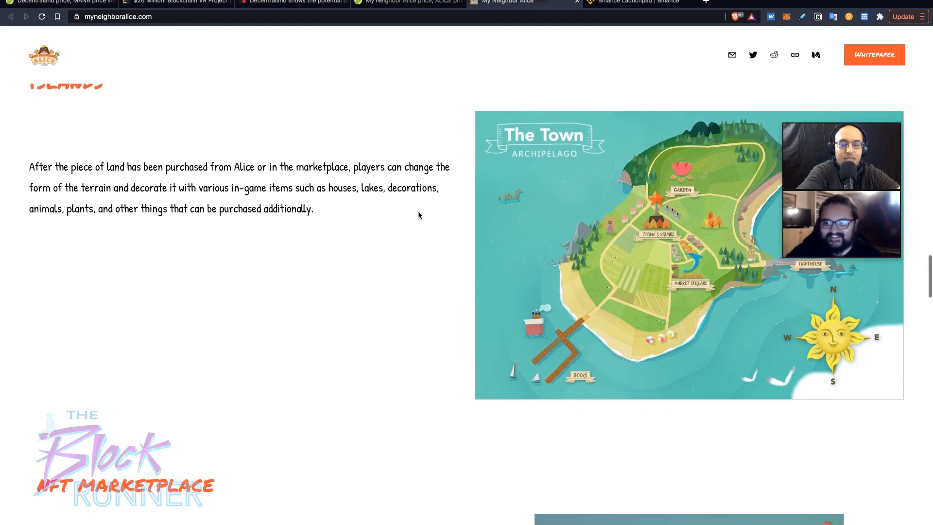
pyautogui.scroll(-3)
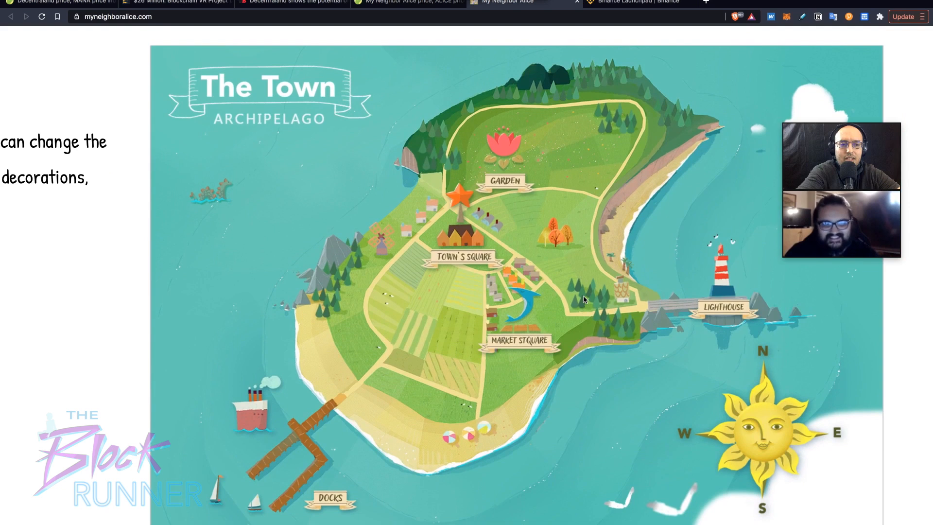
# - Examine The Town archipelago map and continue down to the NFT Marketplace section
pyautogui.scroll(-3)
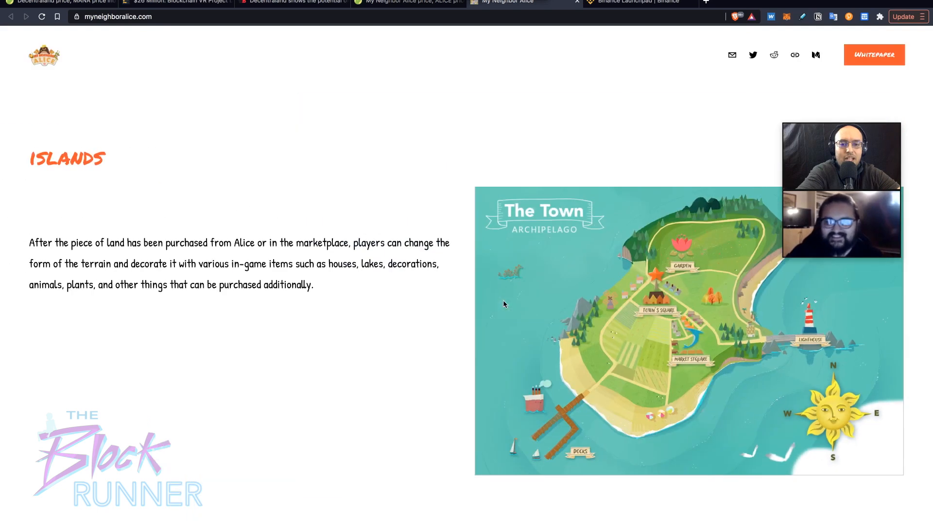
pyautogui.scroll(-3)
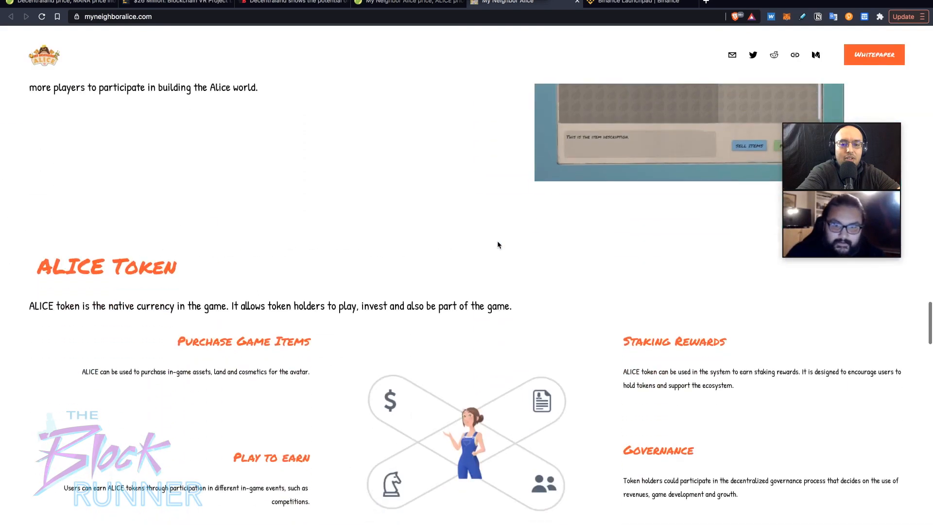
pyautogui.scroll(-3)
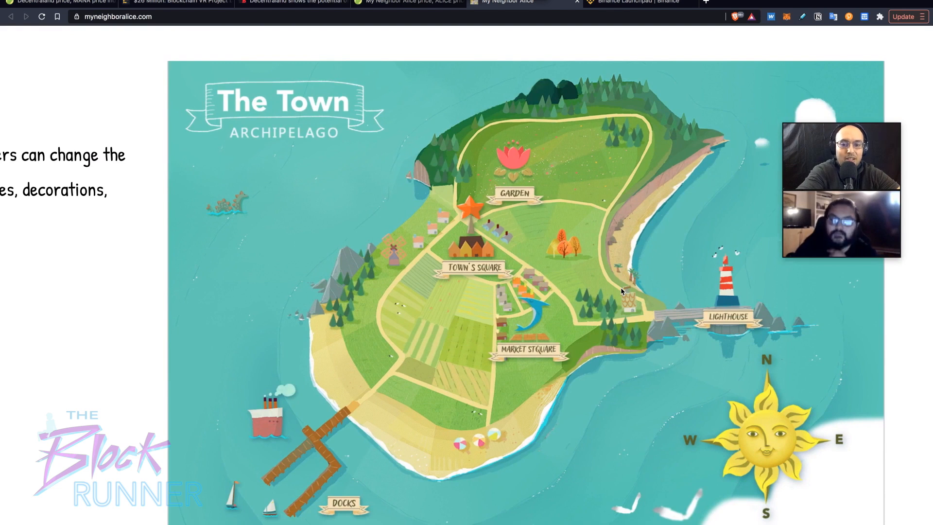
pyautogui.scroll(-3)
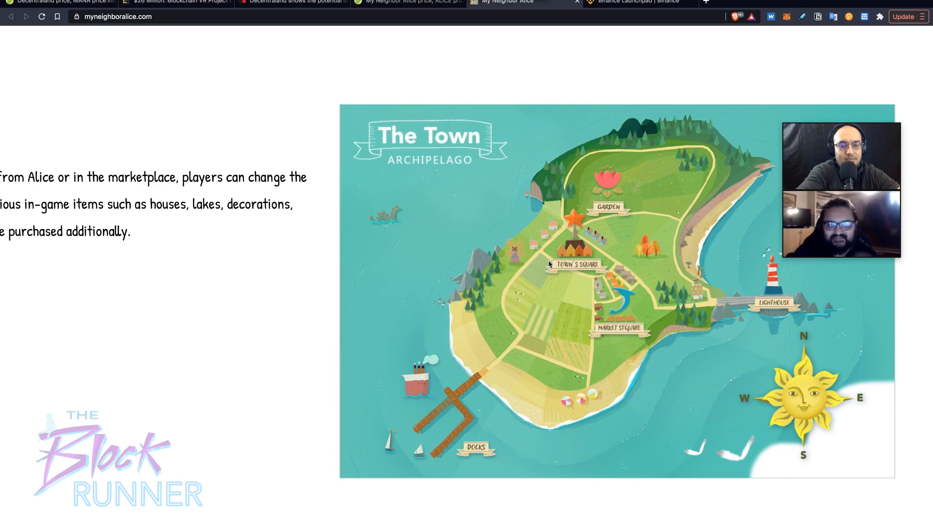
pyautogui.scroll(-3)
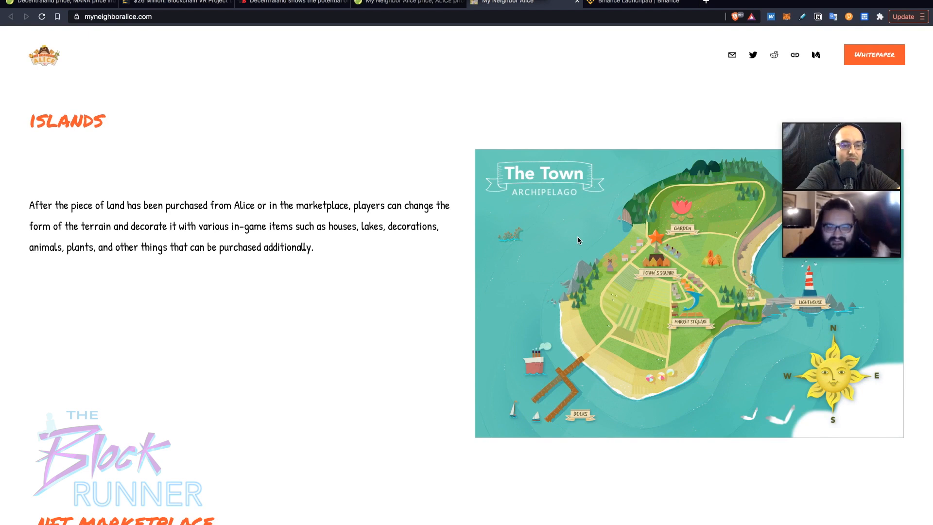
pyautogui.scroll(-3)
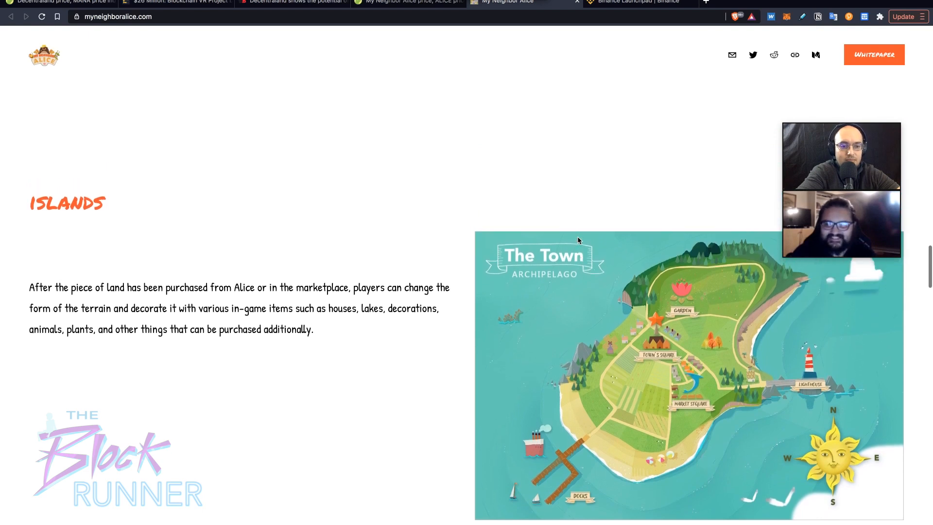
pyautogui.scroll(-3)
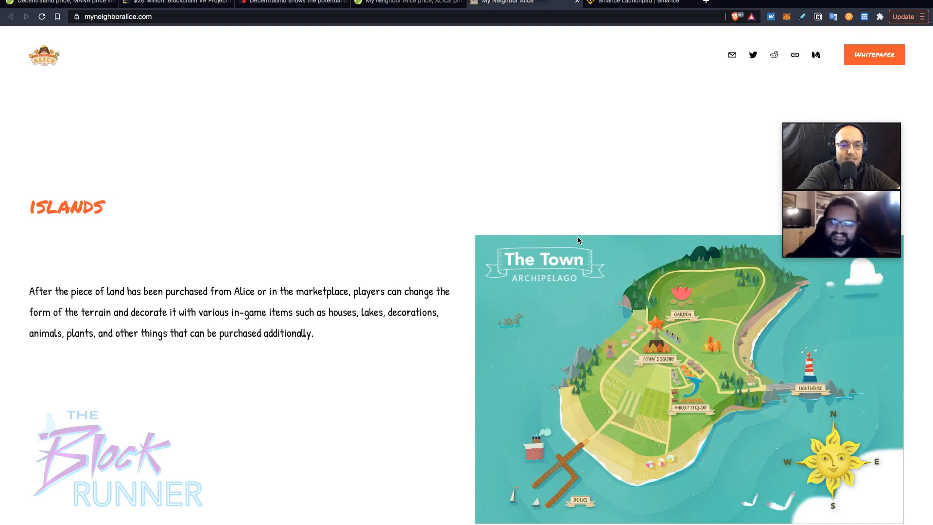
pyautogui.scroll(-3)
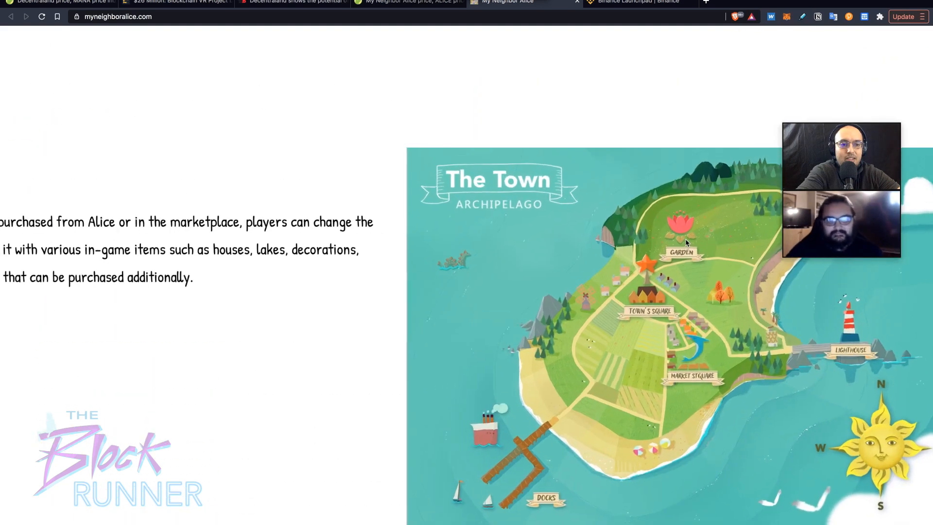
pyautogui.scroll(-3)
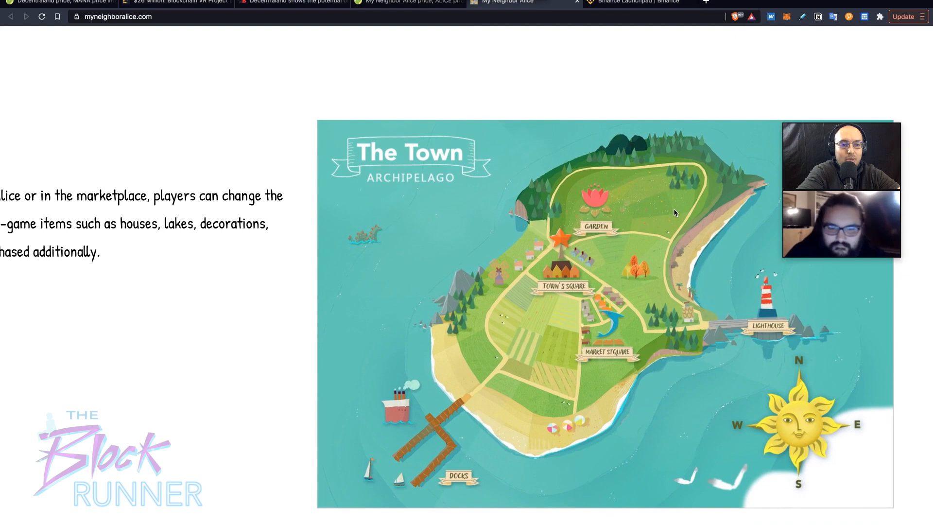
pyautogui.scroll(-3)
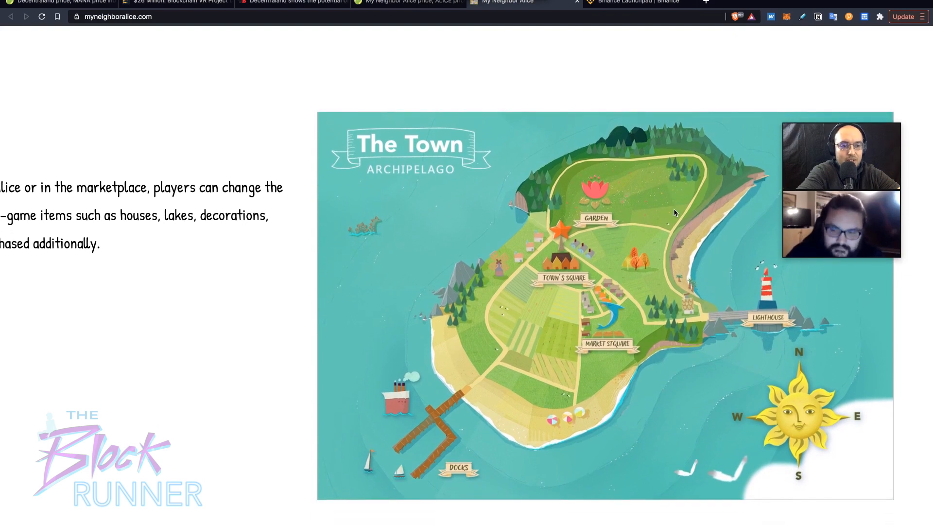
pyautogui.scroll(-3)
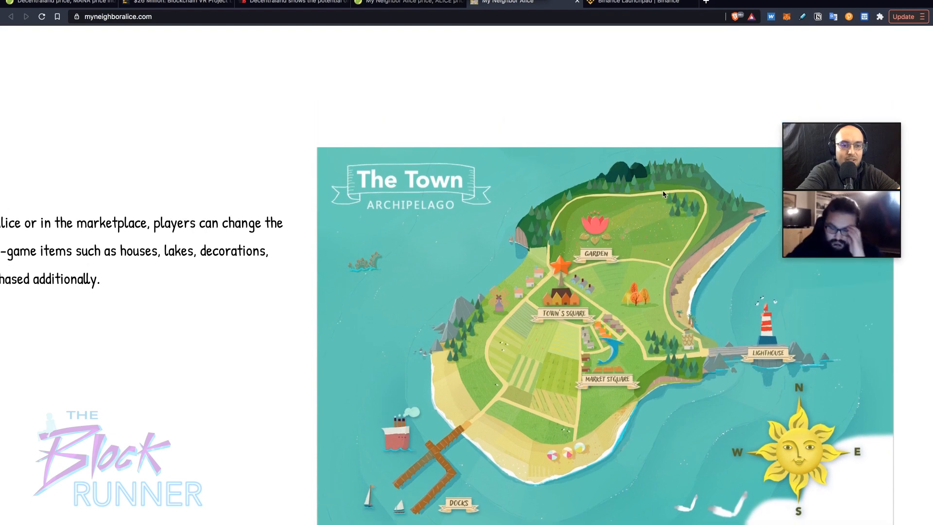
pyautogui.scroll(-3)
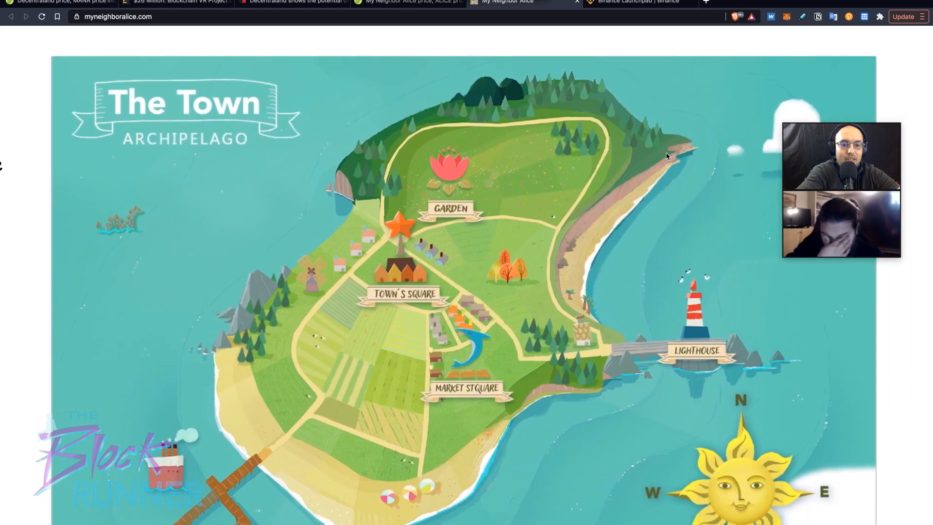
pyautogui.scroll(-3)
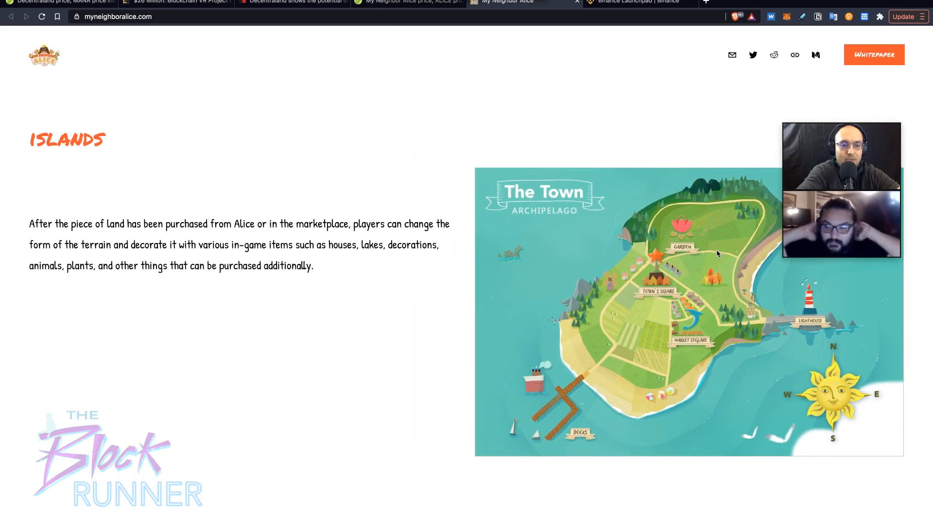
pyautogui.scroll(-3)
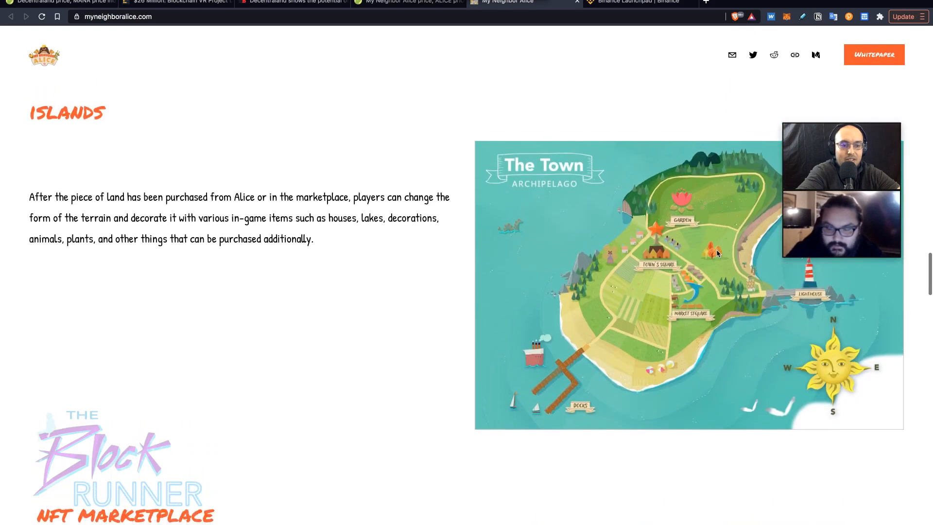
pyautogui.scroll(-3)
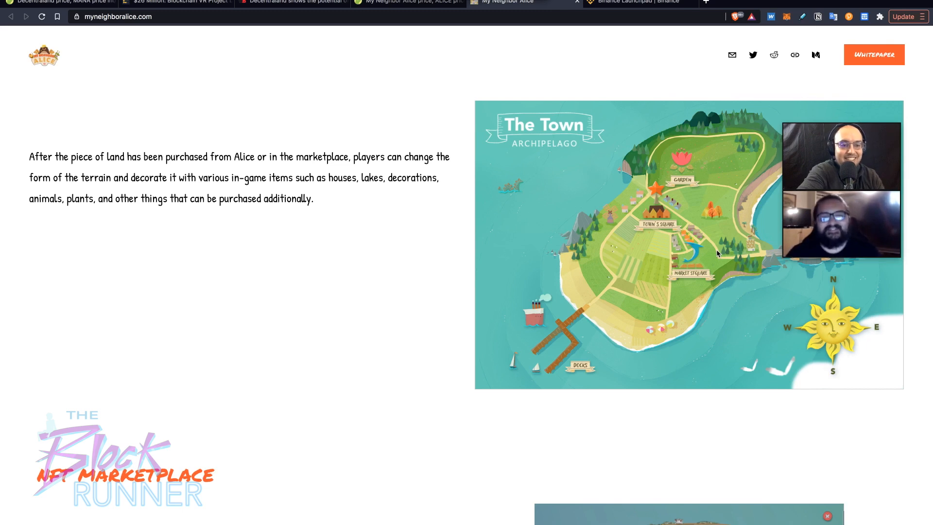
pyautogui.scroll(-3)
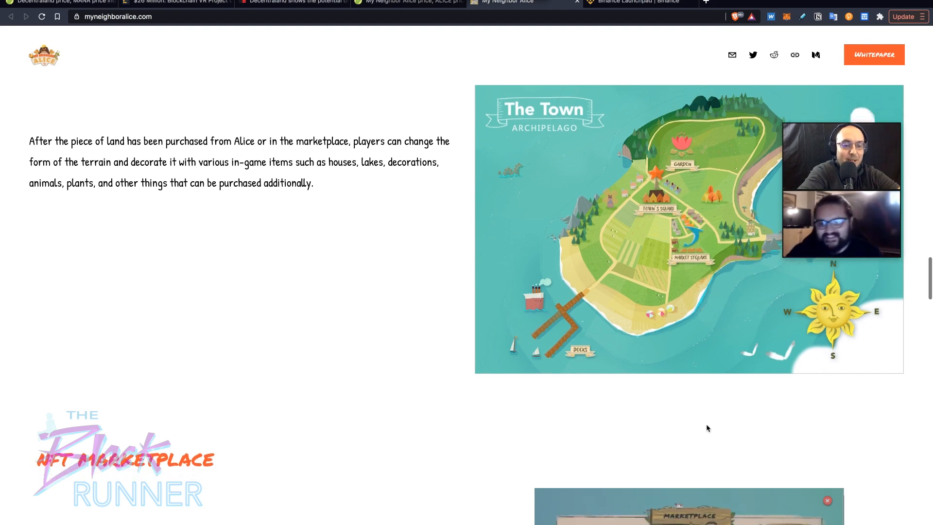
pyautogui.scroll(-3)
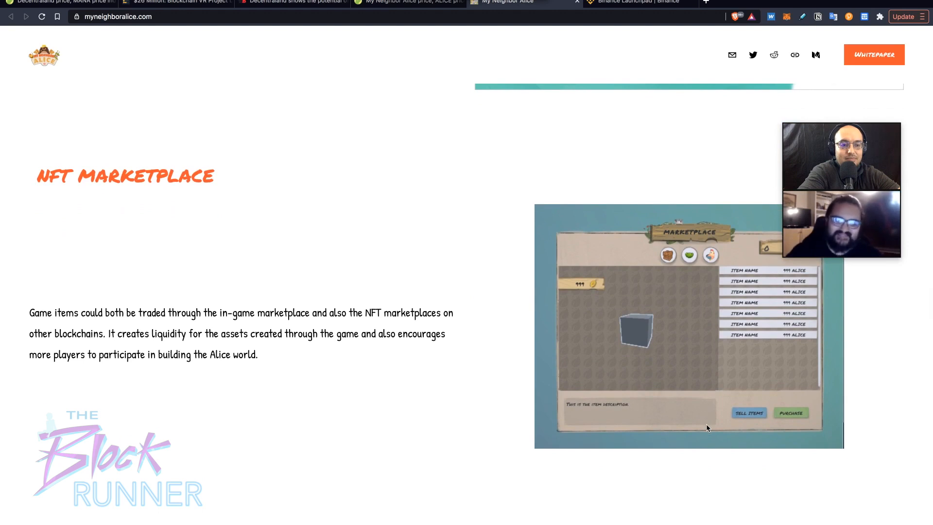
# - Browse the NFT Marketplace, ALICE Token and Token Metrics sections, then bring up Binance Launchpool's ALICE pools
pyautogui.scroll(-3)
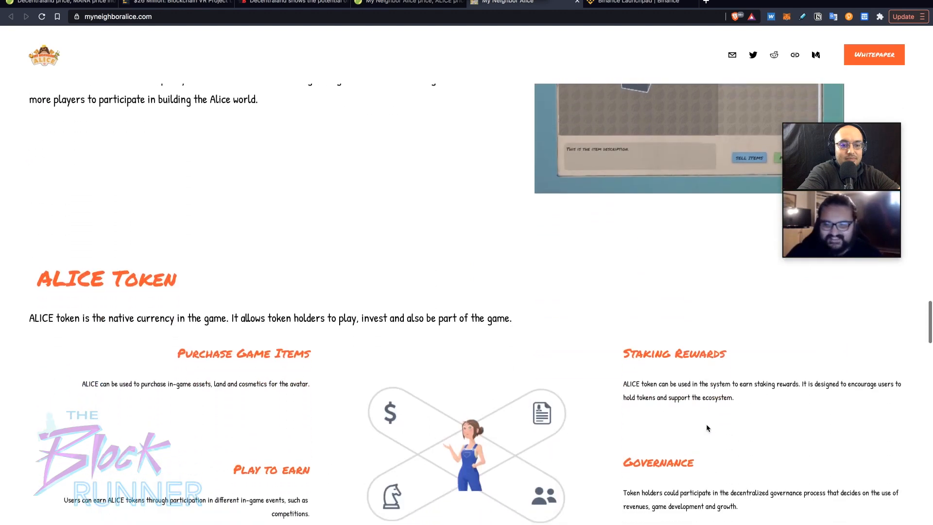
pyautogui.scroll(-3)
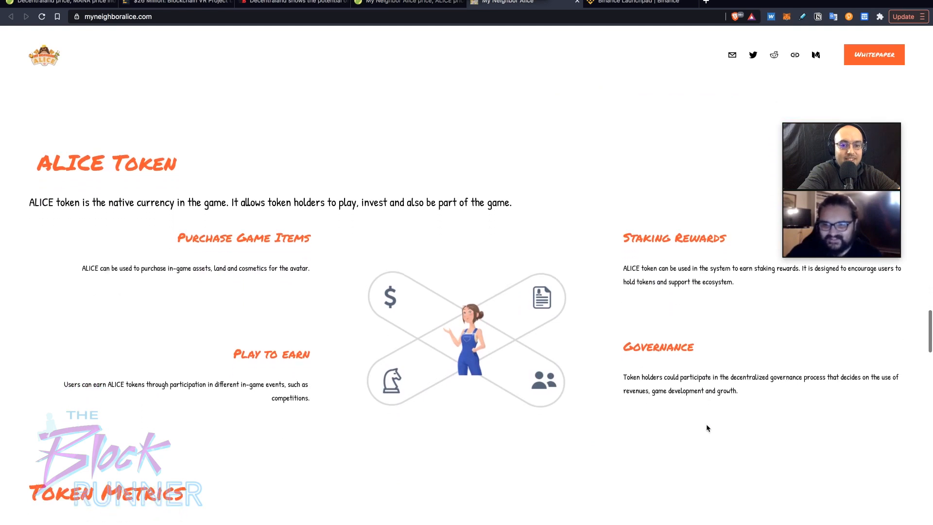
pyautogui.scroll(-3)
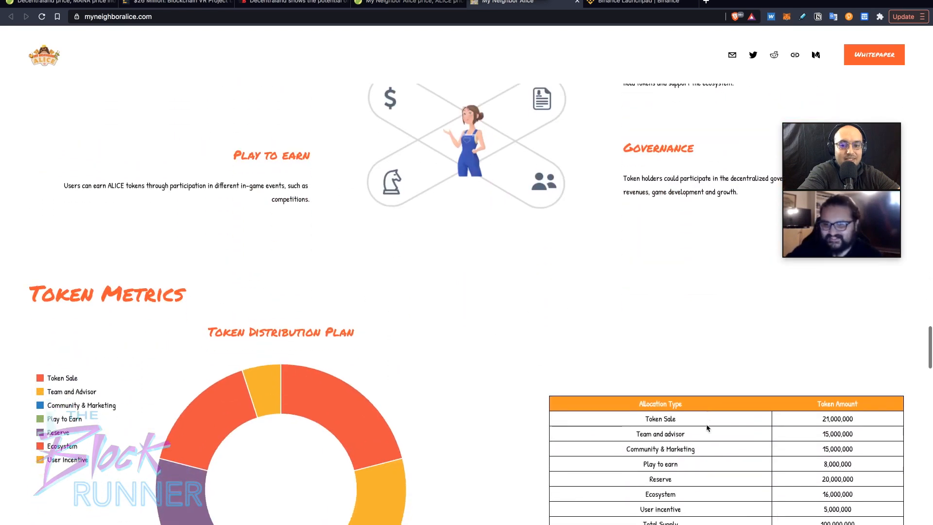
pyautogui.scroll(-3)
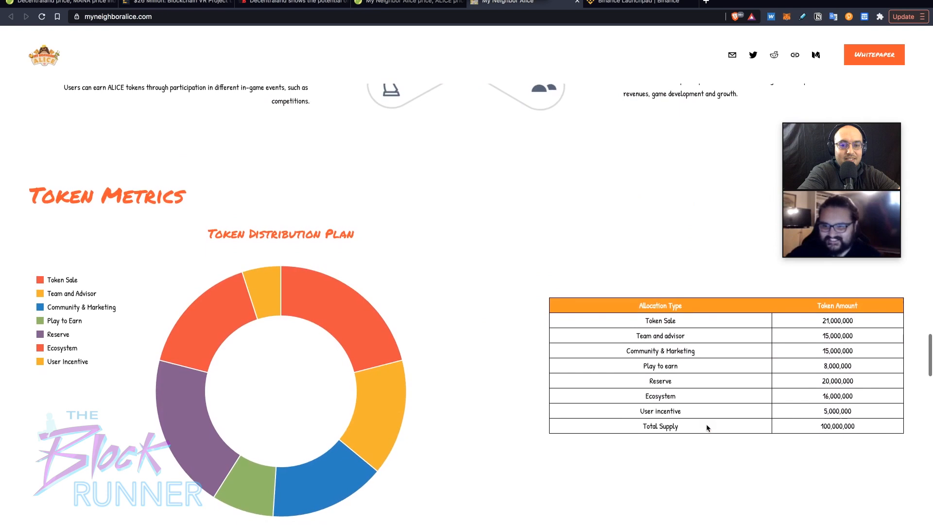
pyautogui.scroll(-3)
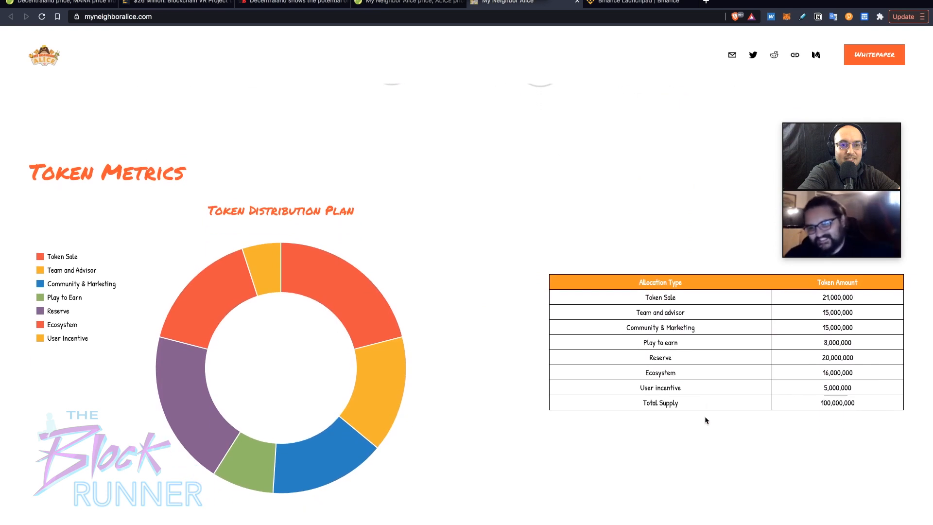
pyautogui.click(639, 2)
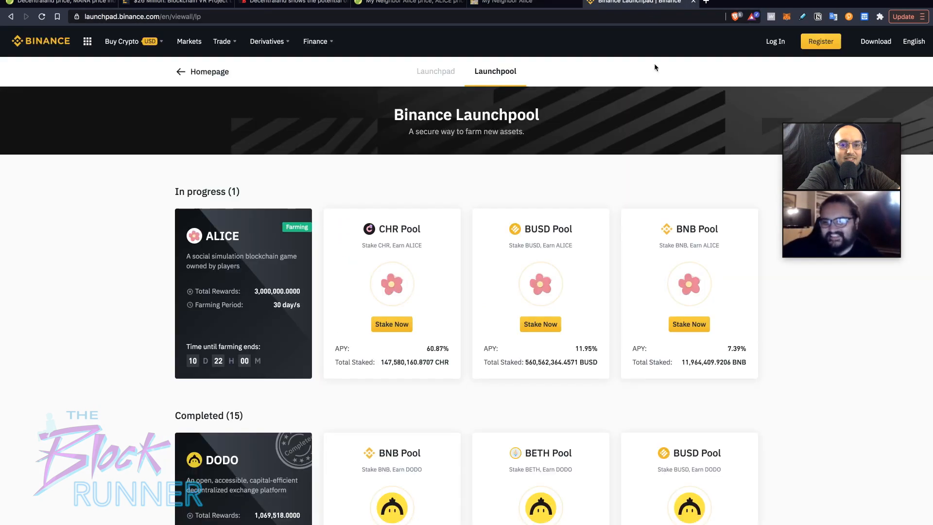
pyautogui.scroll(-3)
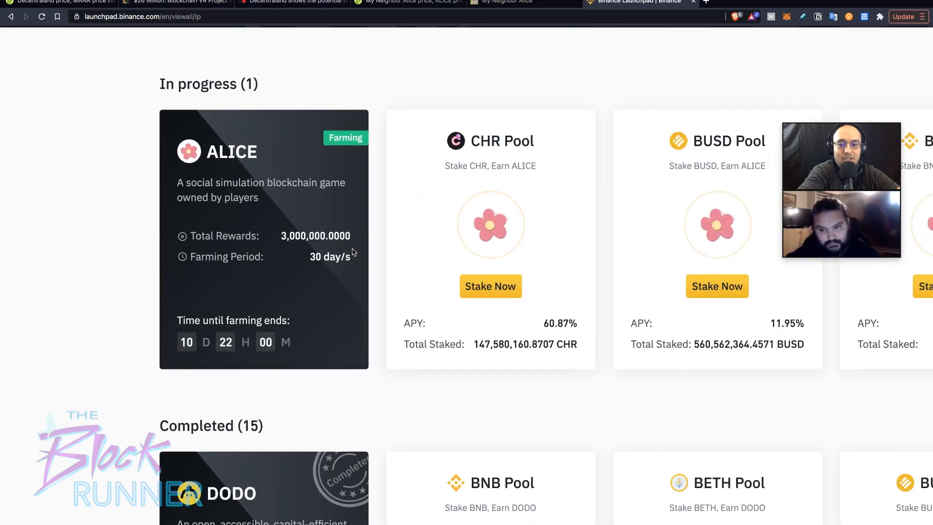
pyautogui.click(408, 2)
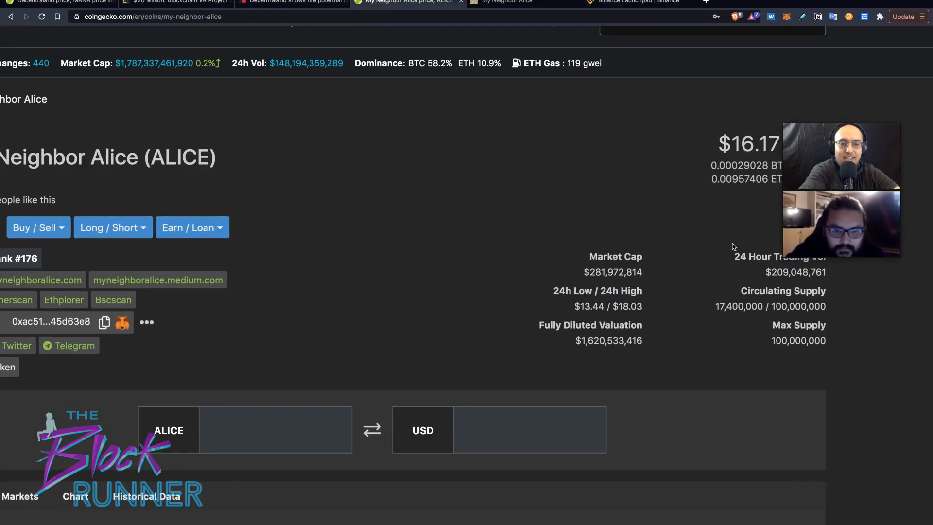
pyautogui.click(637, 2)
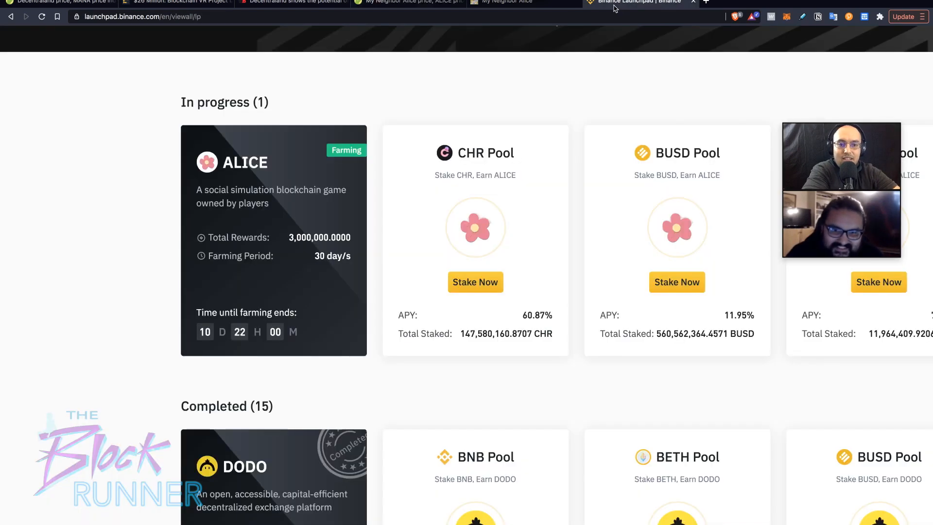
pyautogui.hscroll(3)
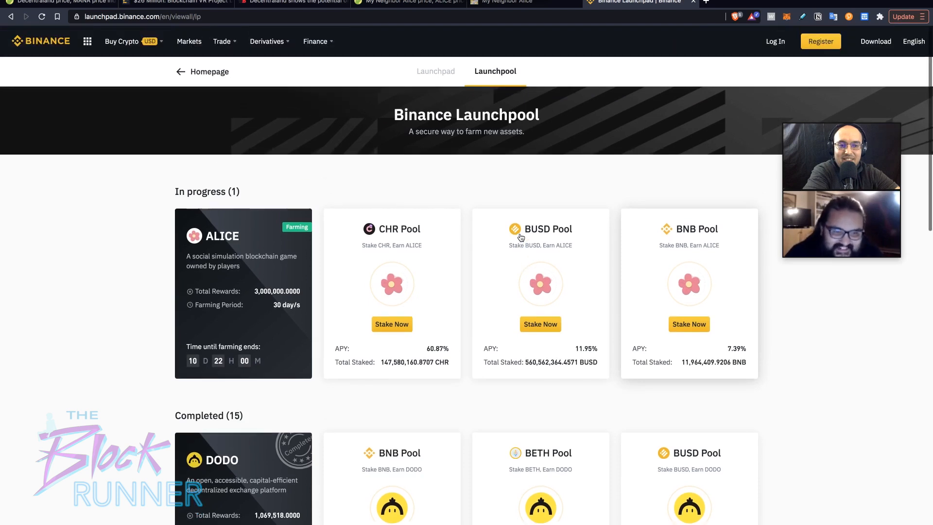
pyautogui.scroll(-3)
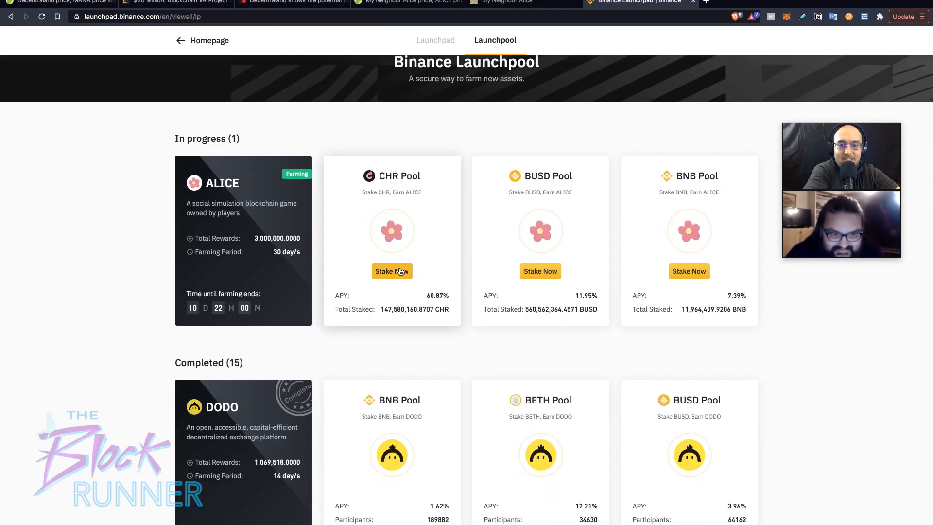
pyautogui.click(392, 271)
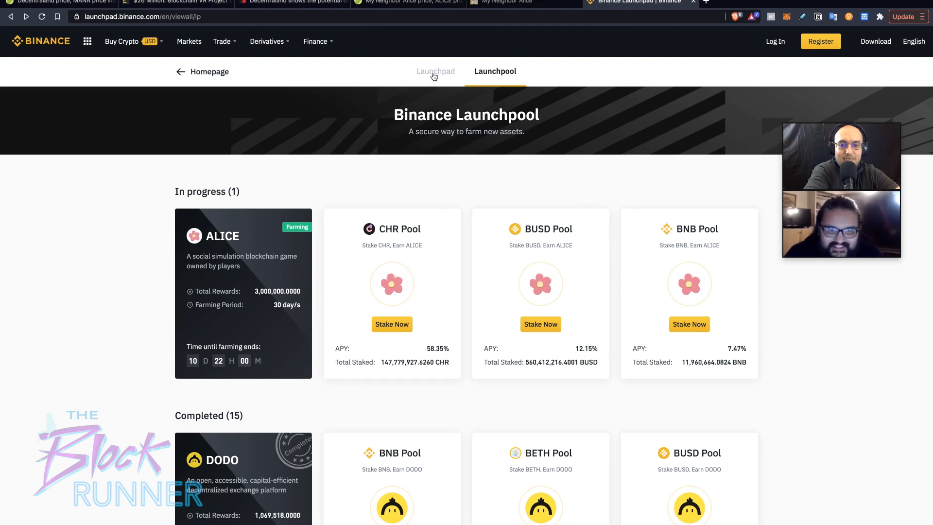
pyautogui.moveTo(517, 38)
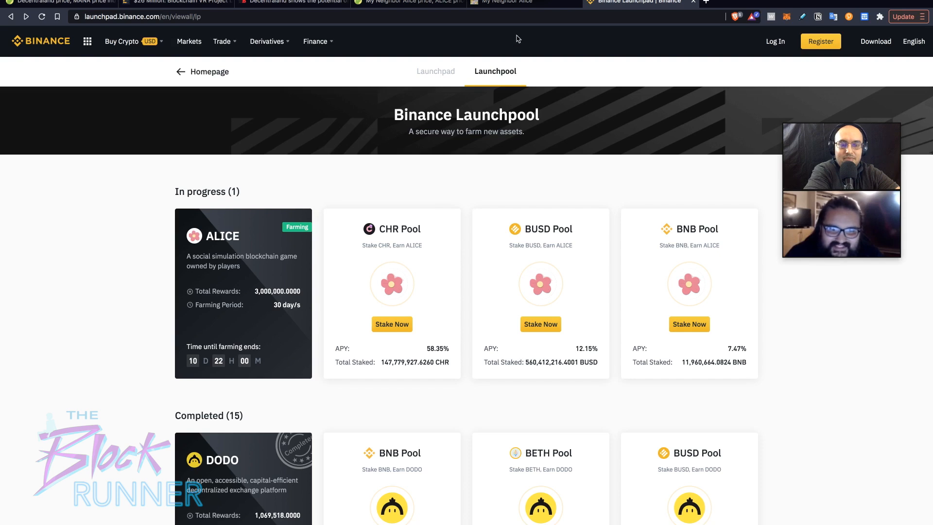
pyautogui.click(502, 2)
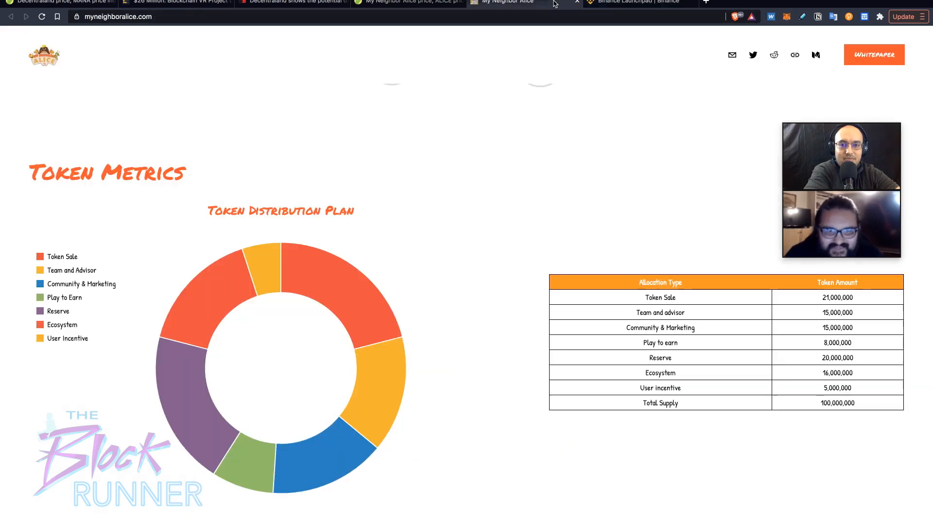
# - Browse the Roadmap, Our founders, Subscribe and FAQ sections, then return to the VentureBeat Decentraland article
pyautogui.scroll(-3)
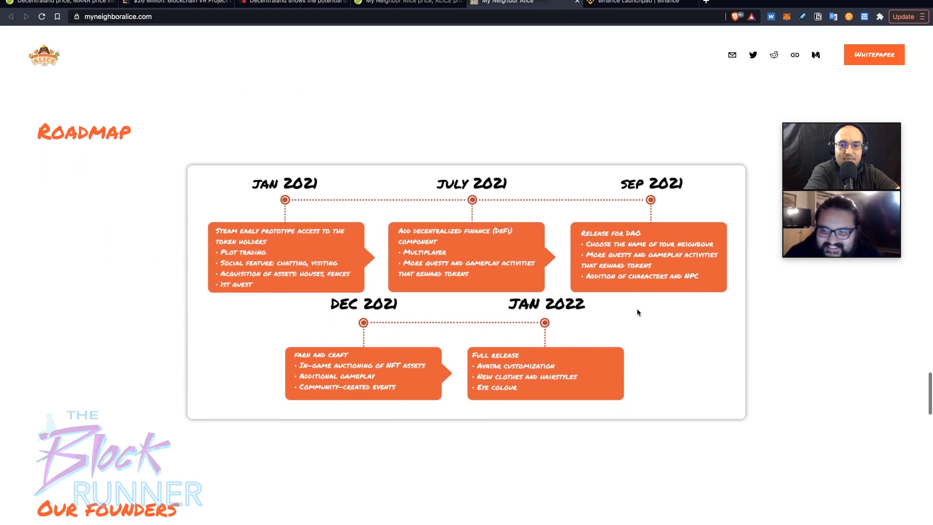
pyautogui.scroll(-3)
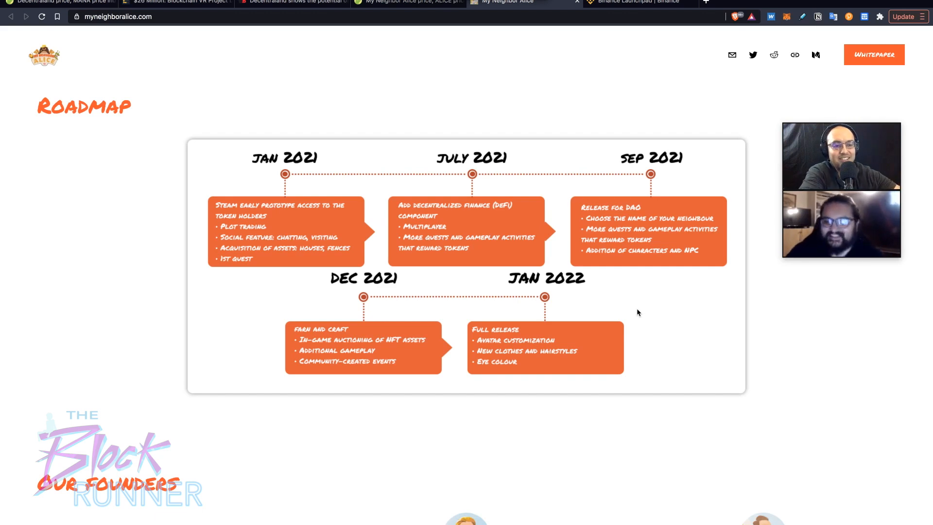
pyautogui.moveTo(641, 317)
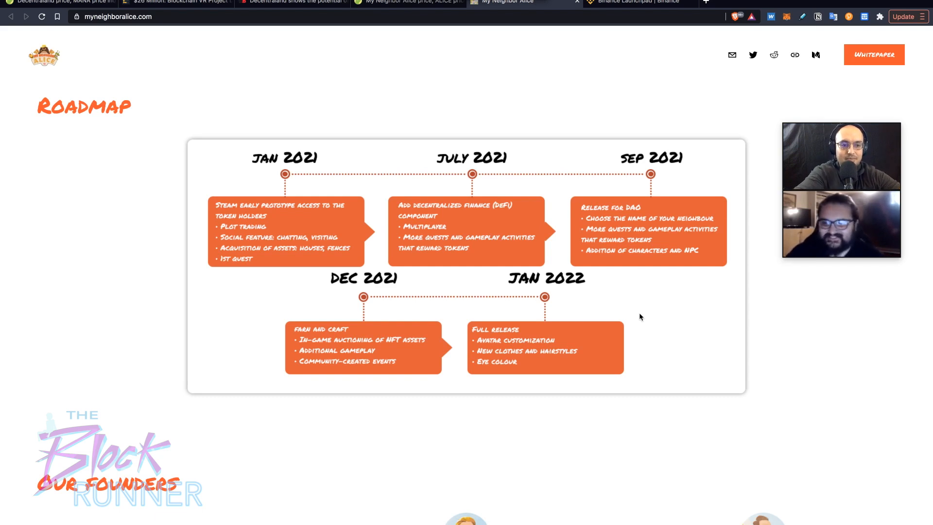
pyautogui.moveTo(630, 320)
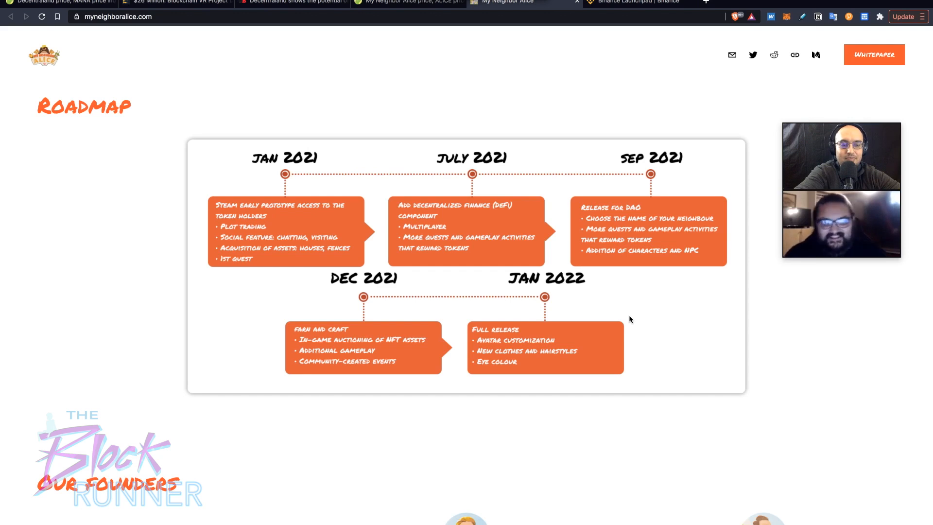
pyautogui.scroll(-3)
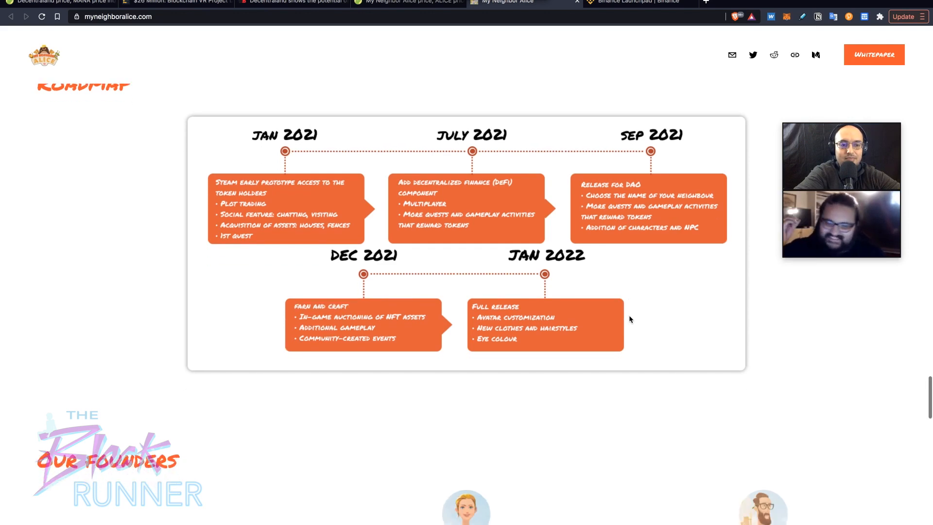
pyautogui.scroll(-3)
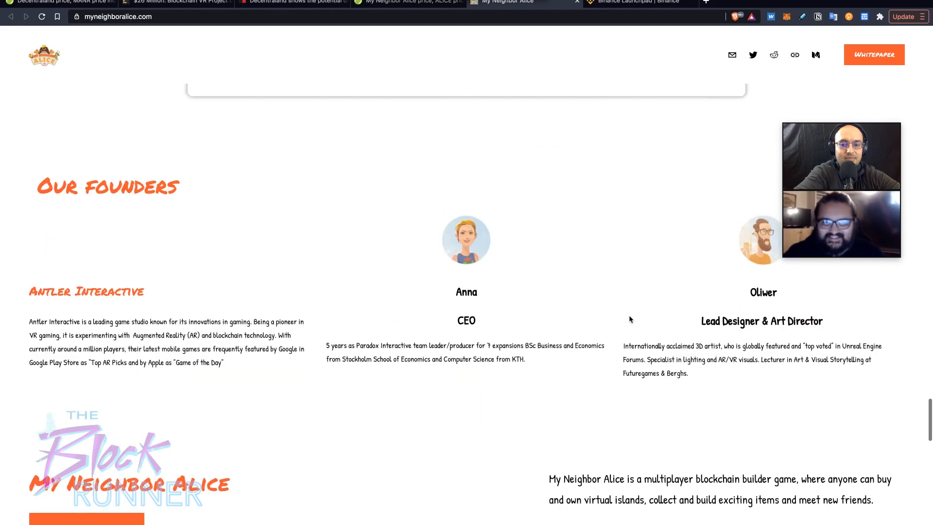
pyautogui.scroll(-3)
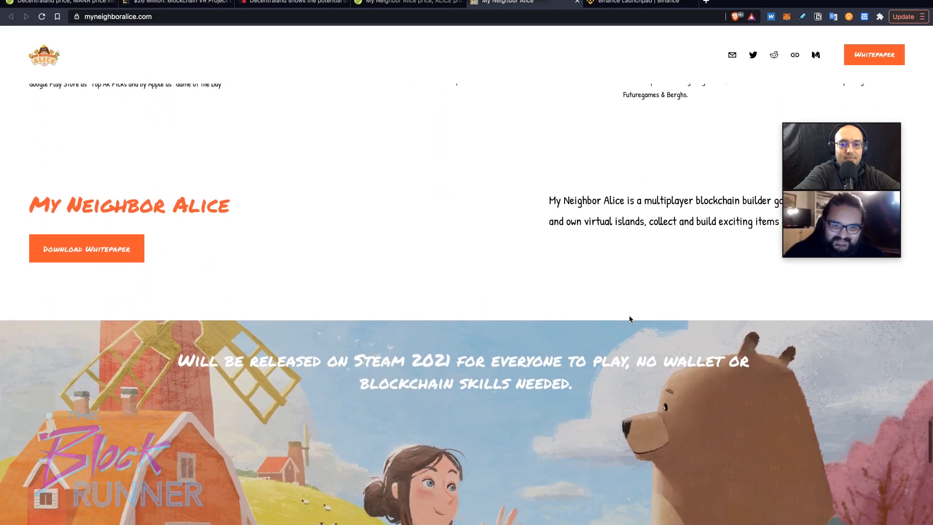
pyautogui.scroll(-3)
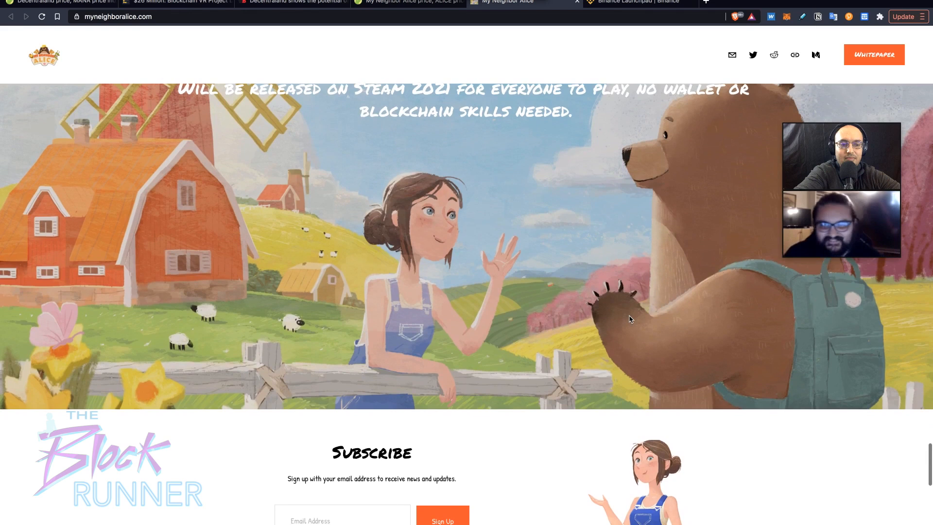
pyautogui.scroll(-3)
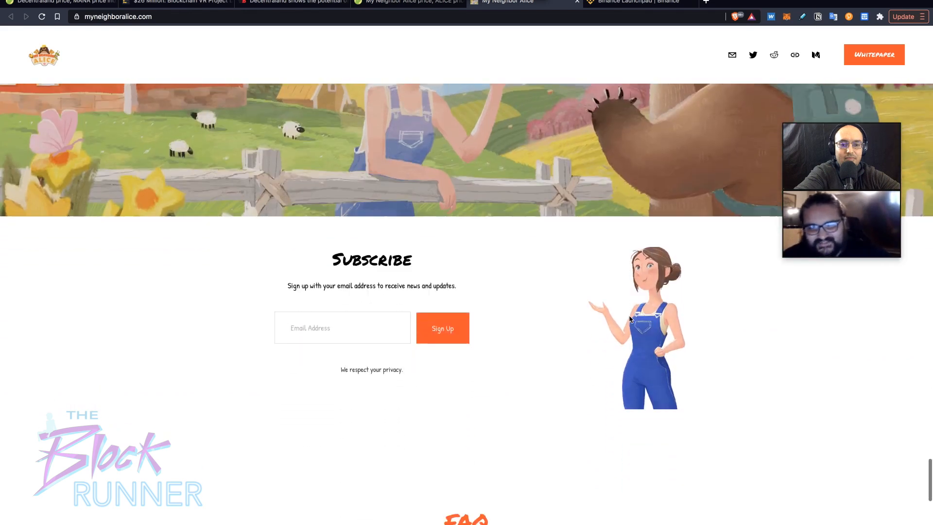
pyautogui.scroll(-3)
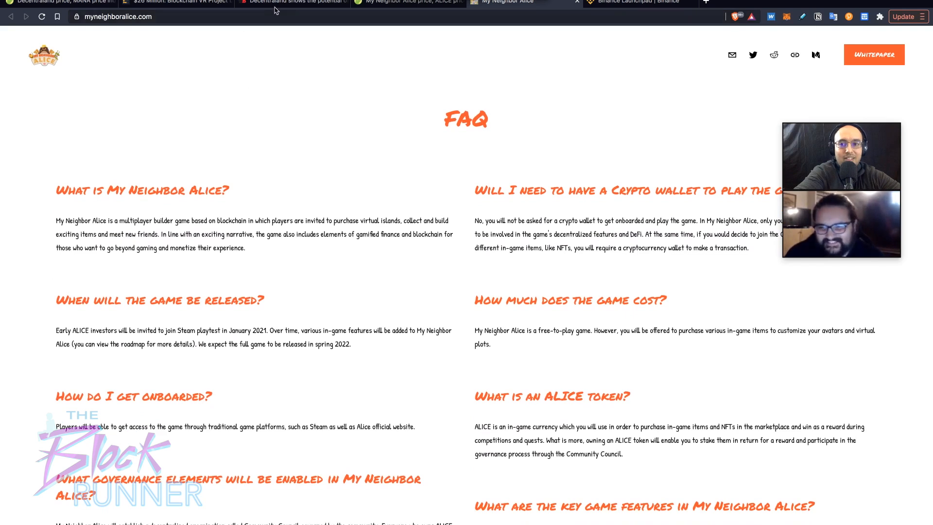
pyautogui.click(291, 2)
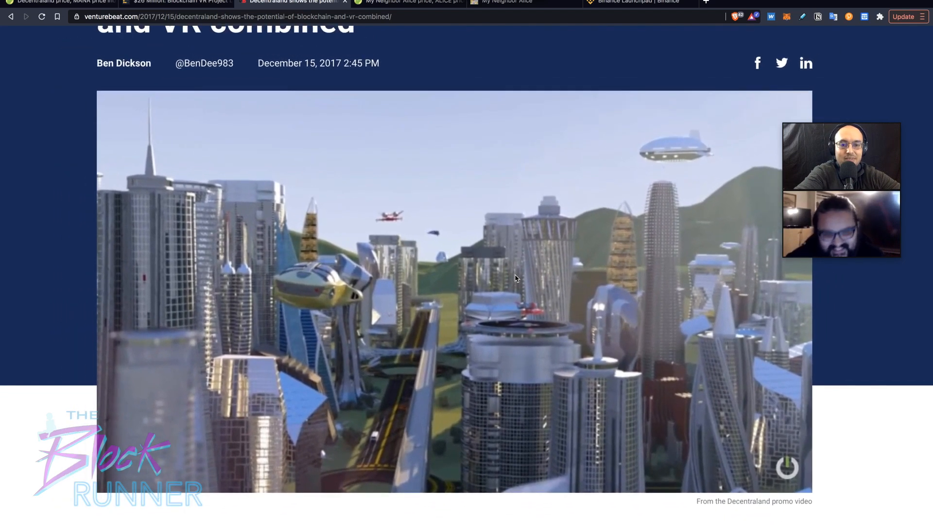
pyautogui.scroll(-3)
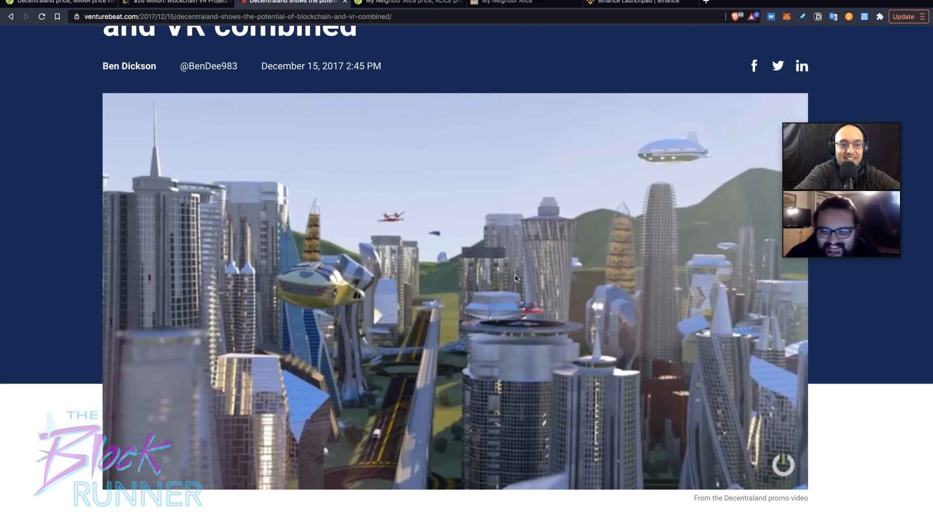
pyautogui.scroll(-3)
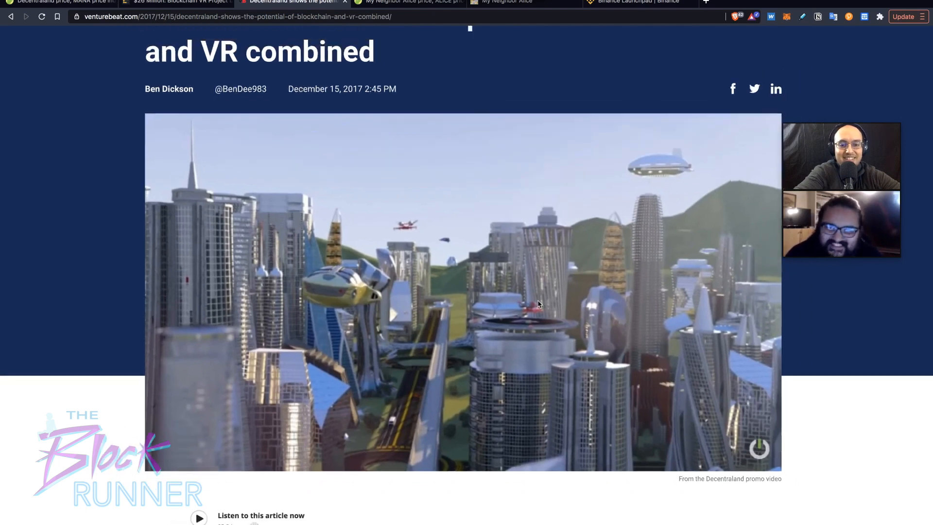
pyautogui.scroll(-3)
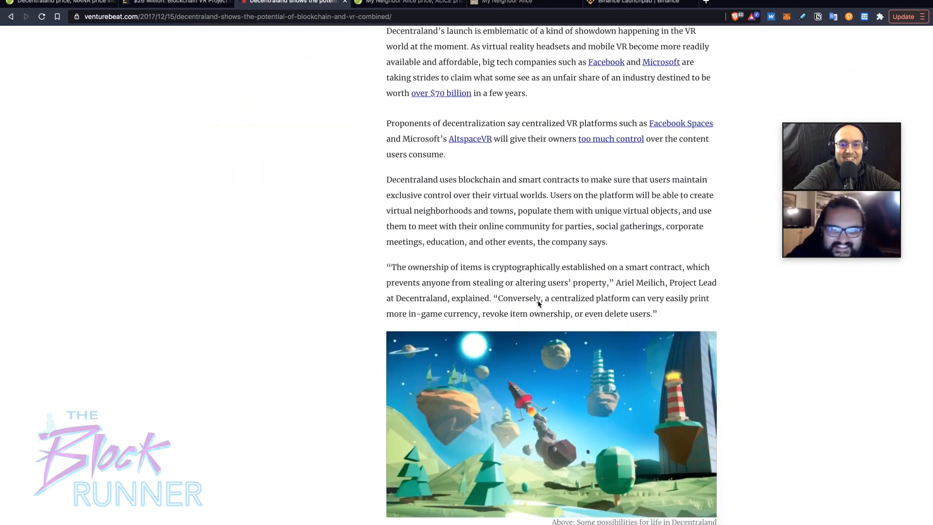
pyautogui.scroll(-3)
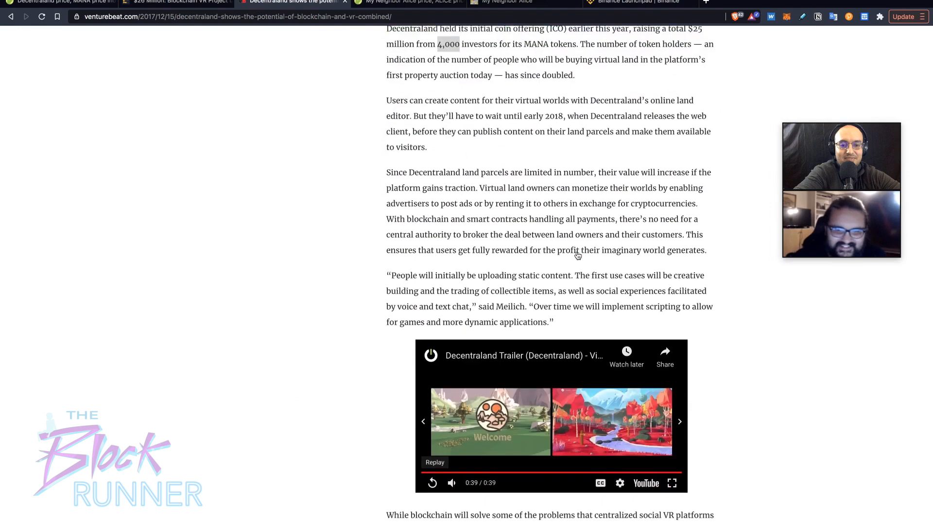
pyautogui.scroll(-3)
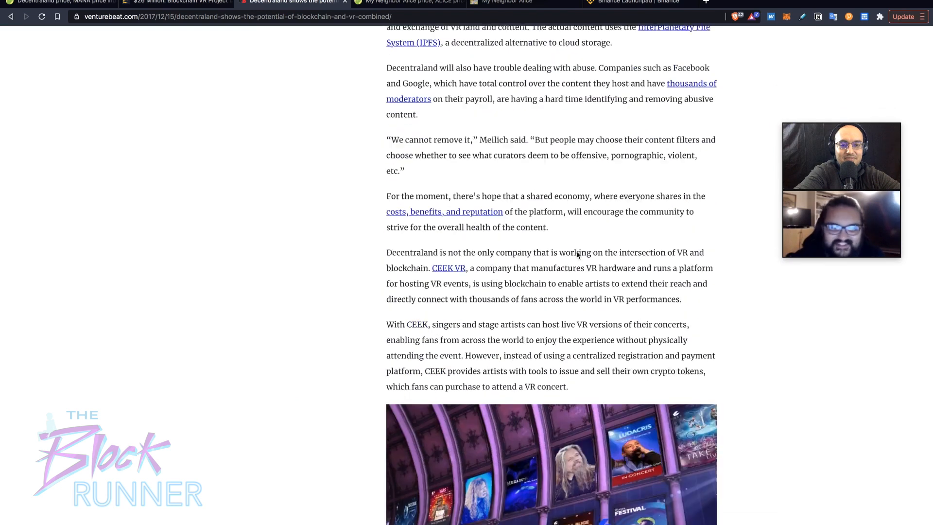
pyautogui.scroll(-3)
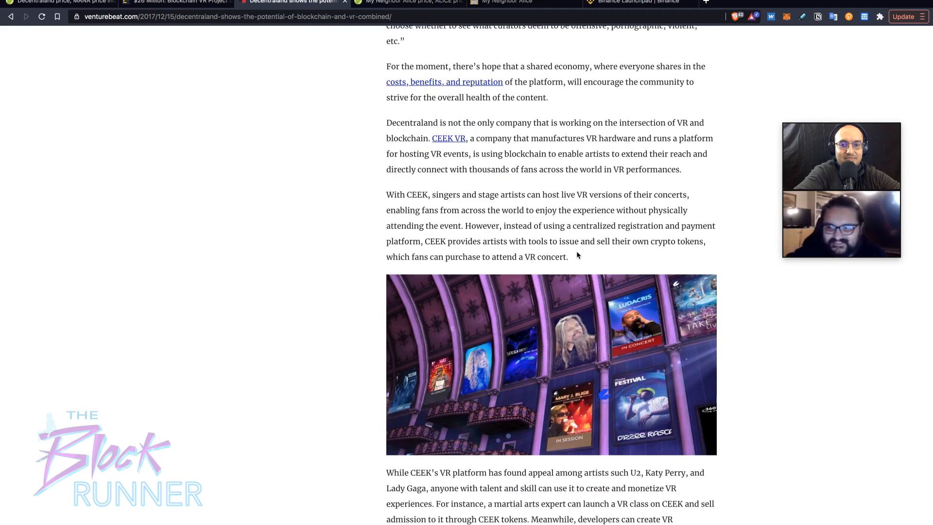
pyautogui.scroll(-3)
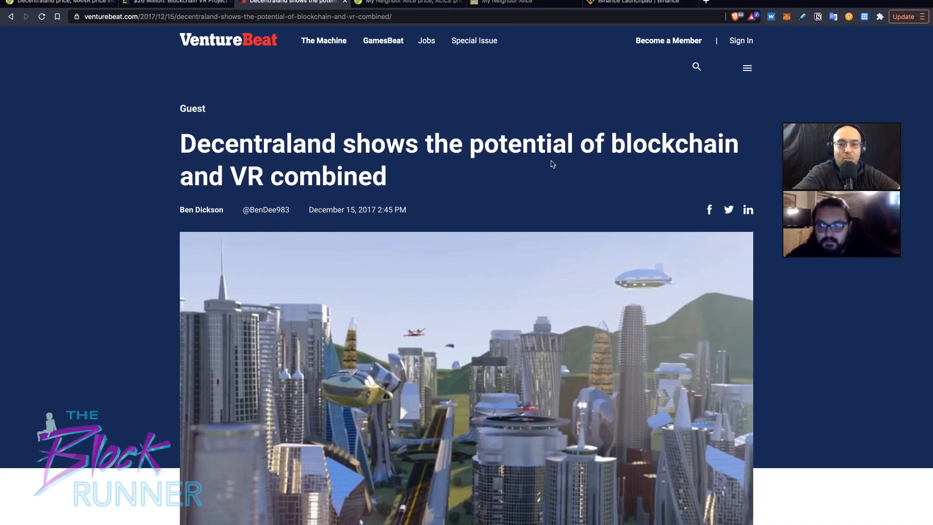
pyautogui.scroll(-3)
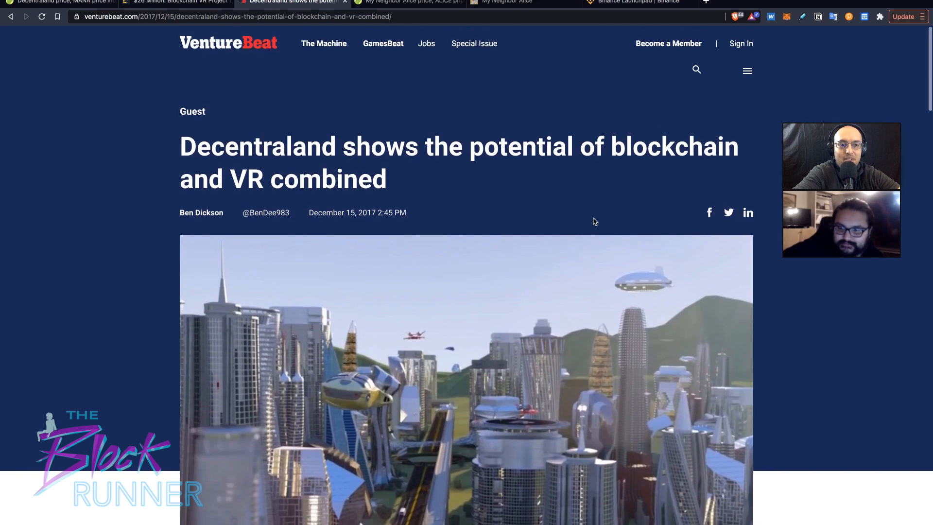
pyautogui.scroll(-3)
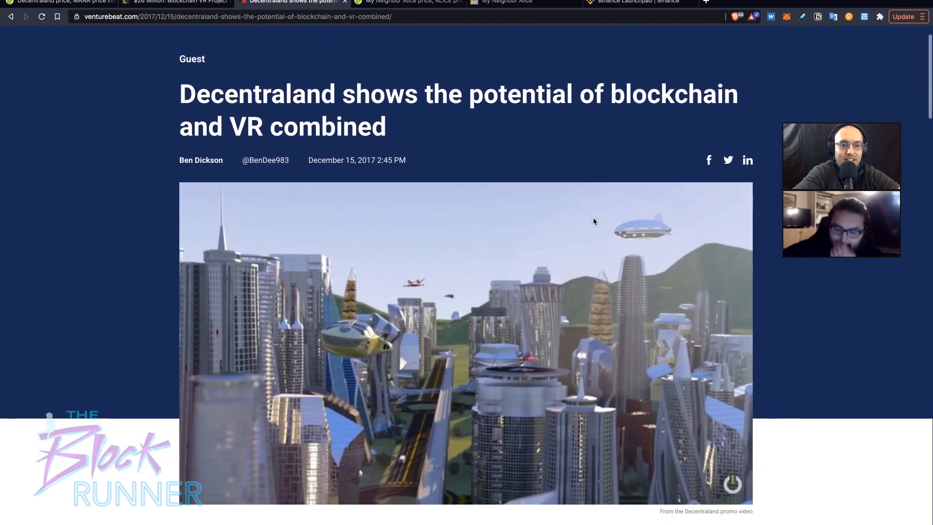
pyautogui.scroll(-3)
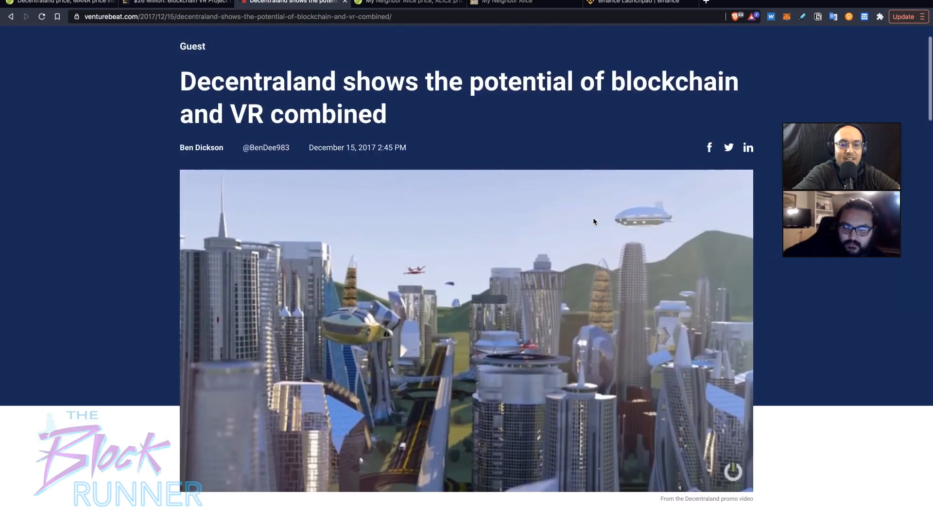
pyautogui.scroll(-3)
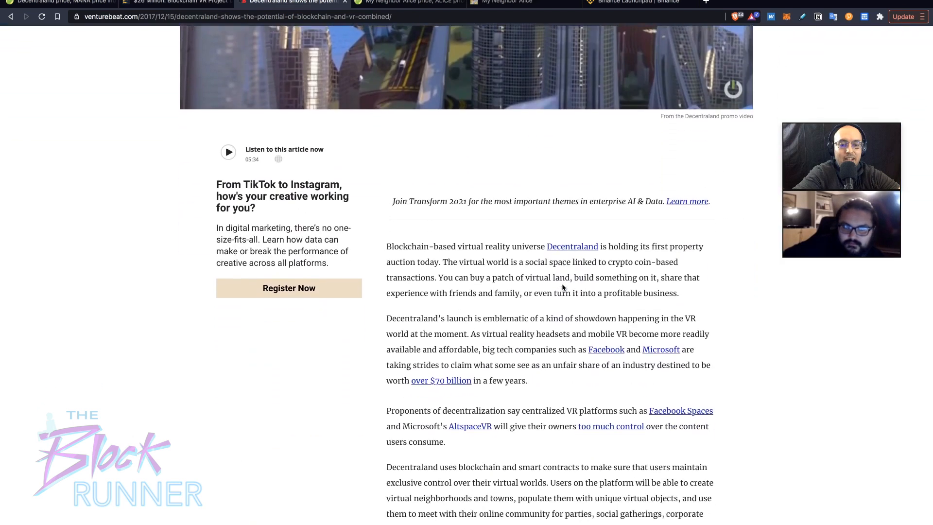
pyautogui.scroll(-3)
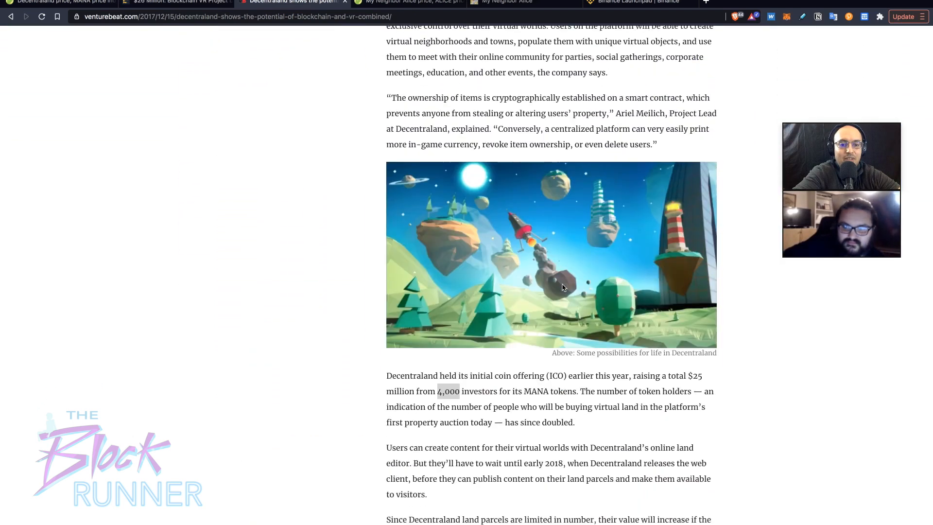
pyautogui.scroll(-3)
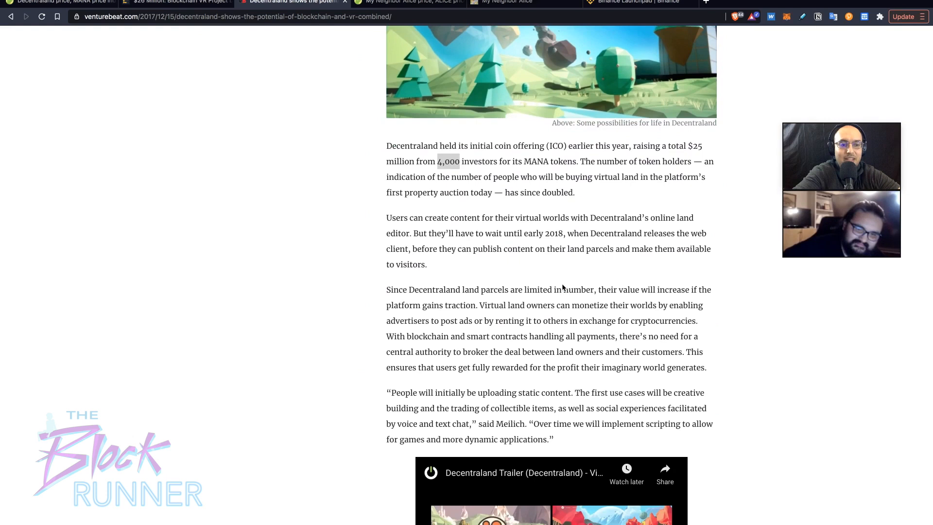
pyautogui.scroll(-3)
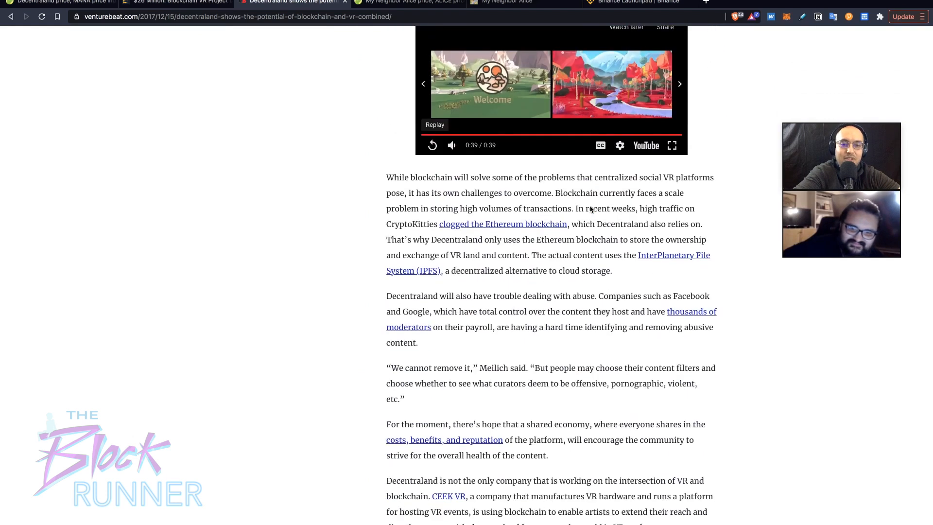
pyautogui.scroll(-3)
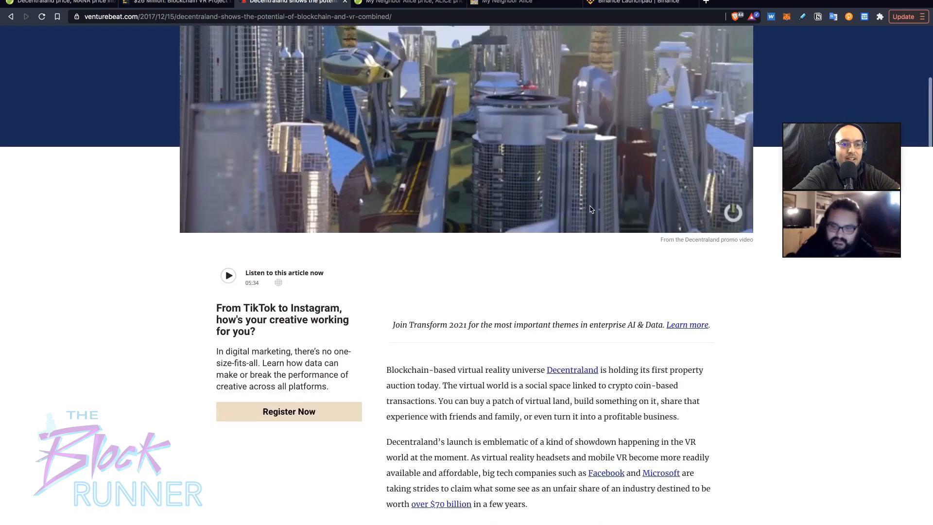
pyautogui.scroll(-3)
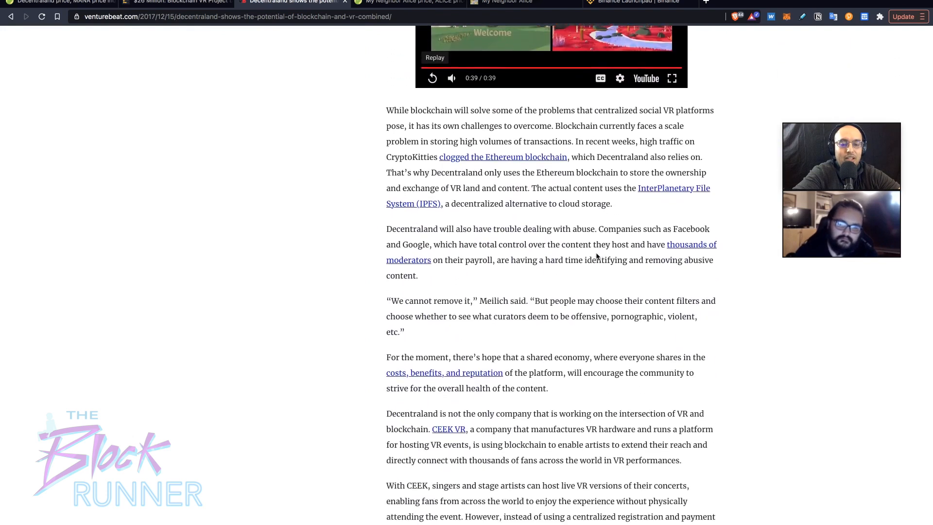
pyautogui.scroll(-3)
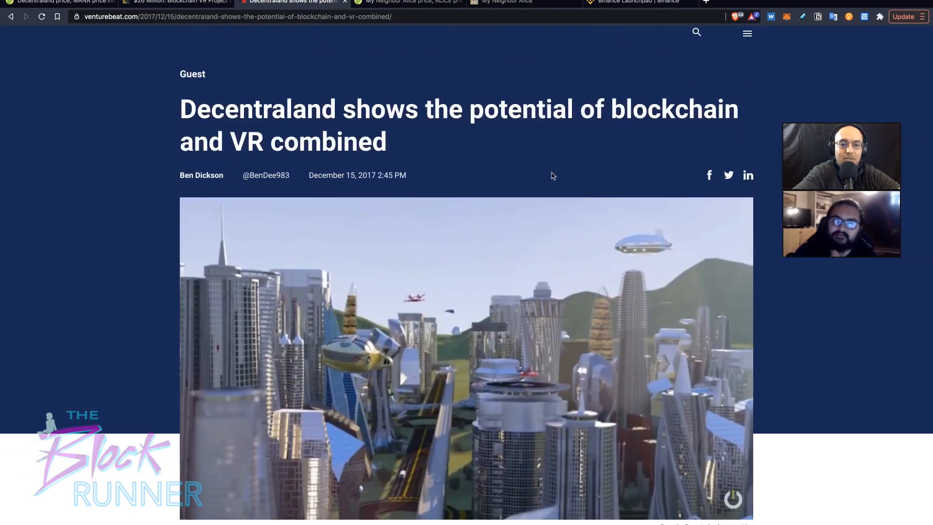
pyautogui.scroll(-3)
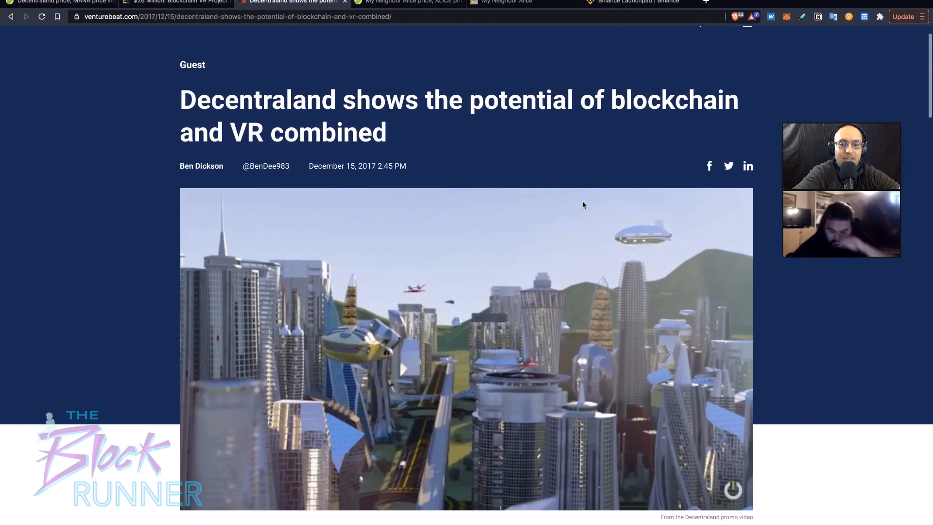
pyautogui.scroll(-3)
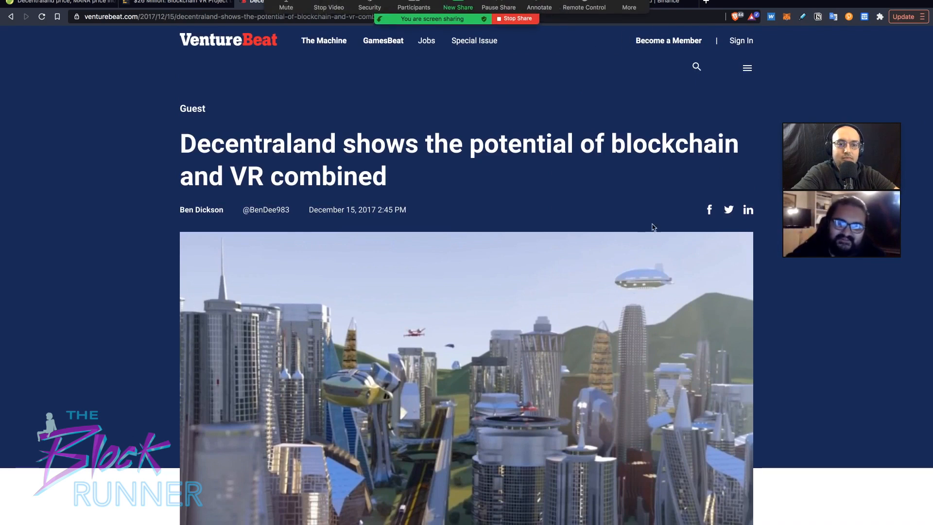
# - Browse myneighboralice.com's FAQ, NFT Marketplace and Game Demo, then return to Decentraland's CoinGecko market-cap chart
pyautogui.click(509, 2)
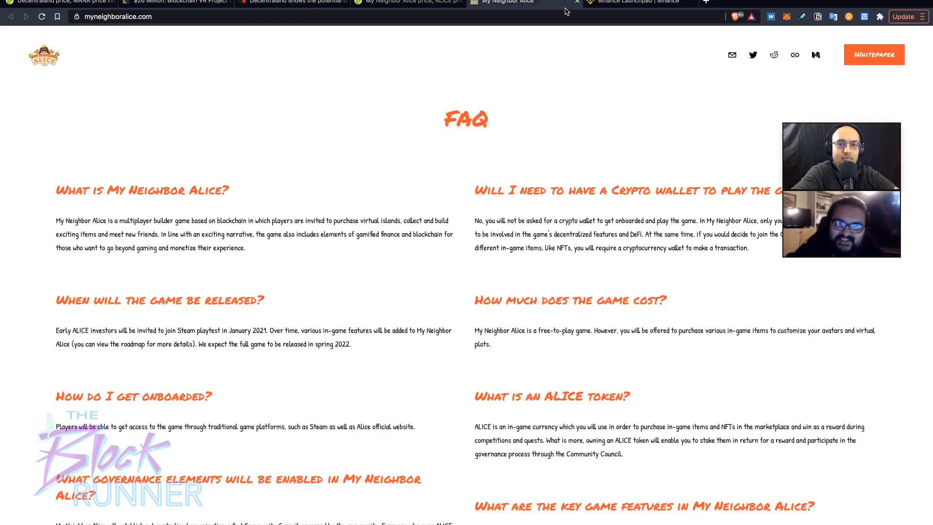
pyautogui.scroll(-3)
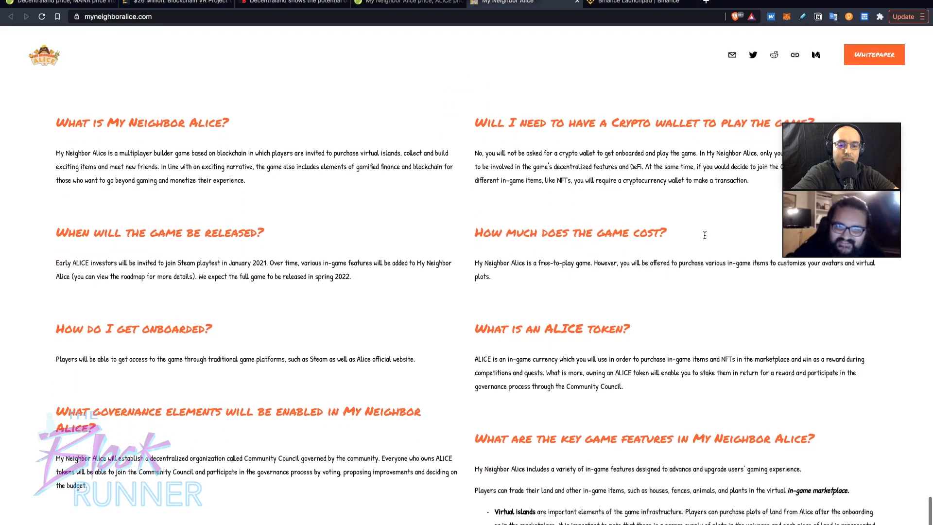
pyautogui.scroll(3)
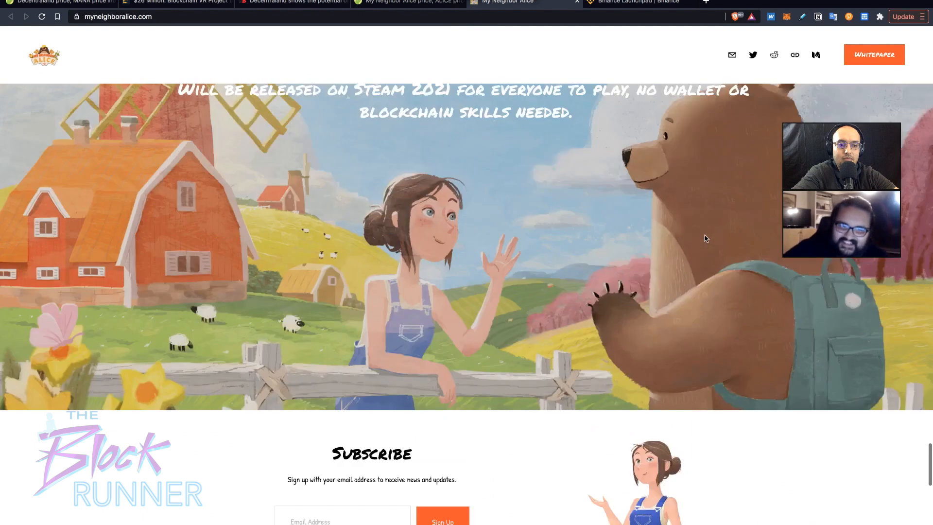
pyautogui.scroll(-3)
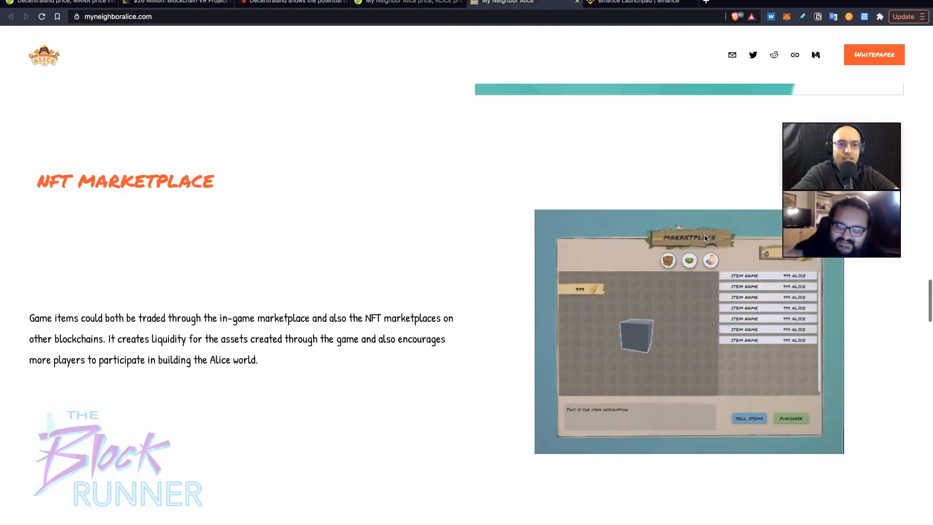
pyautogui.scroll(-3)
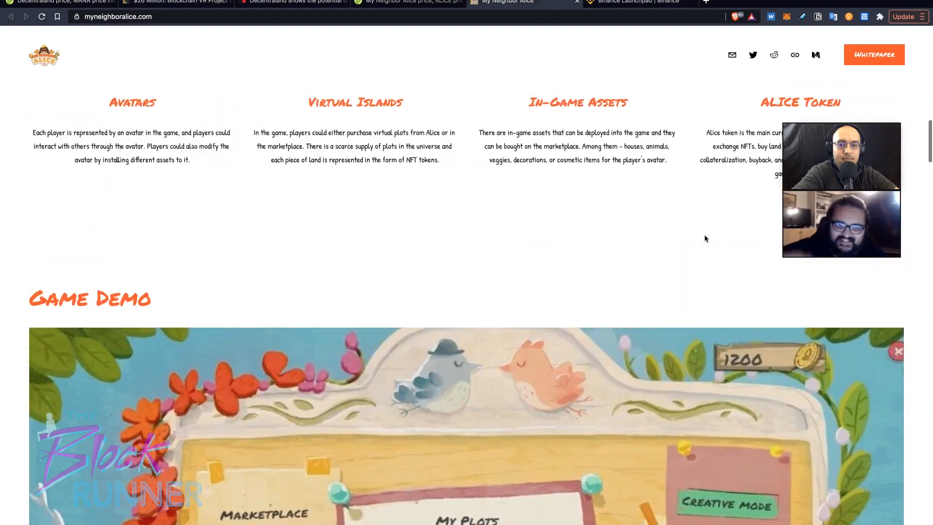
pyautogui.scroll(-3)
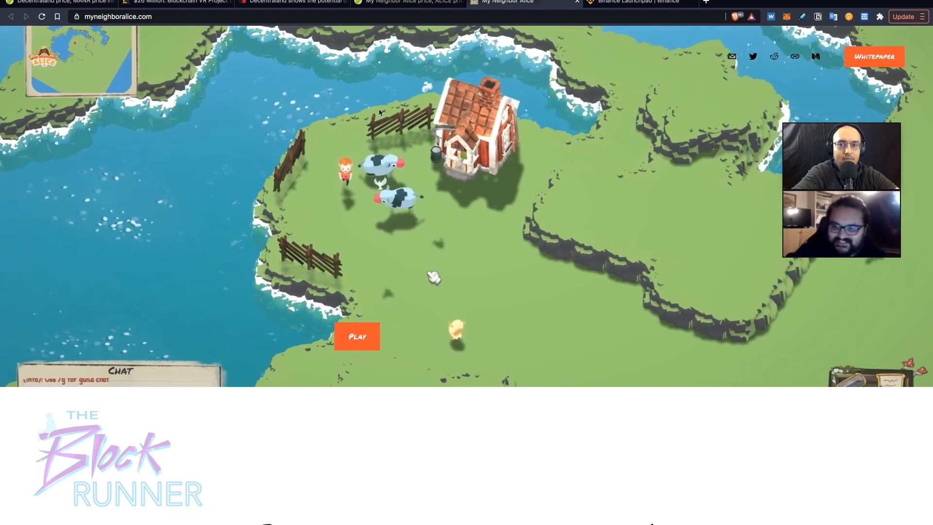
pyautogui.click(59, 2)
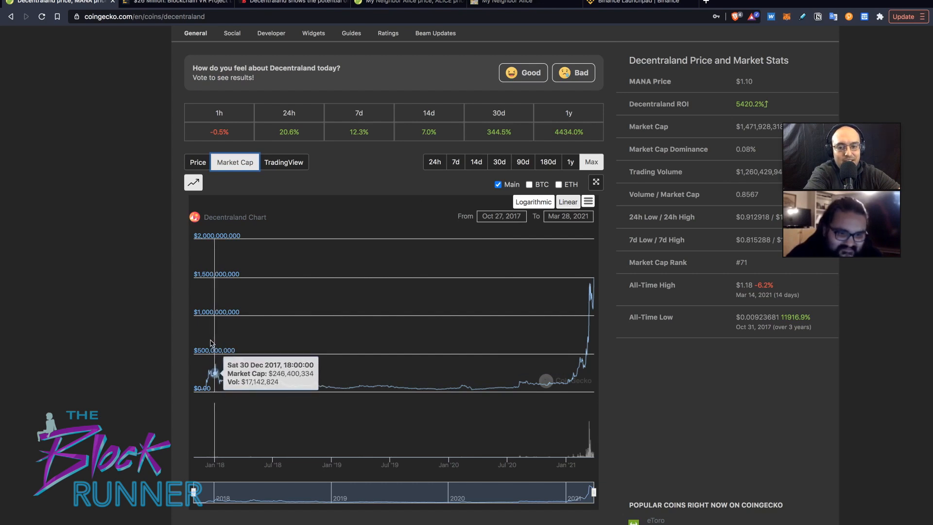
pyautogui.moveTo(214, 339)
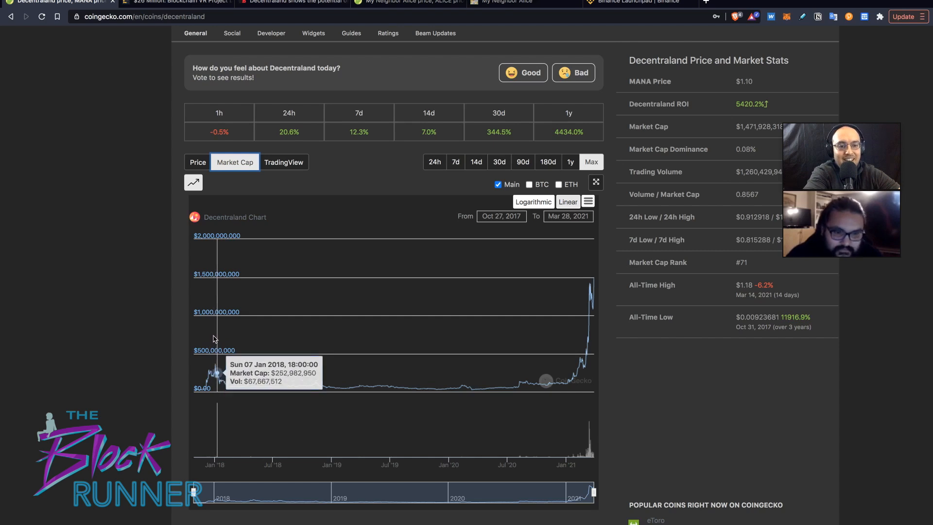
pyautogui.moveTo(588, 336)
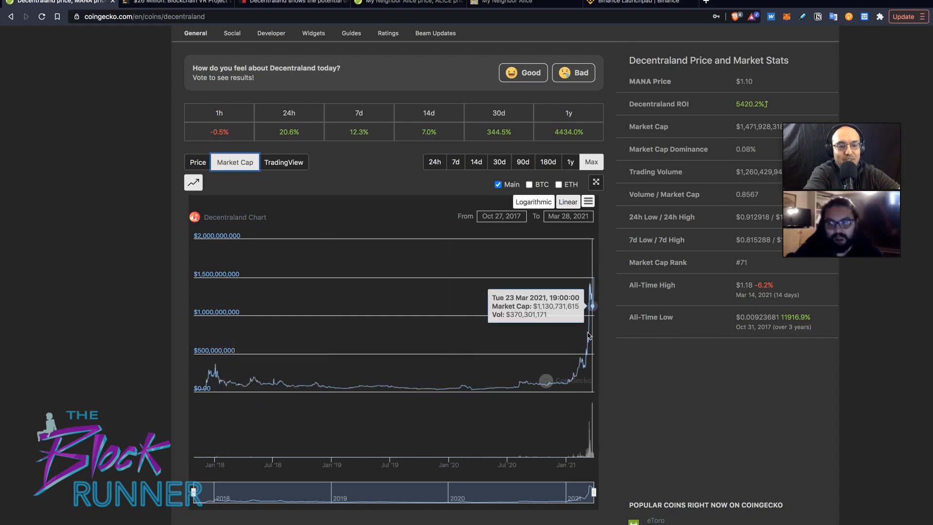
pyautogui.moveTo(595, 278)
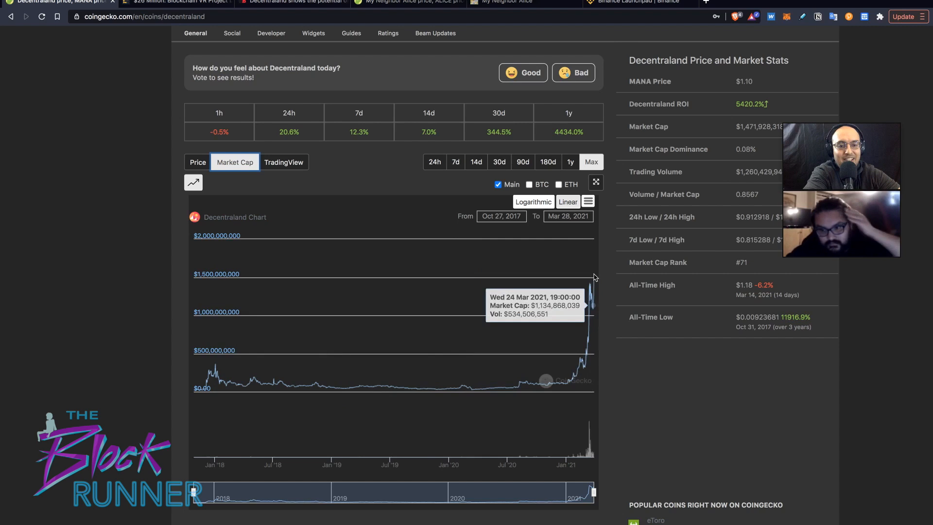
pyautogui.moveTo(476, 390)
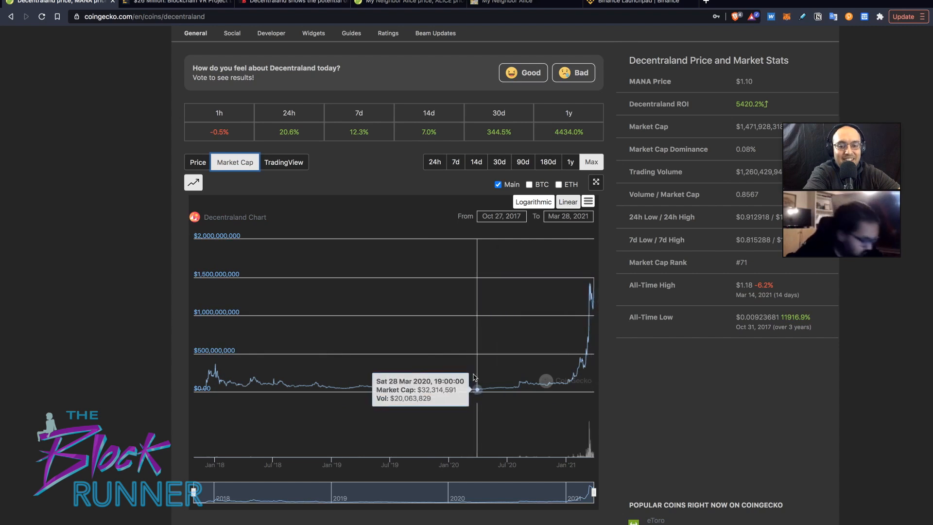
pyautogui.moveTo(581, 259)
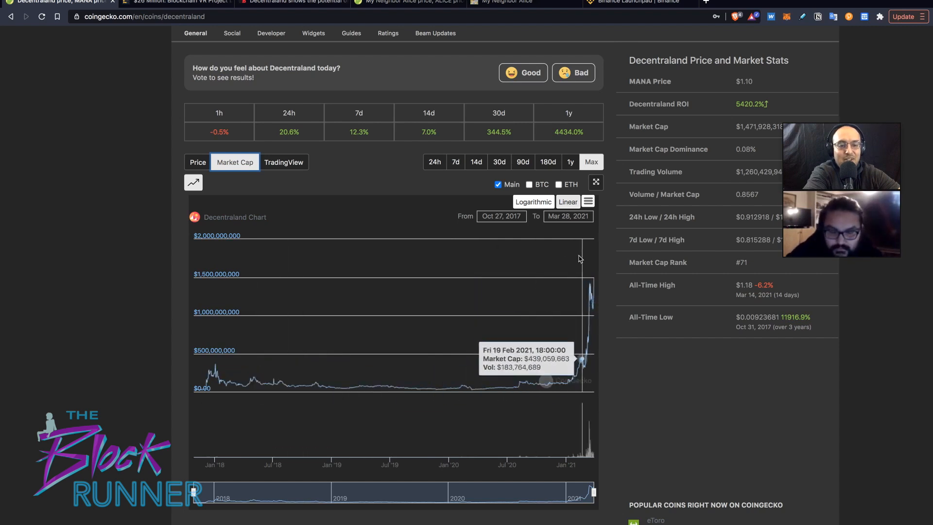
pyautogui.scroll(-3)
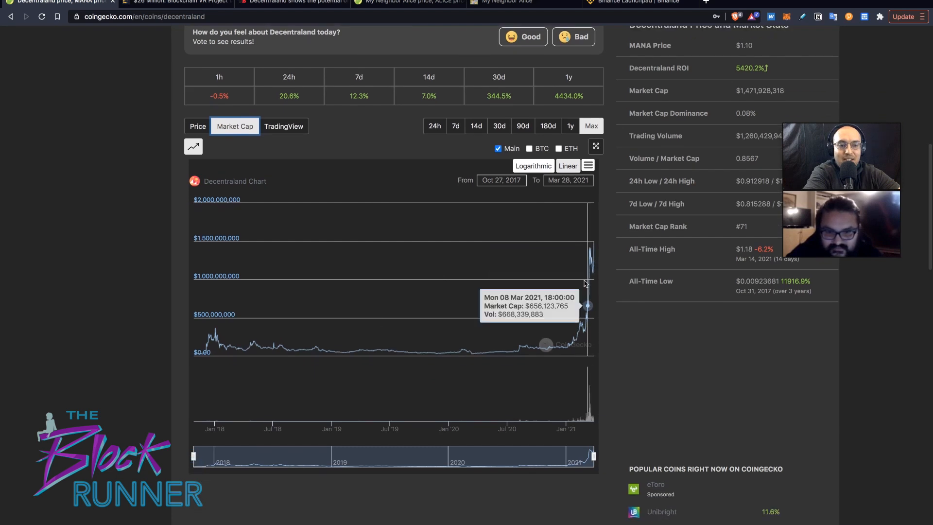
pyautogui.moveTo(593, 249)
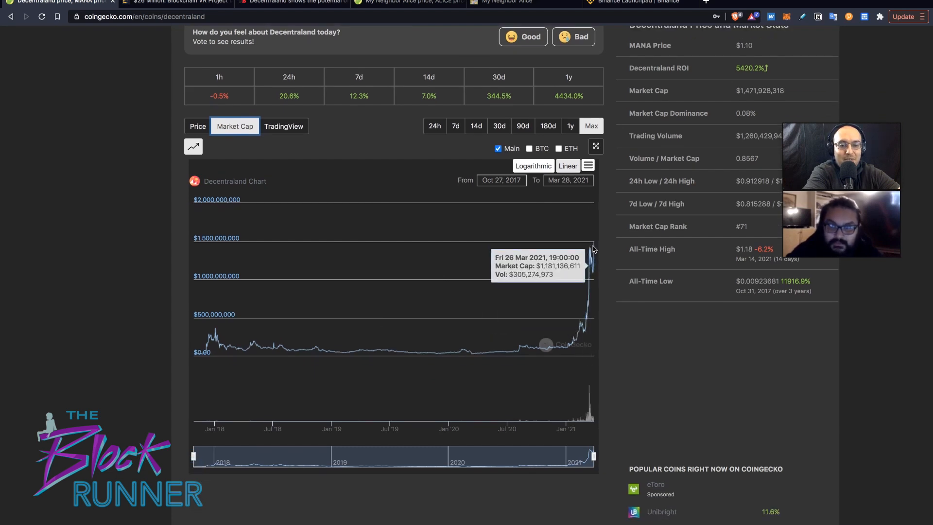
pyautogui.moveTo(399, 350)
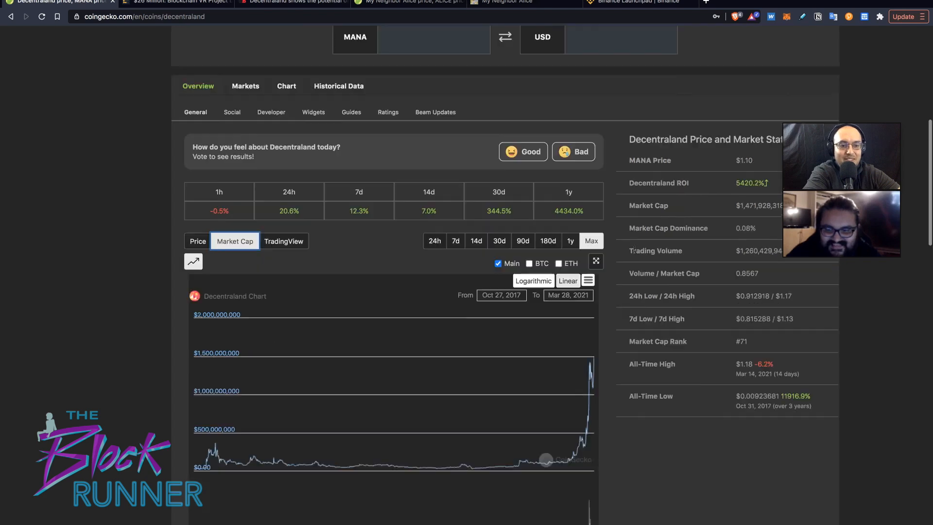
pyautogui.scroll(3)
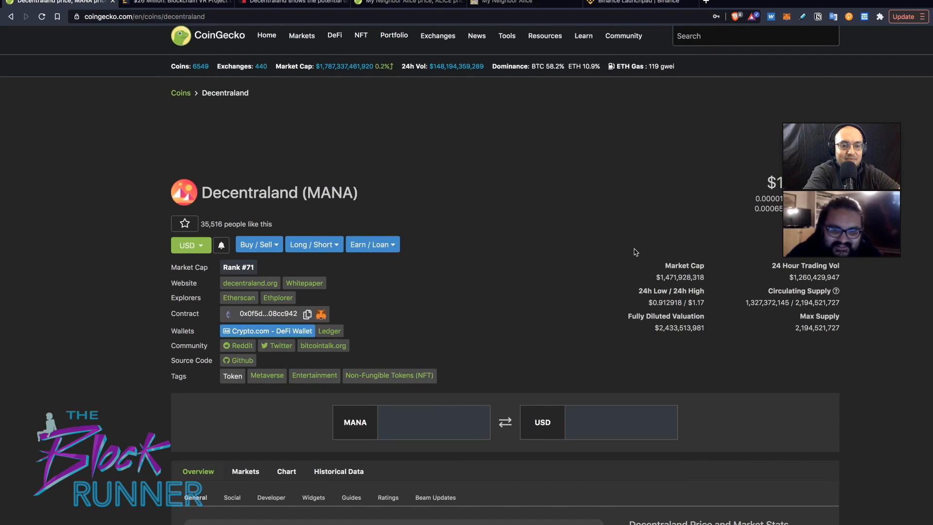
pyautogui.scroll(-3)
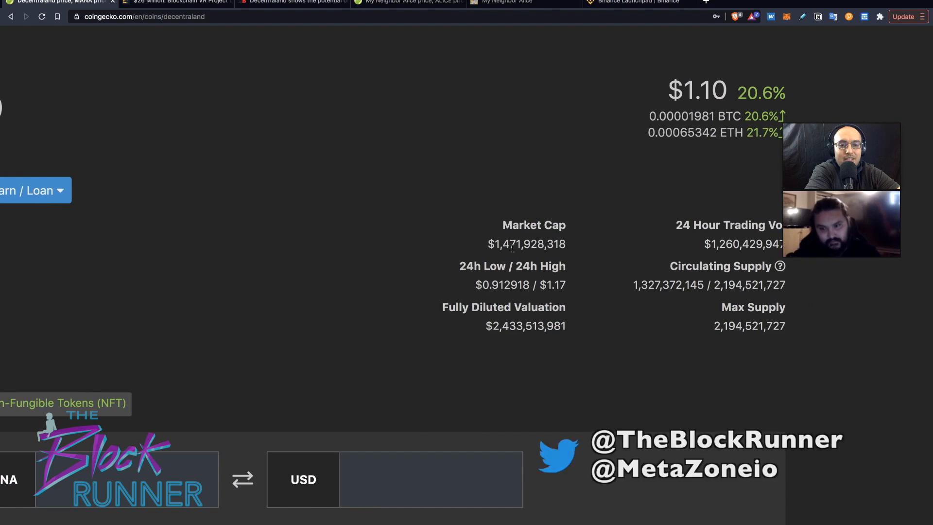
pyautogui.scroll(3)
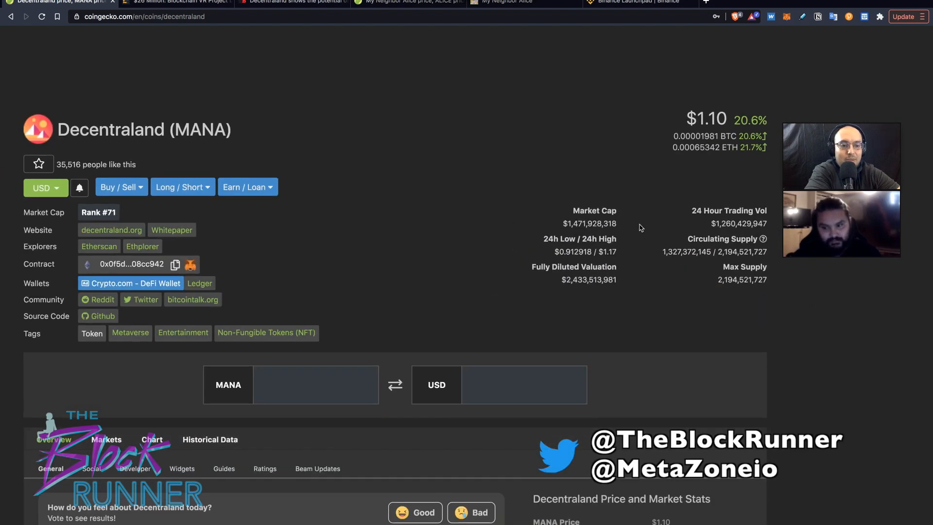
pyautogui.scroll(-3)
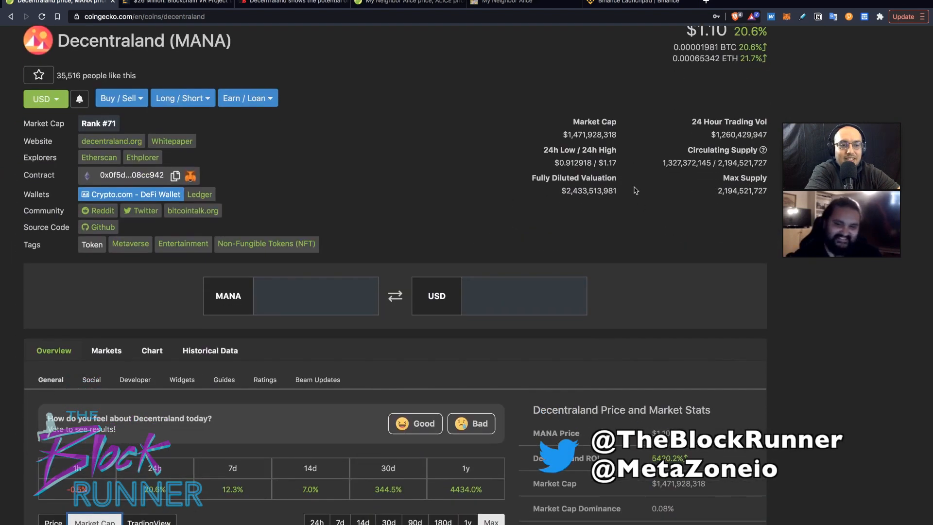
pyautogui.scroll(-3)
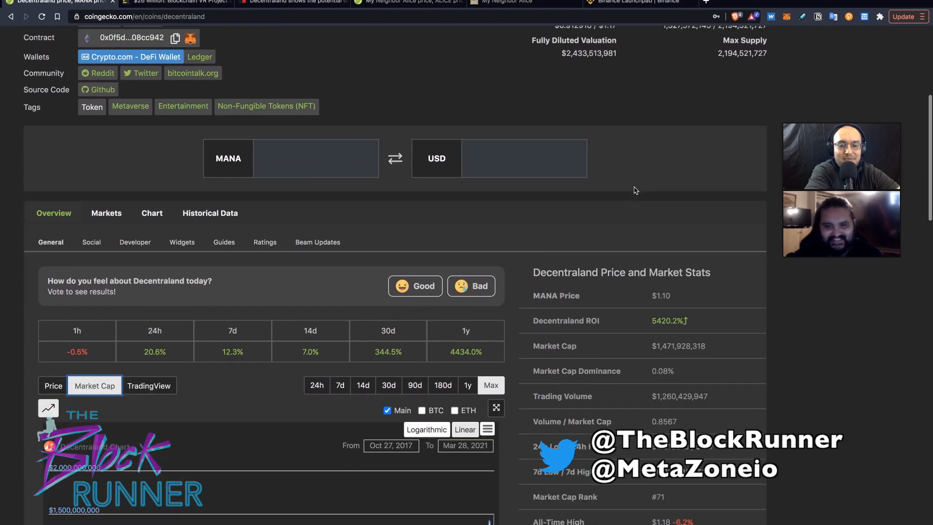
pyautogui.scroll(3)
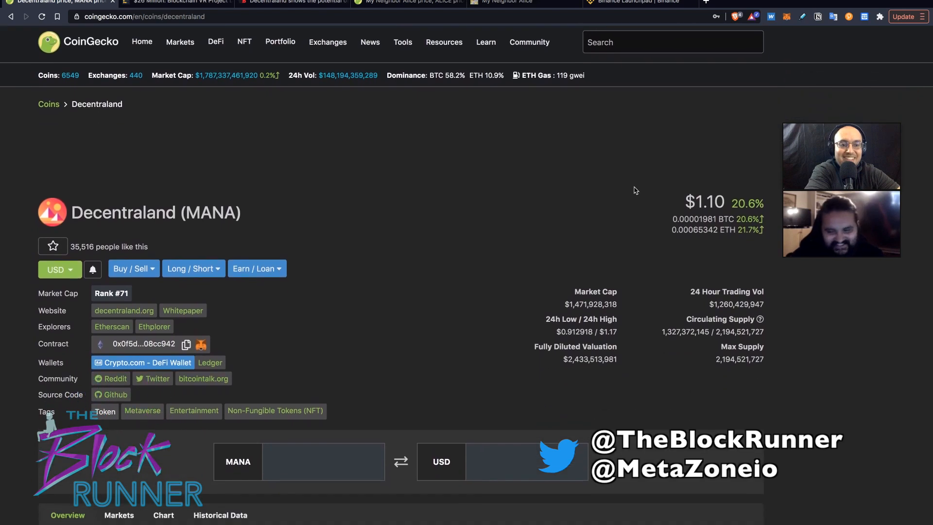
pyautogui.scroll(-3)
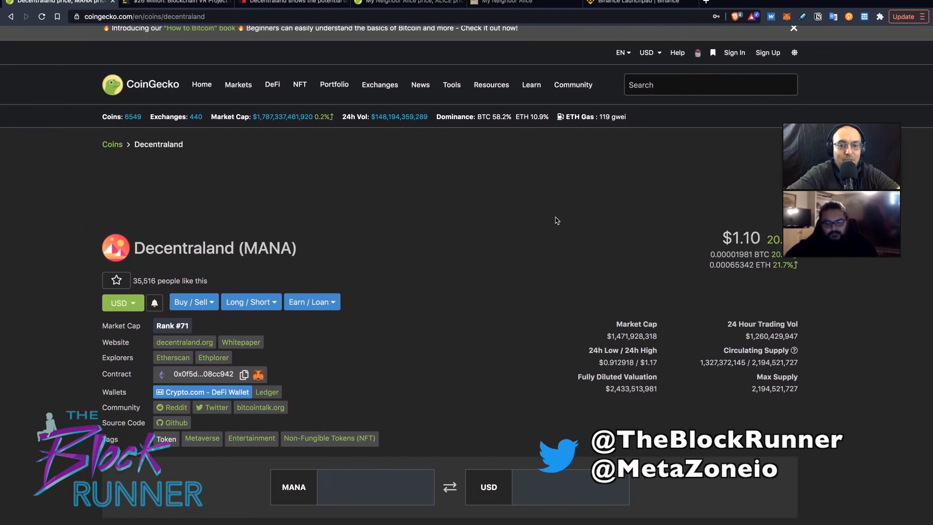
pyautogui.scroll(-3)
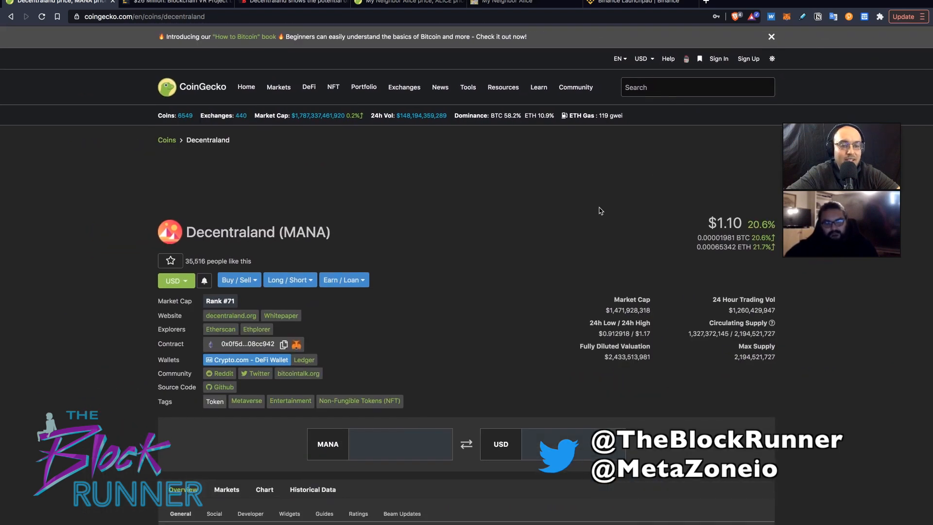
pyautogui.moveTo(648, 198)
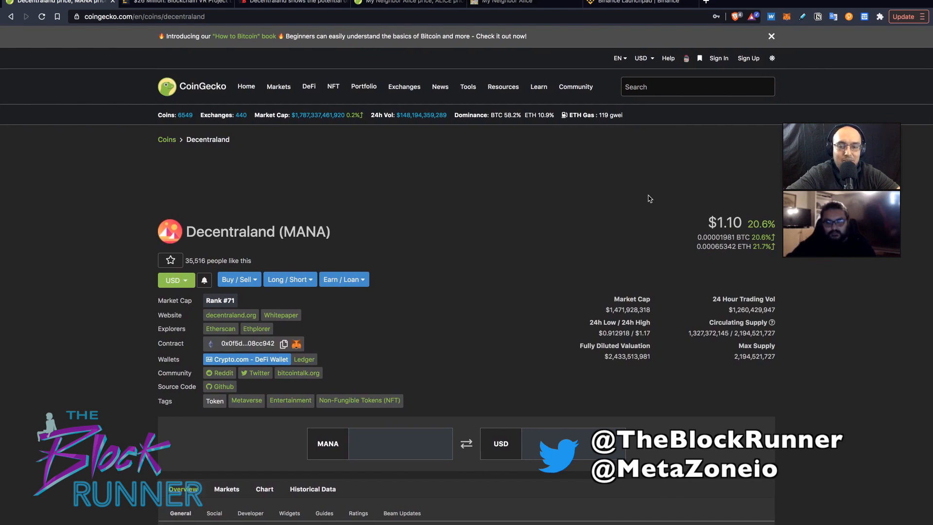
pyautogui.moveTo(603, 212)
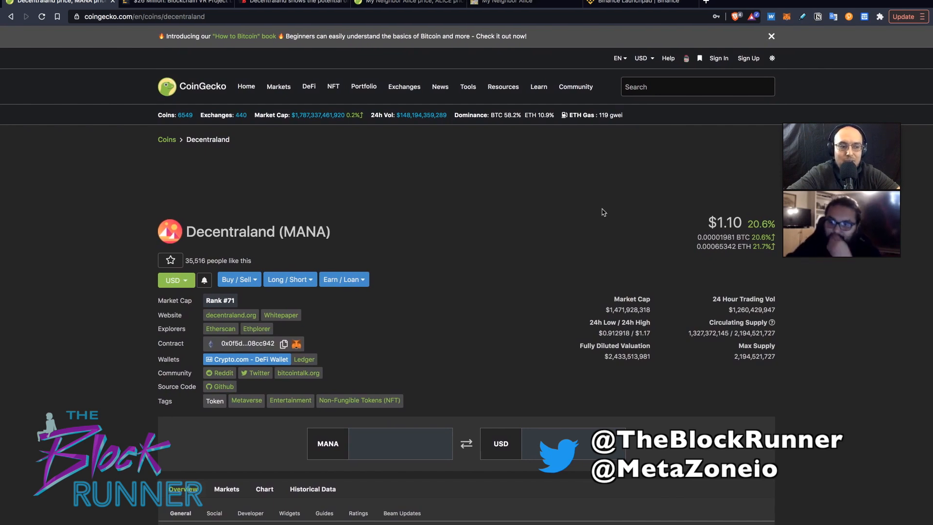